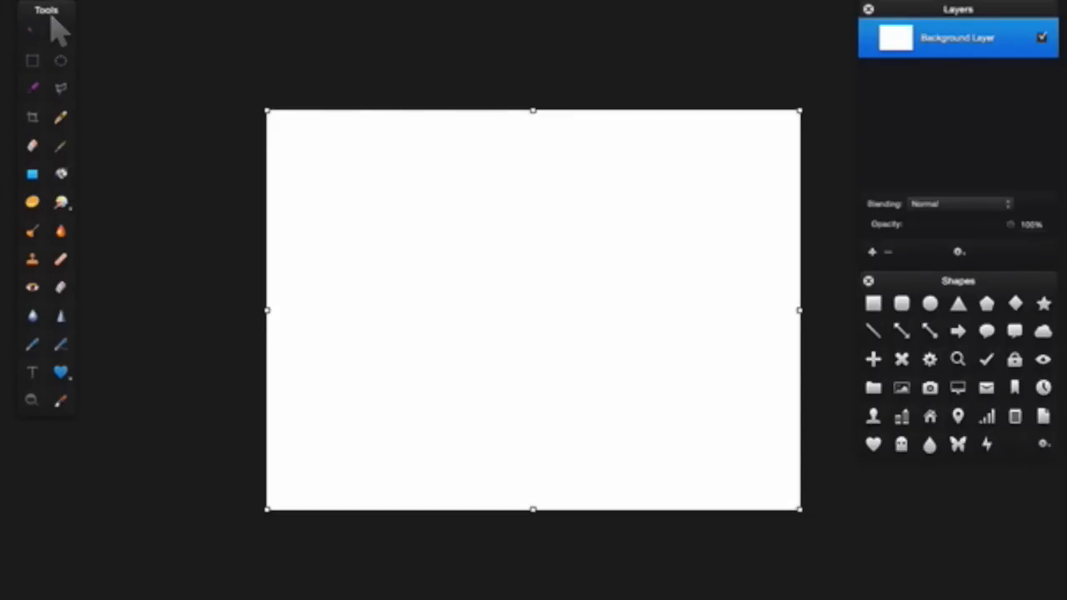
mouse_move(532, 122)
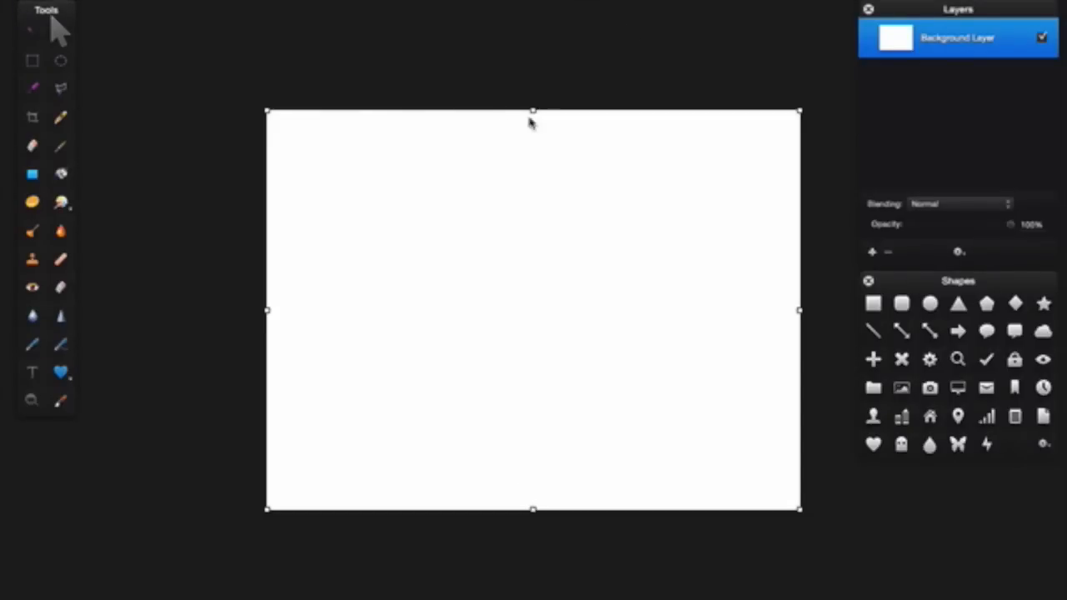
mouse_move(469, 307)
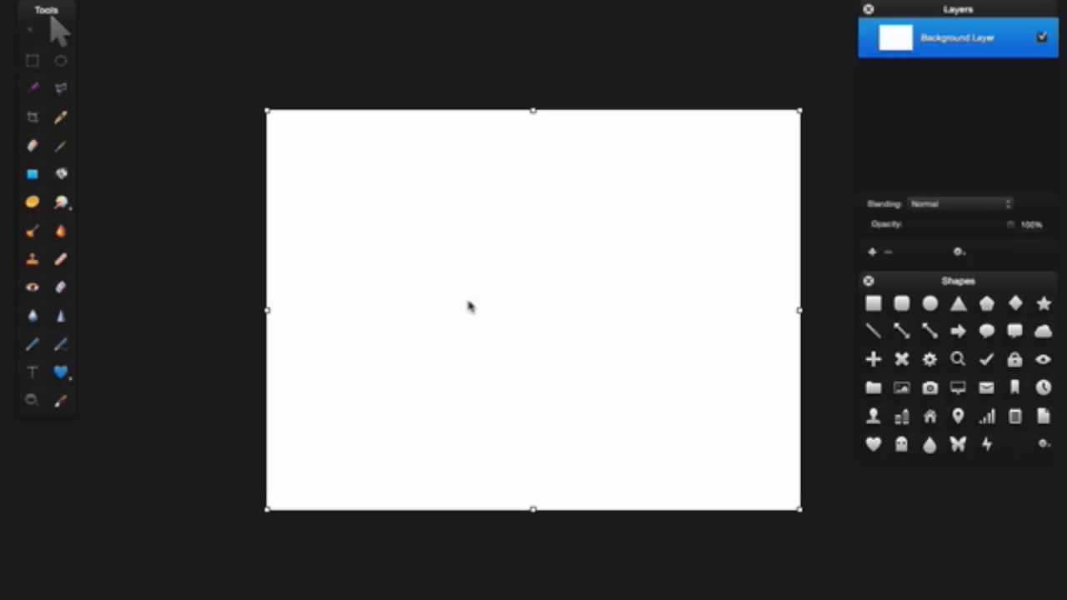
mouse_move(273, 326)
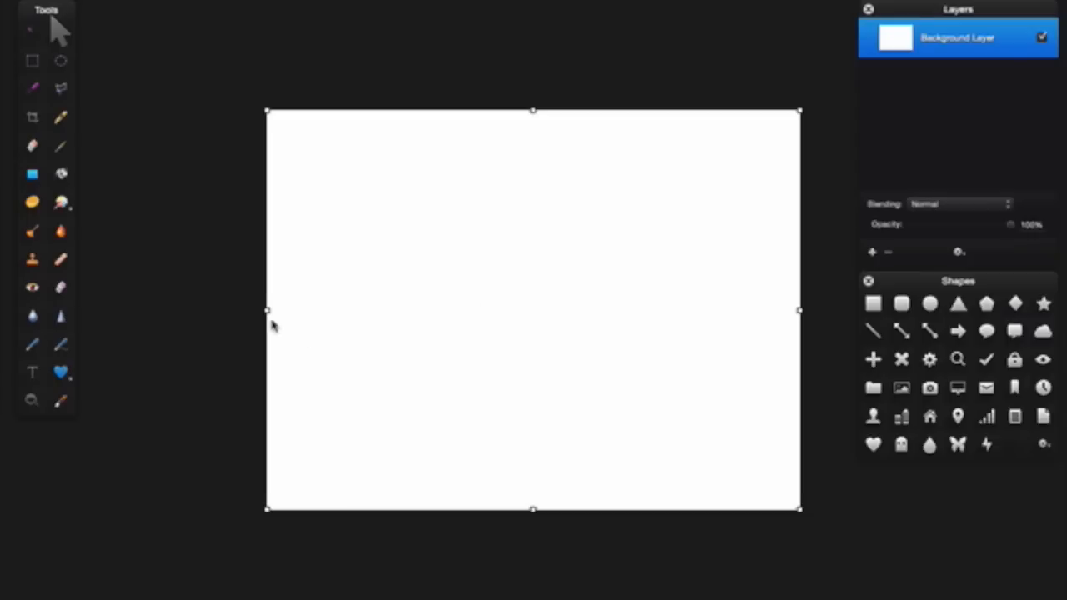
mouse_move(267, 312)
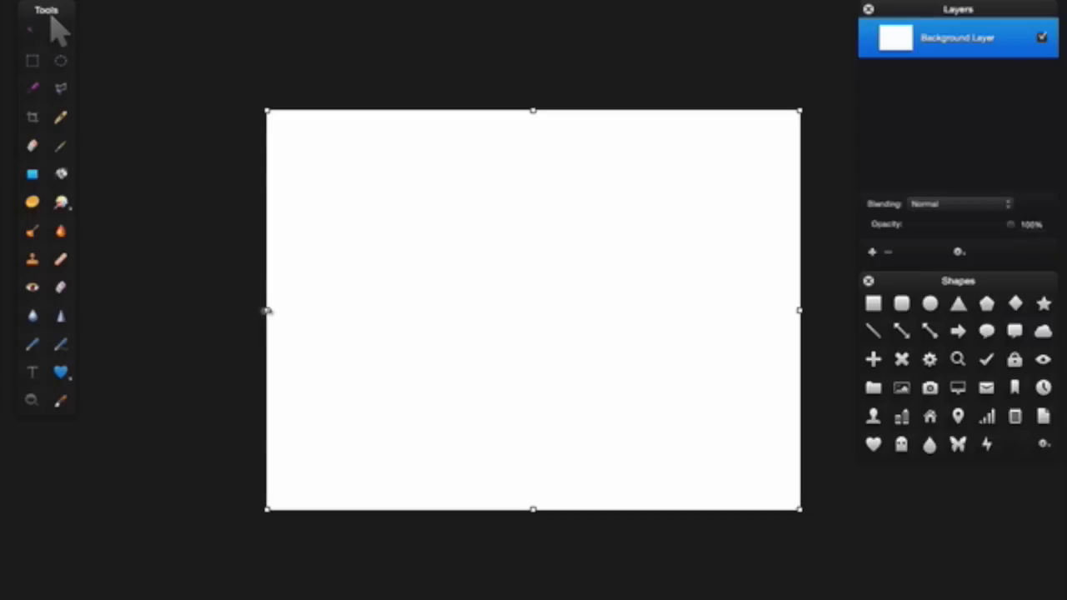
mouse_move(814, 221)
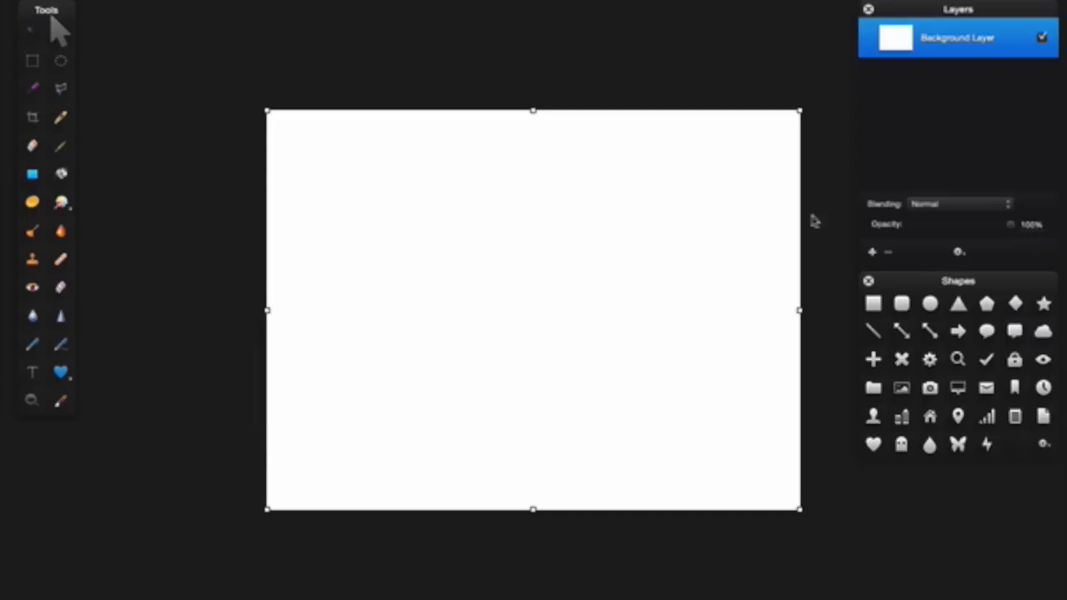
mouse_move(779, 83)
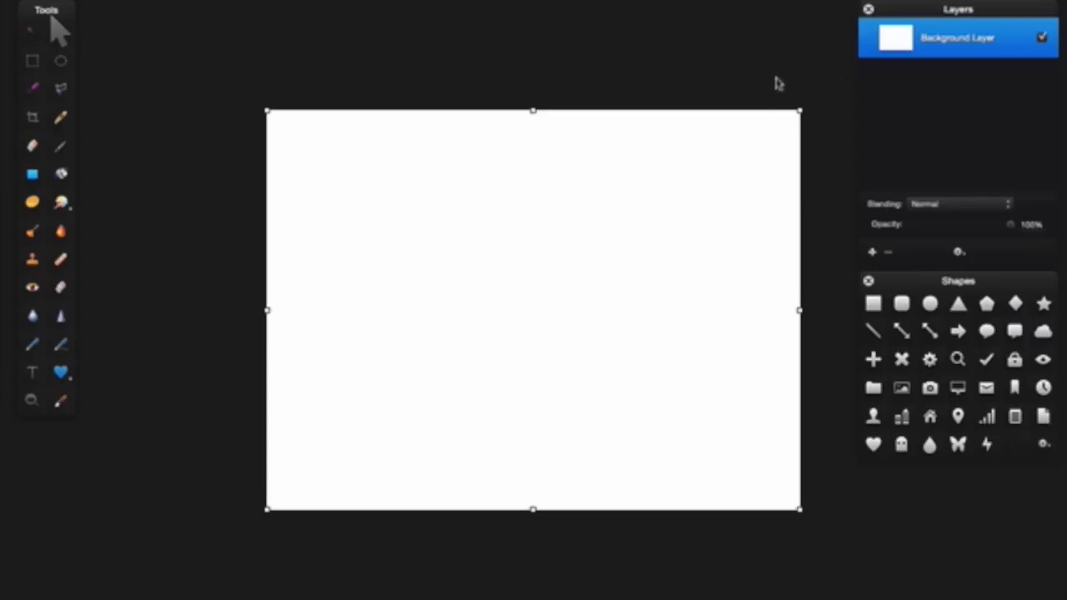
mouse_move(801, 198)
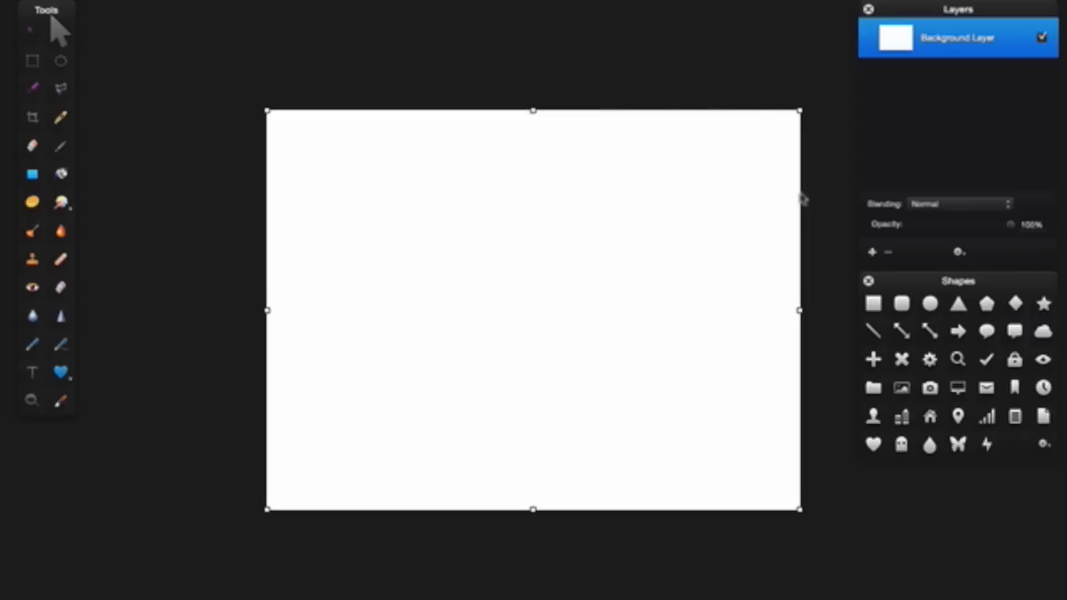
mouse_move(216, 315)
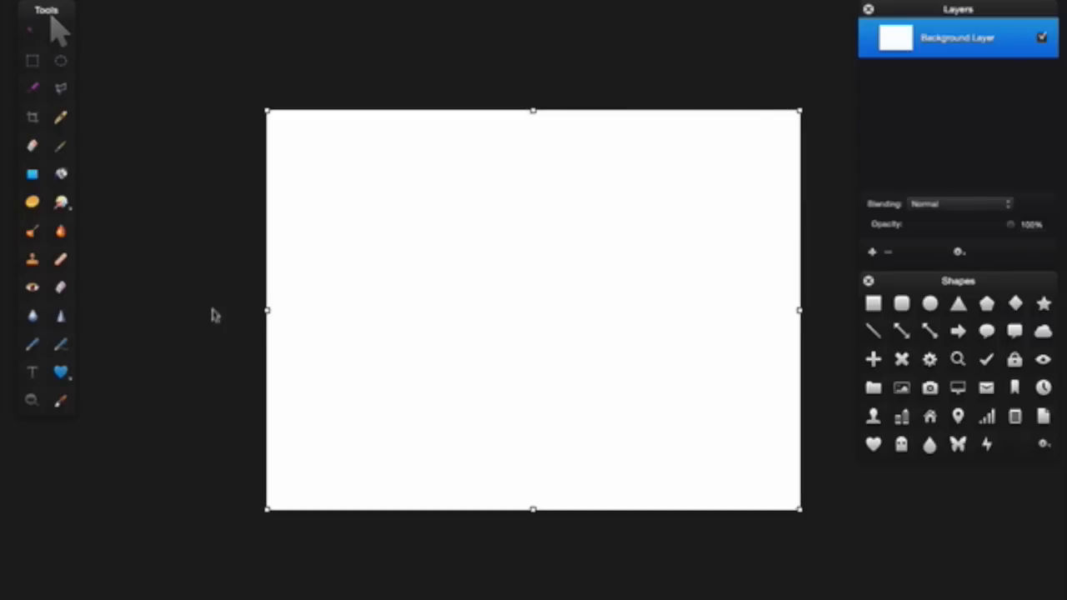
mouse_move(68, 365)
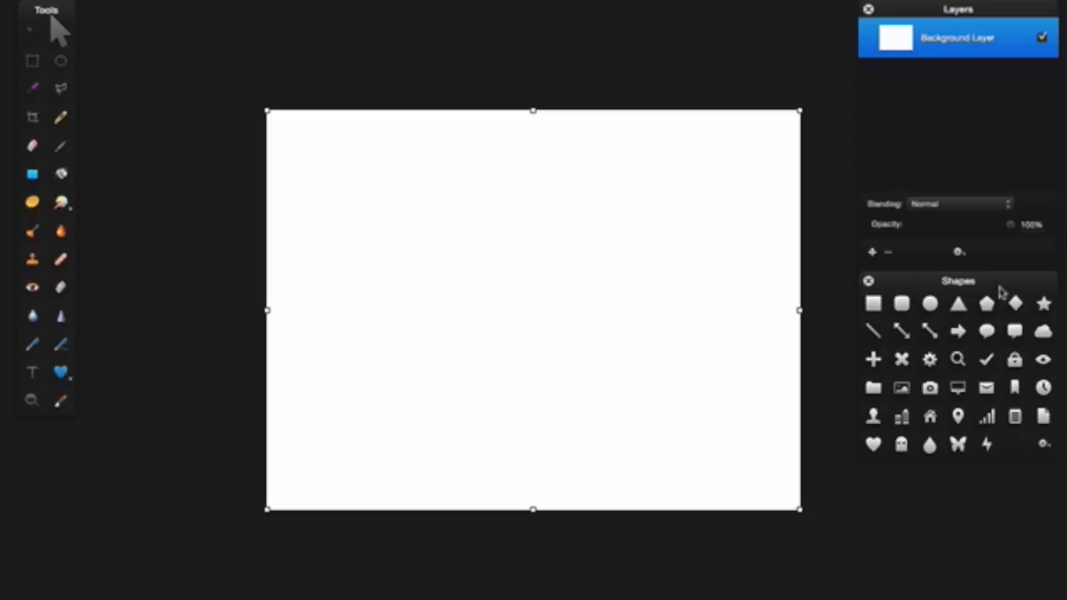
mouse_move(976, 512)
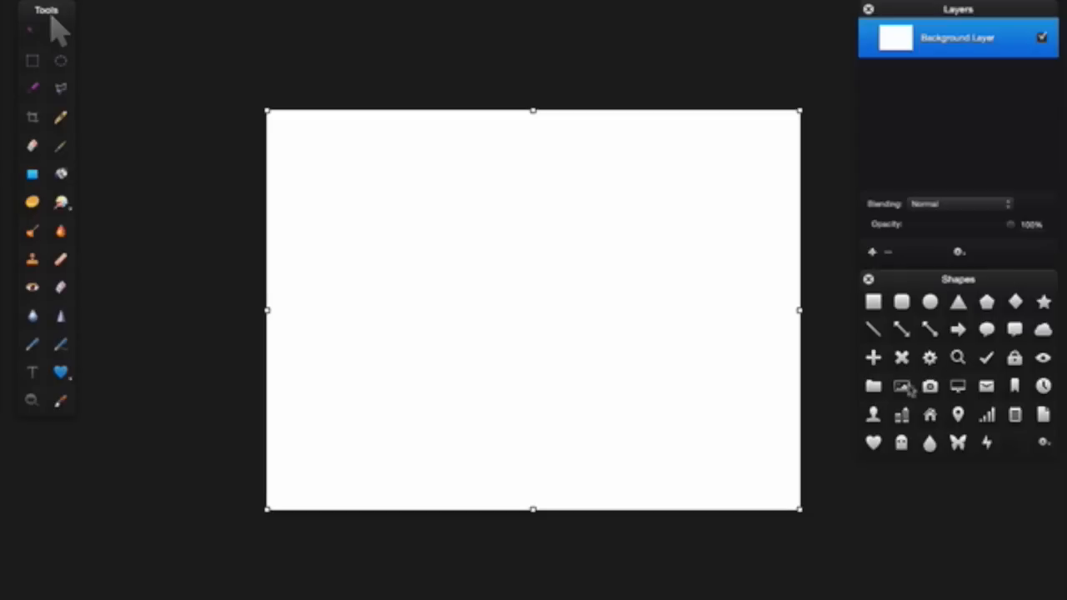
mouse_move(1042, 365)
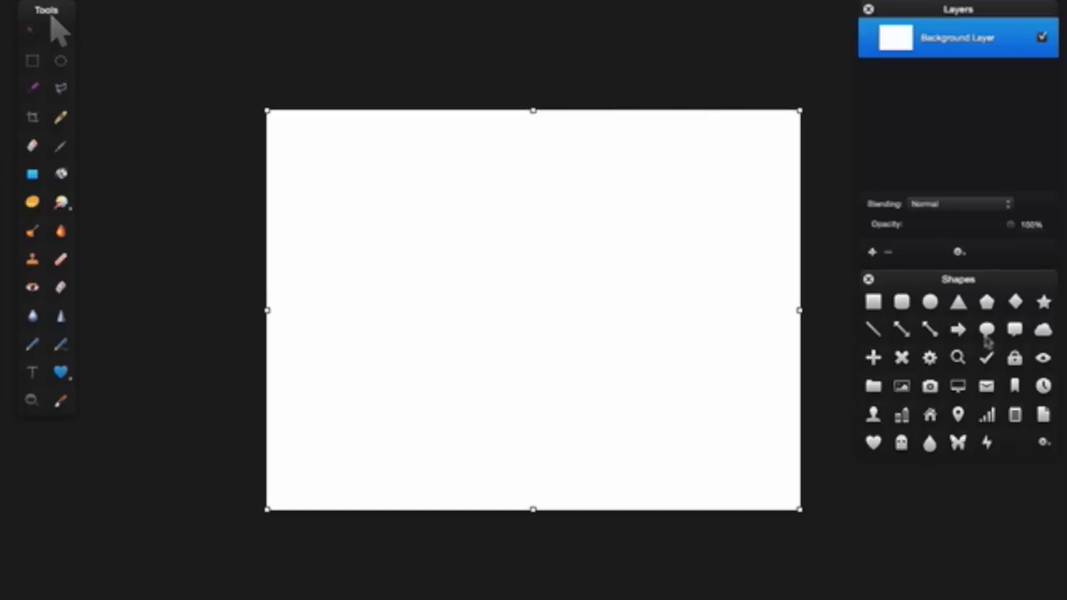
Add the cloud shape, enlarge it to about 213 × 143 px, and centre it
left_click(1044, 330)
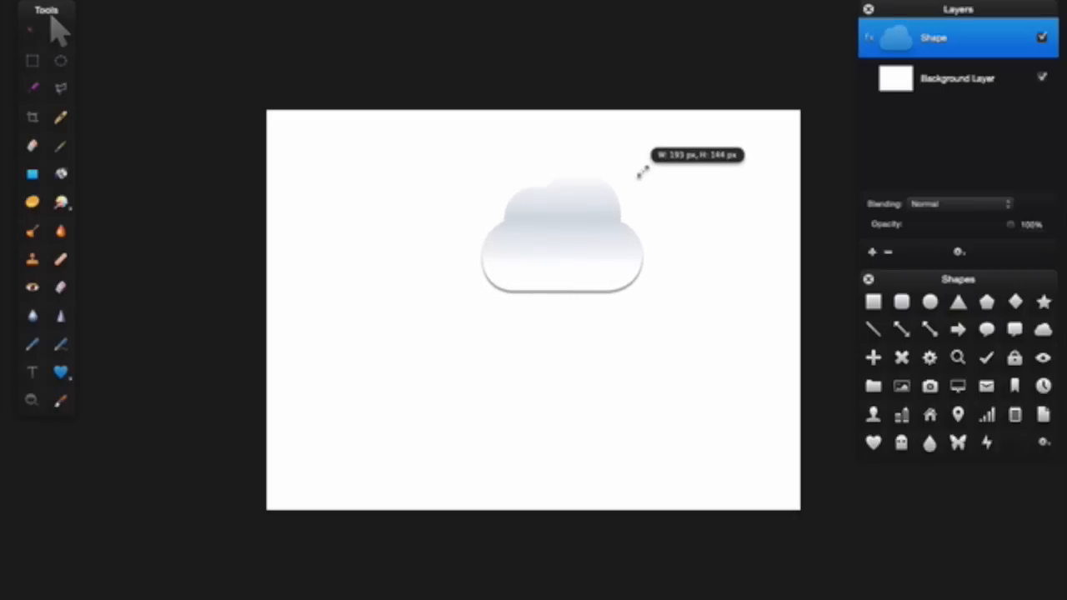
left_click_drag(640, 173, 649, 179)
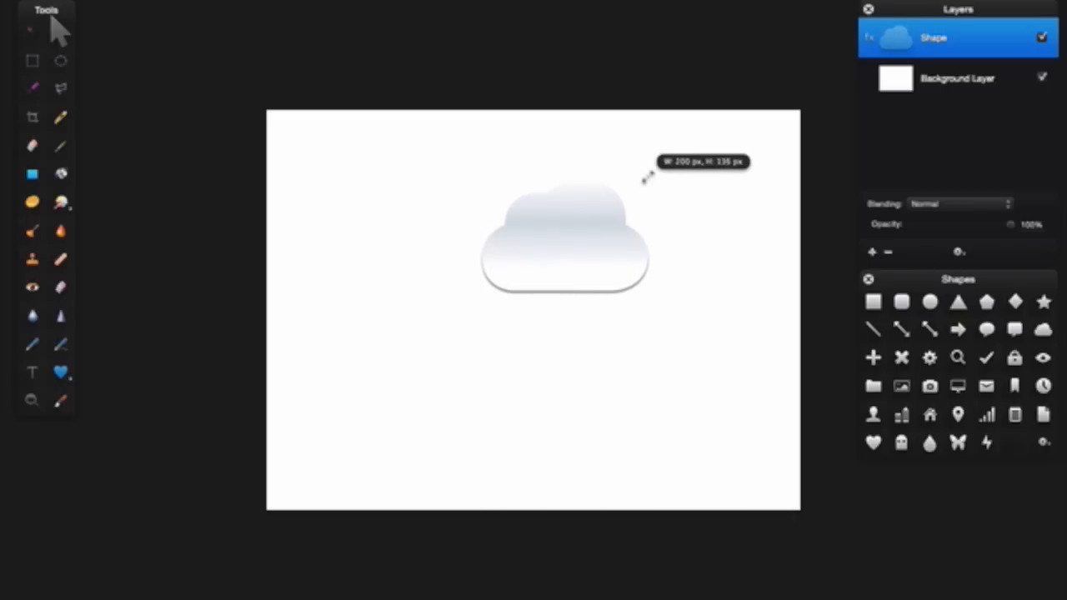
left_click_drag(646, 175, 659, 167)
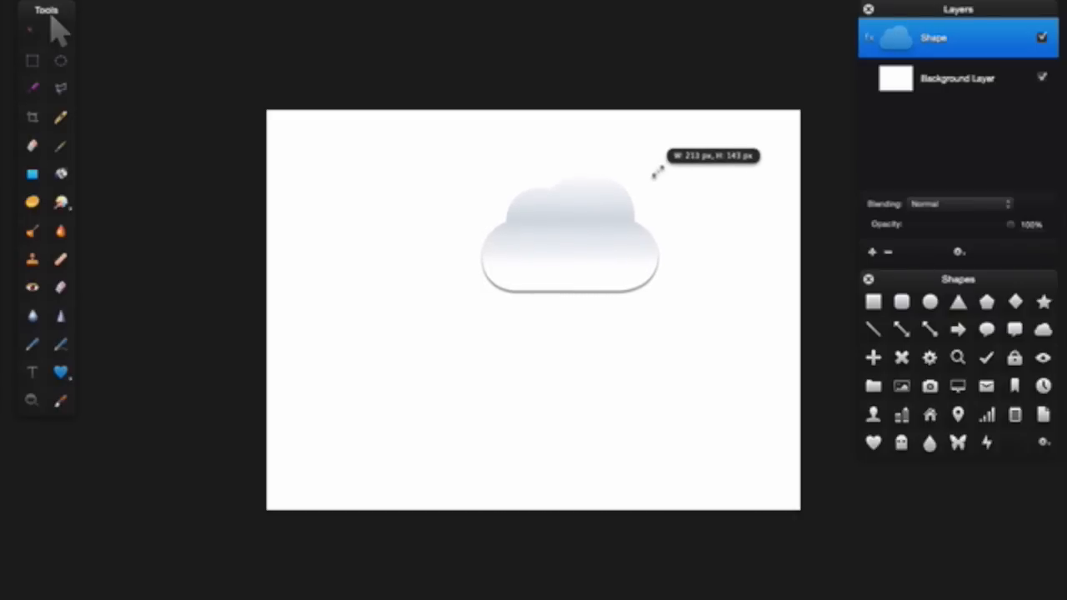
left_click(569, 233)
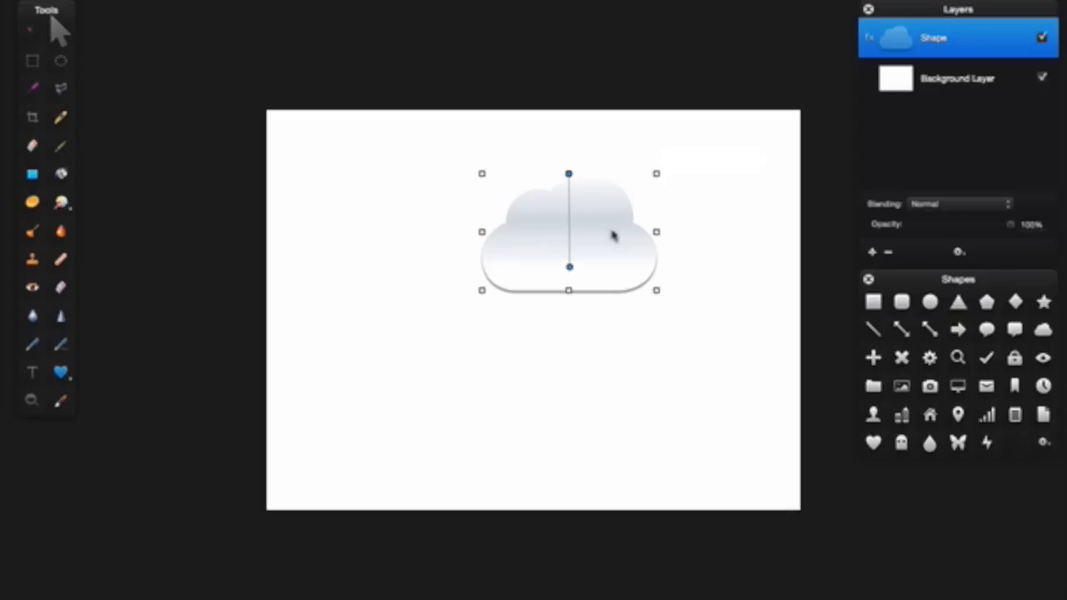
left_click_drag(609, 236, 575, 278)
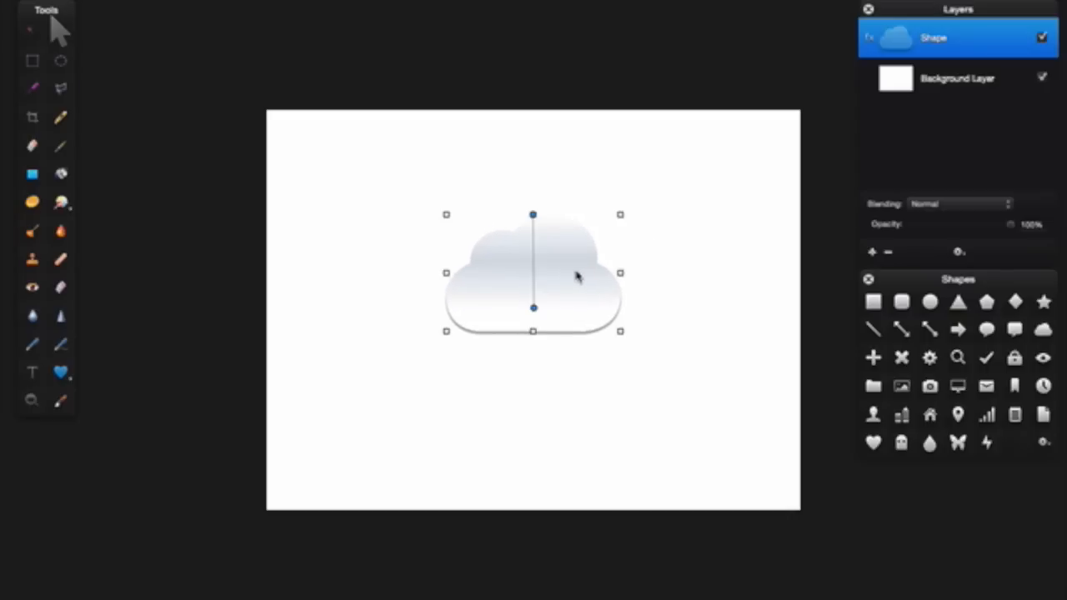
mouse_move(703, 328)
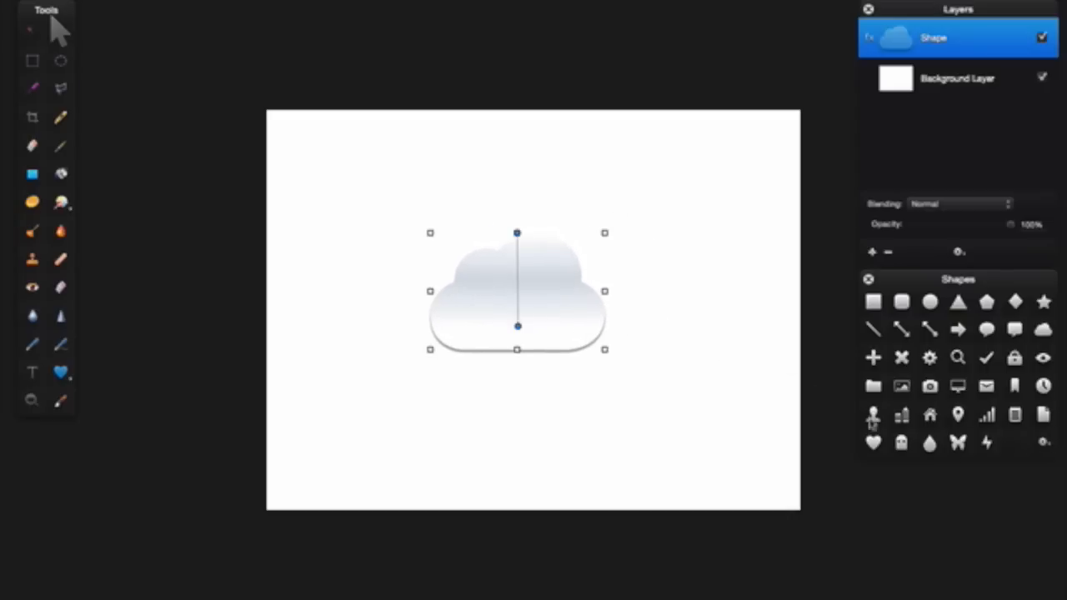
Drop a gear shape onto the middle of the cloud and select its Shape 2 layer
left_click(928, 357)
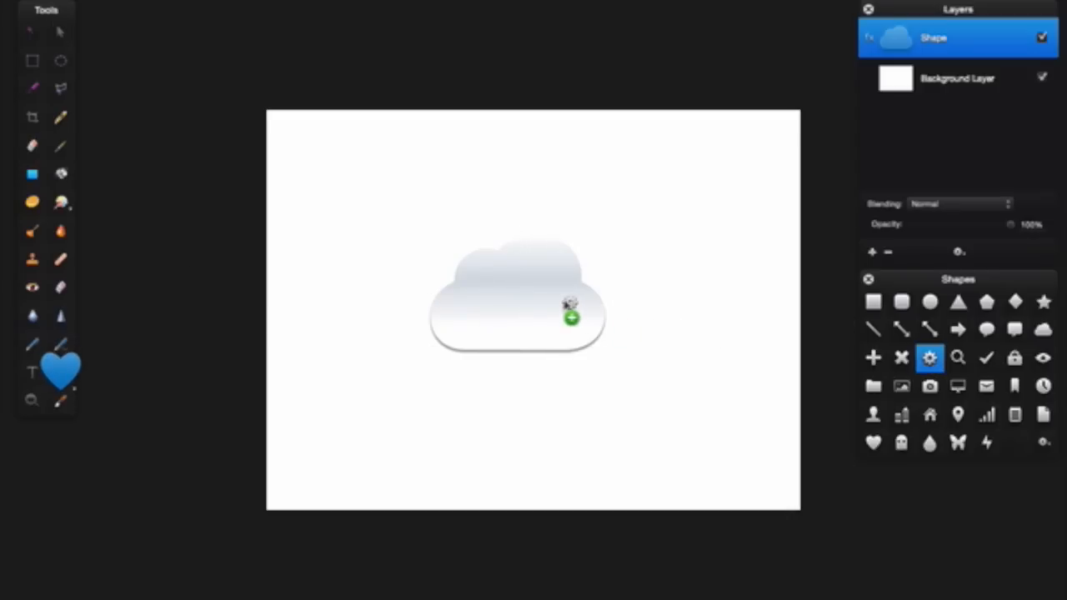
left_click(930, 358)
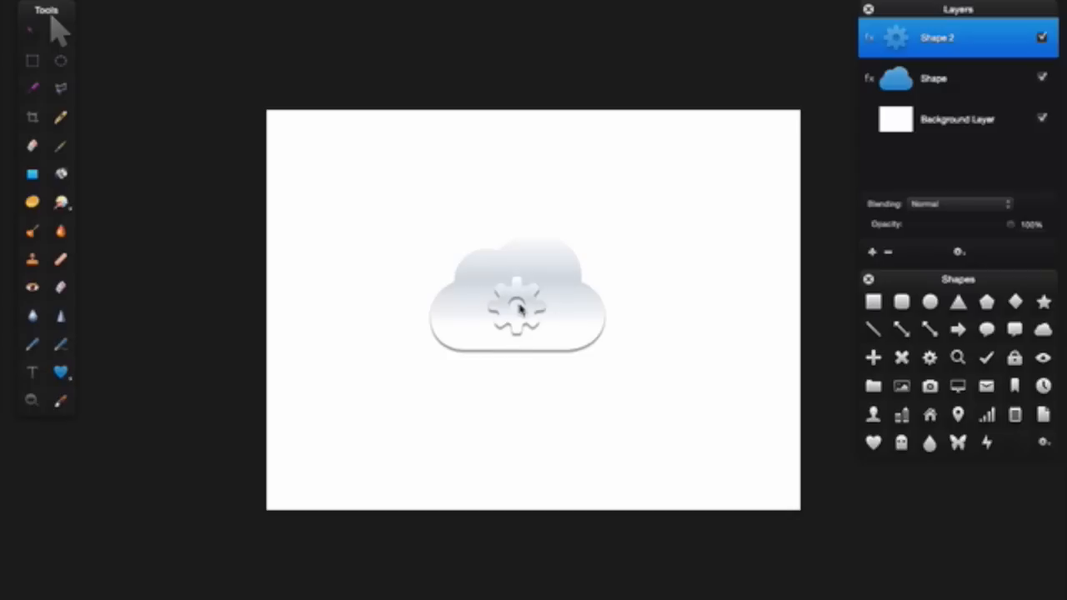
left_click(517, 304)
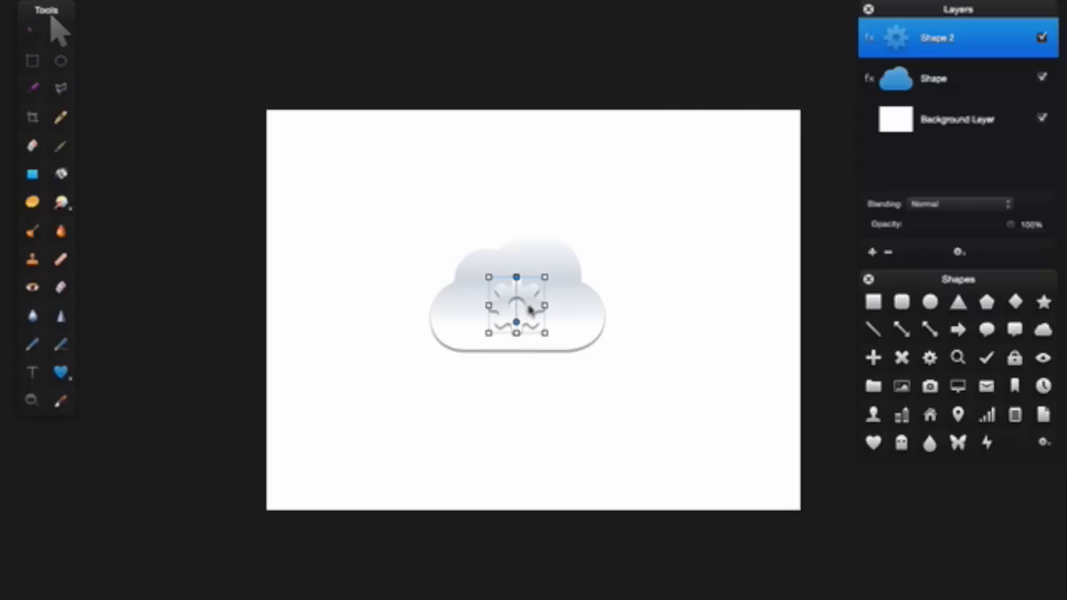
mouse_move(830, 373)
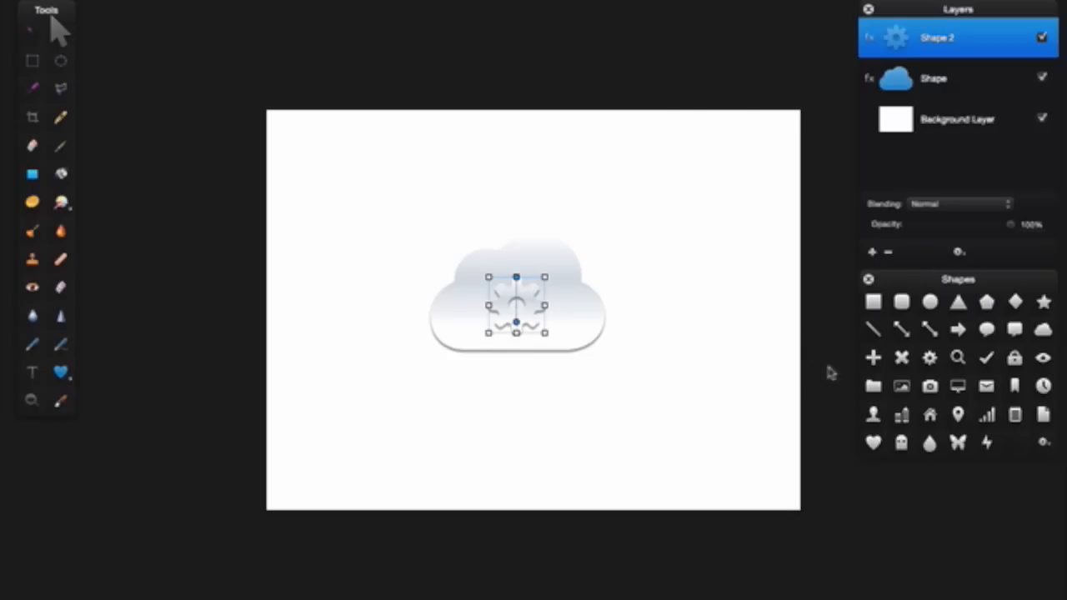
mouse_move(377, 231)
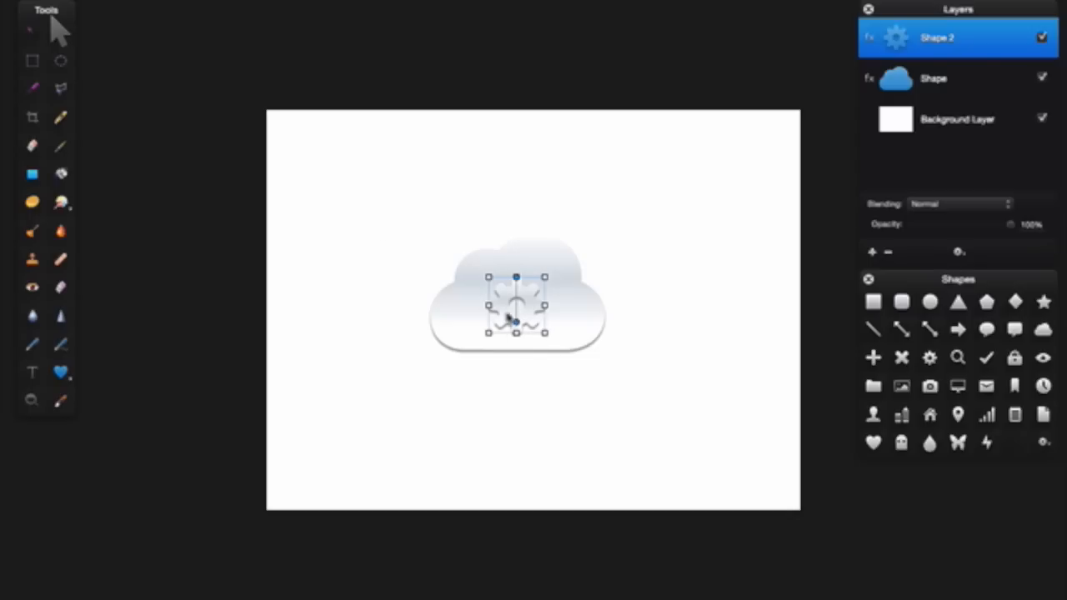
mouse_move(79, 327)
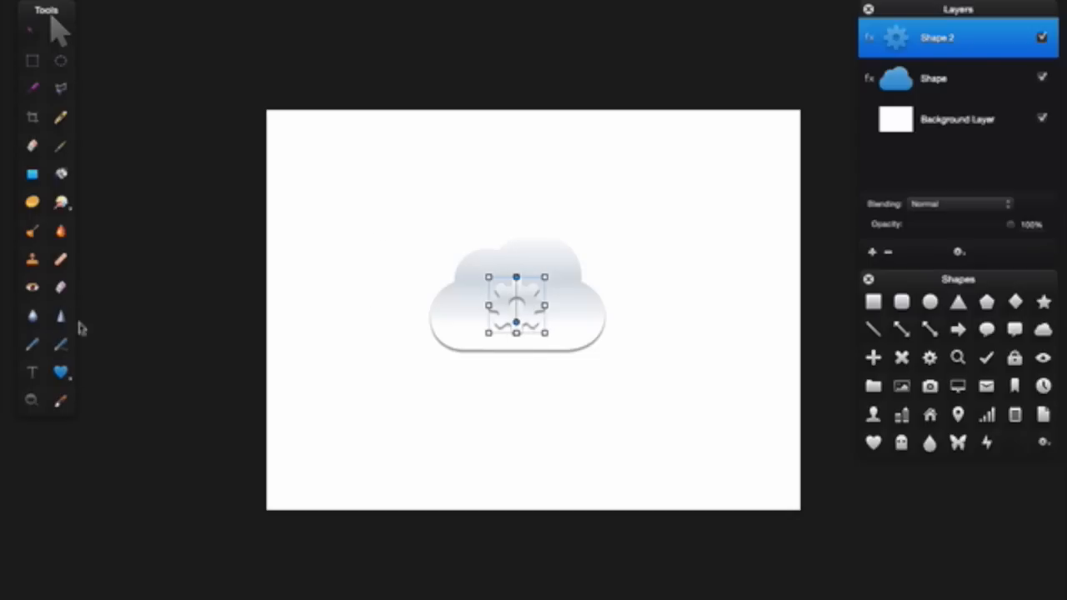
mouse_move(125, 246)
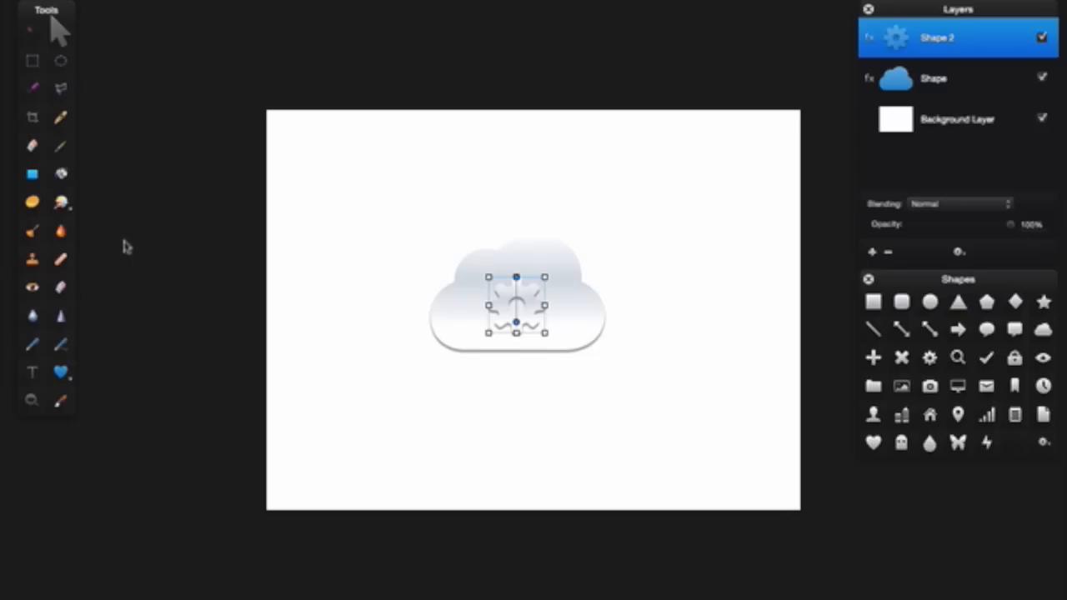
mouse_move(219, 192)
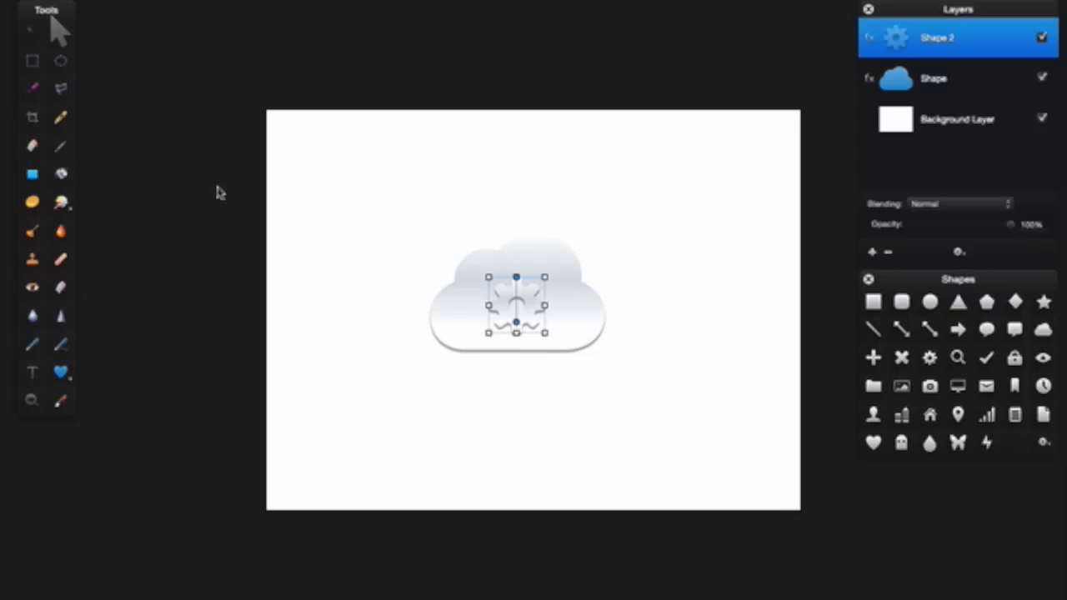
mouse_move(98, 100)
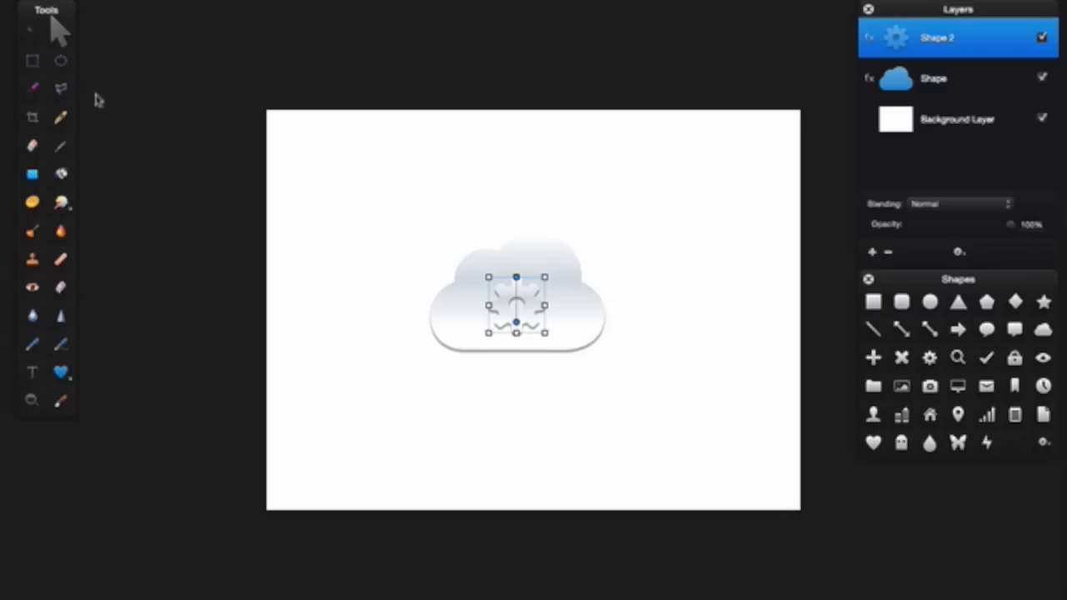
mouse_move(273, 142)
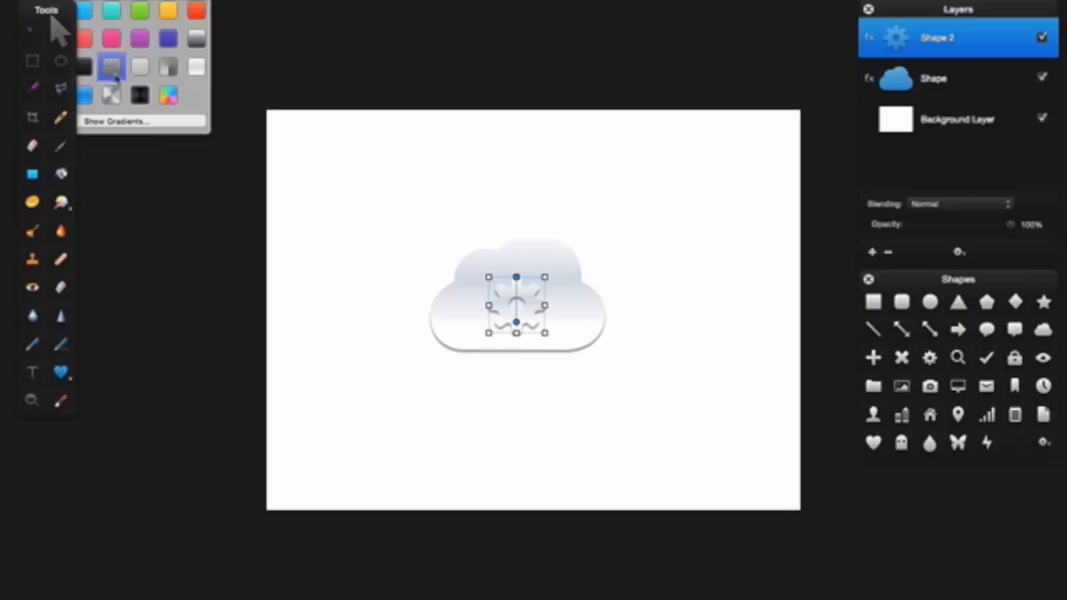
Apply the silver metallic gradient preset to the gear and reselect it
left_click(111, 94)
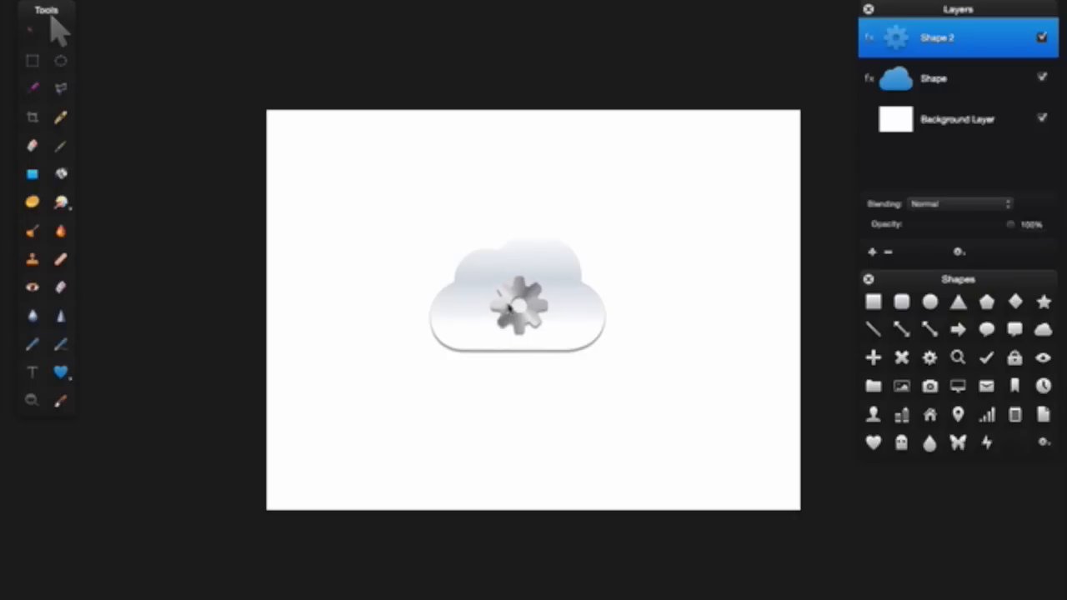
left_click(519, 304)
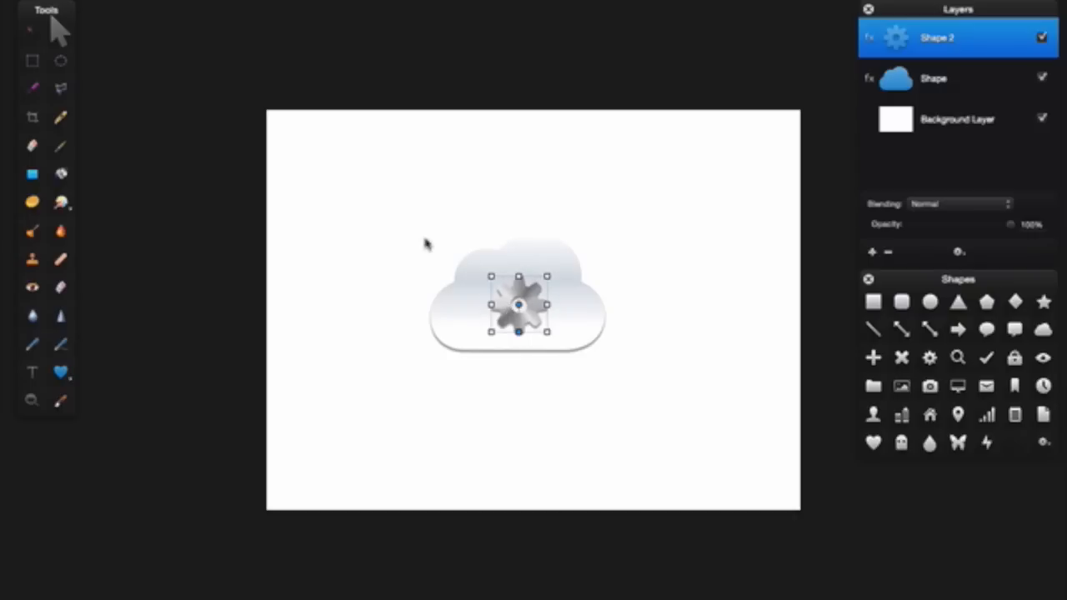
mouse_move(164, 6)
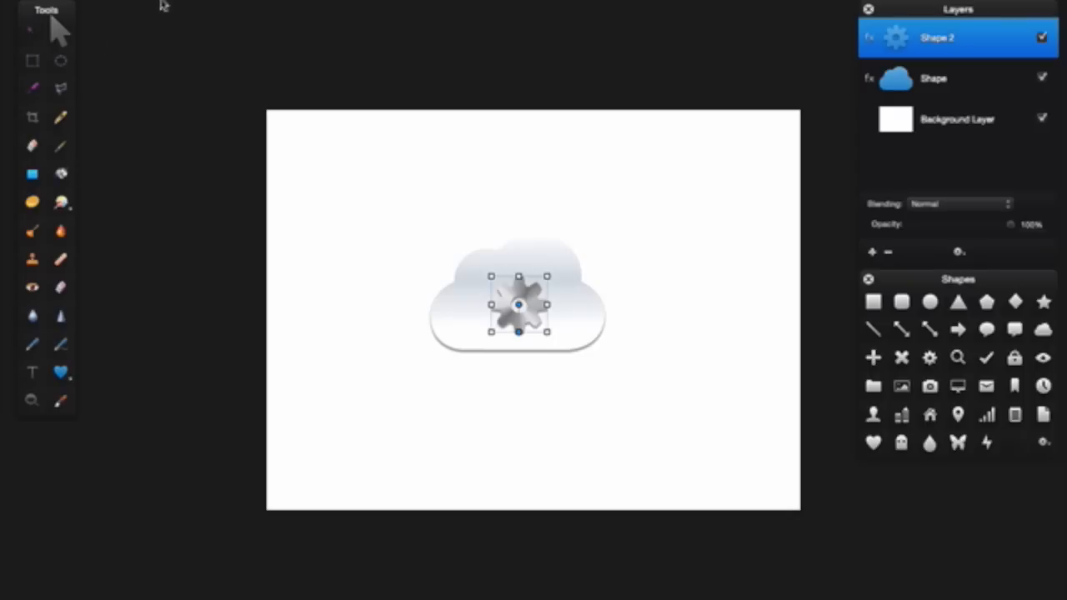
mouse_move(461, 223)
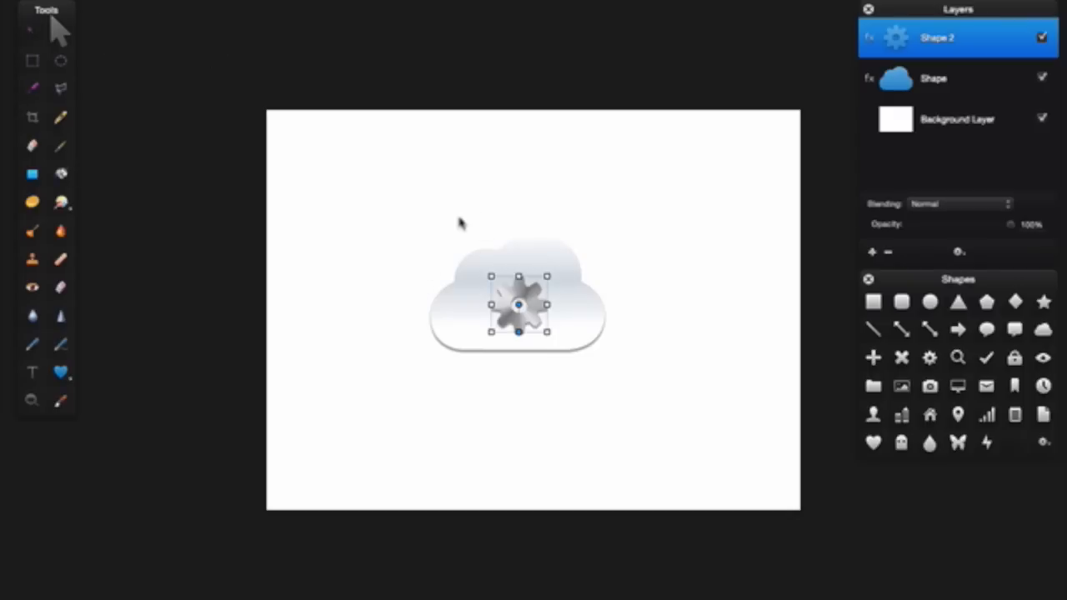
mouse_move(573, 228)
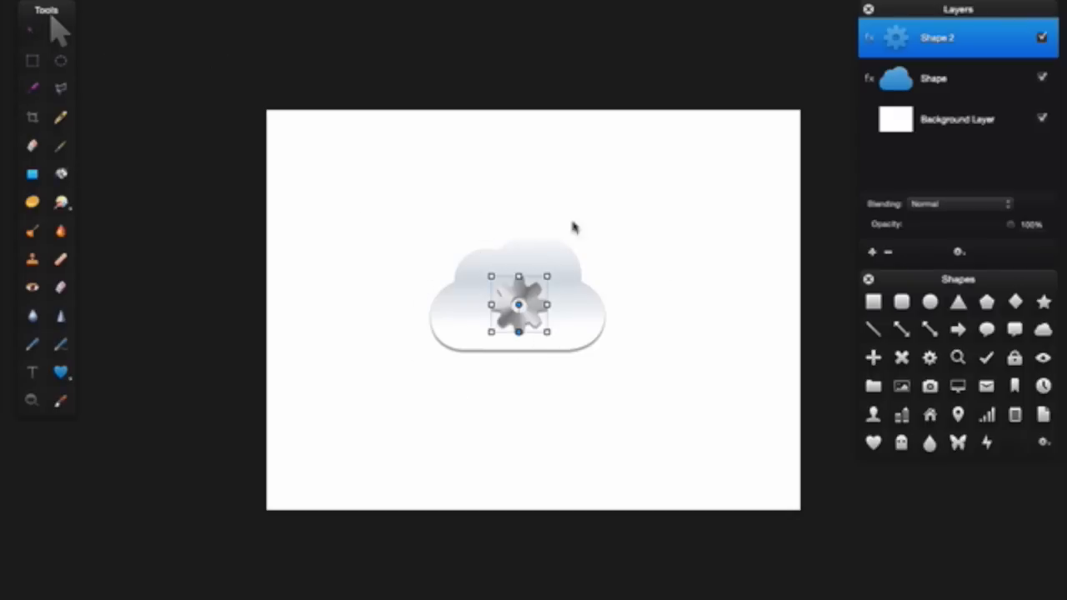
mouse_move(638, 407)
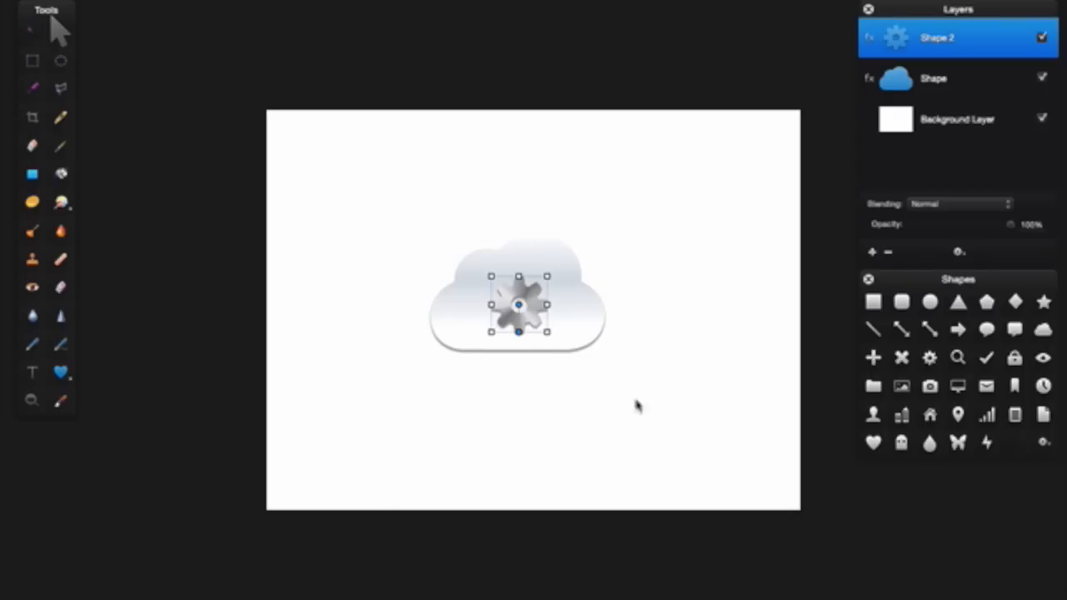
mouse_move(102, 209)
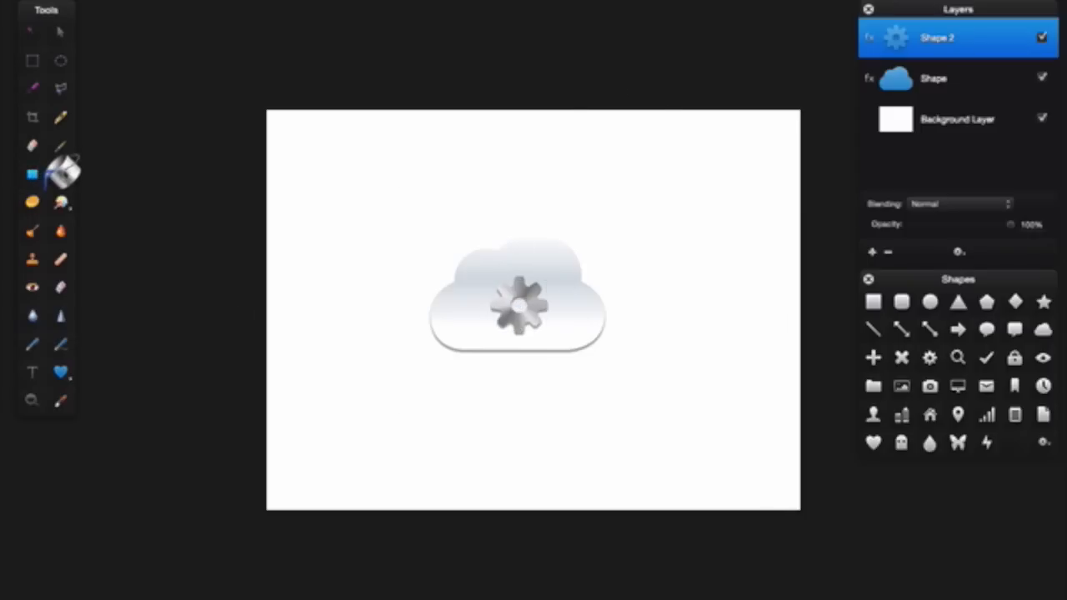
mouse_move(531, 302)
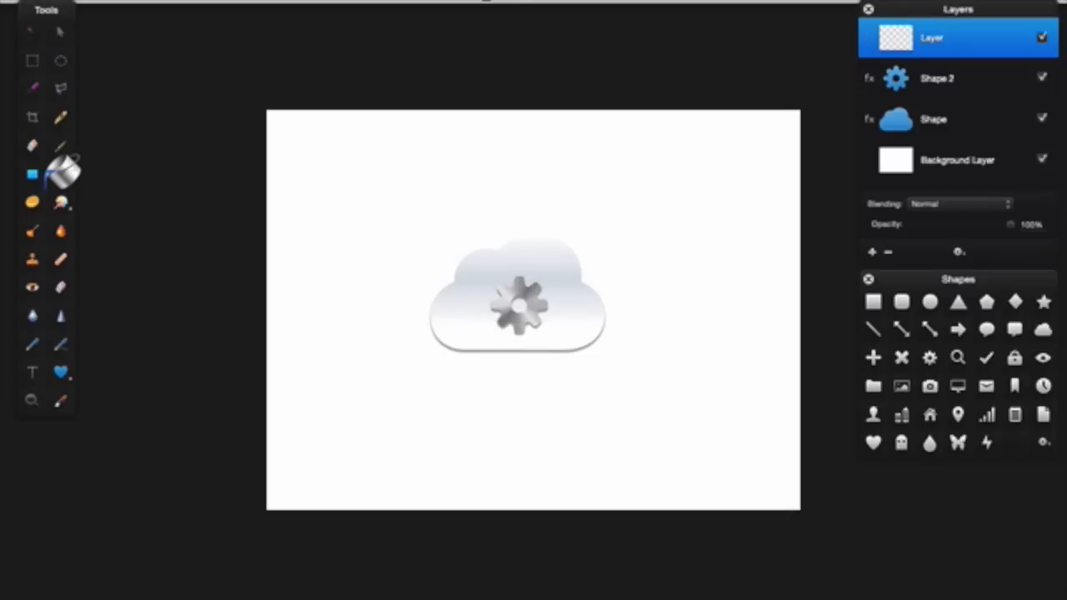
Add an empty layer above the gear and bring up the fill colour swatches
left_click(31, 174)
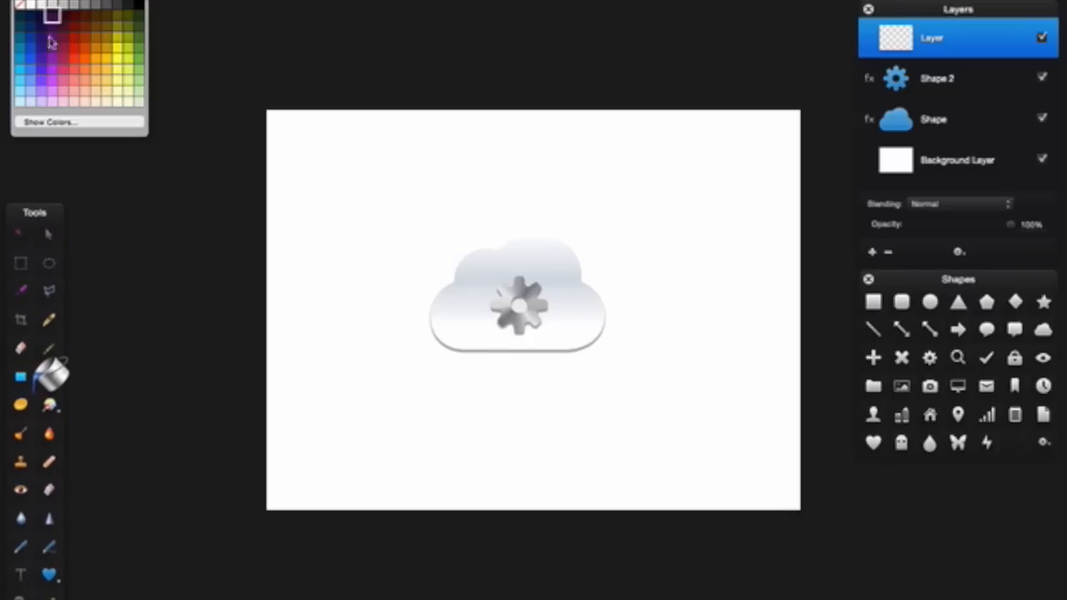
Pick sky blue as the fill colour for the new background layer
left_click(21, 60)
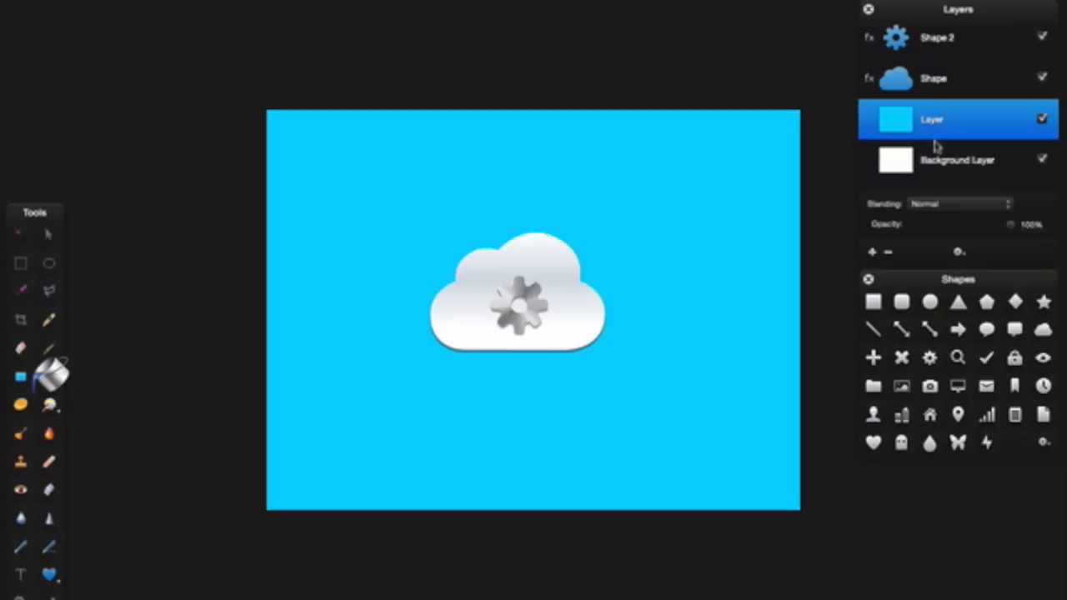
mouse_move(909, 91)
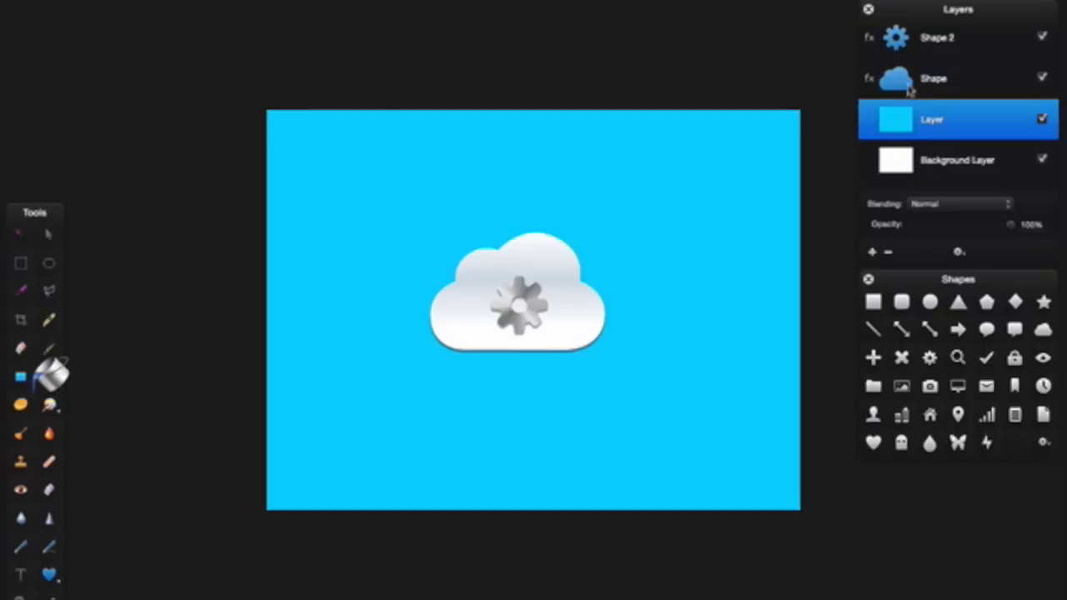
Select both the cloud (Shape) and gear (Shape 2) layers for merging
left_click(933, 78)
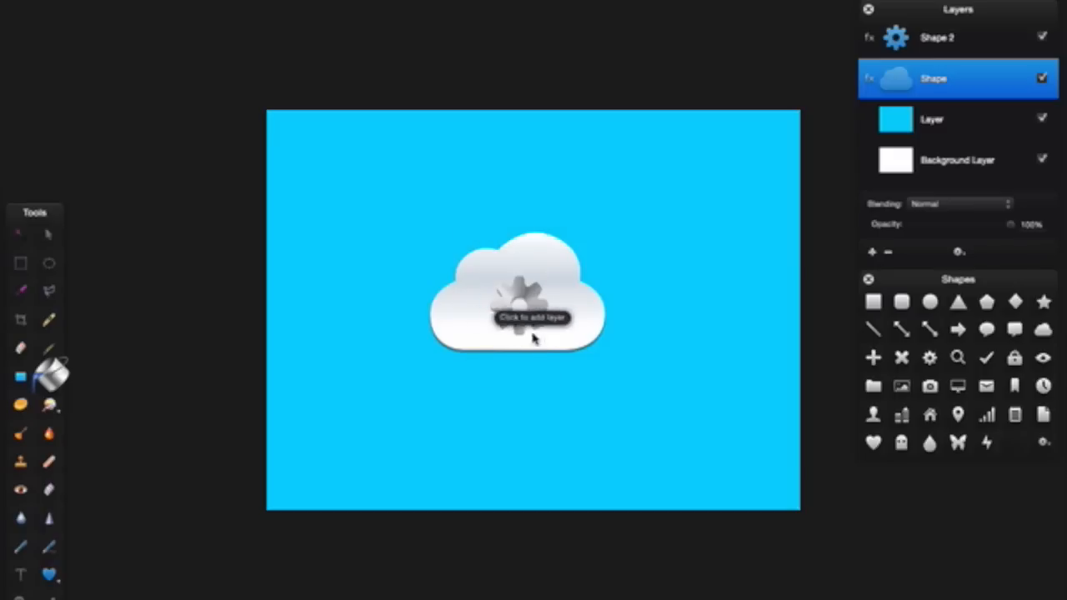
mouse_move(571, 325)
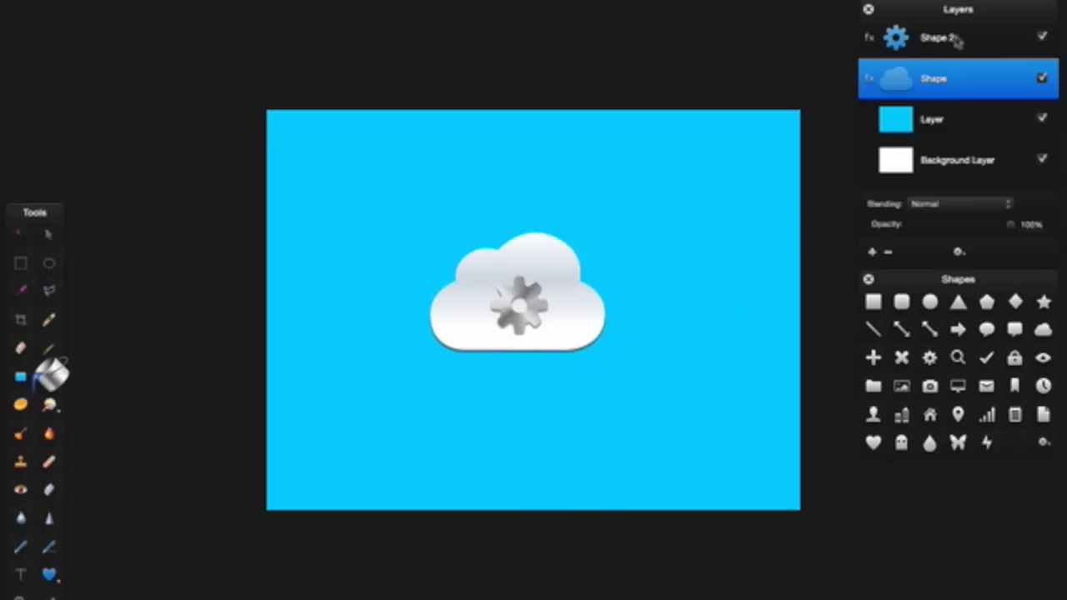
left_click(937, 36)
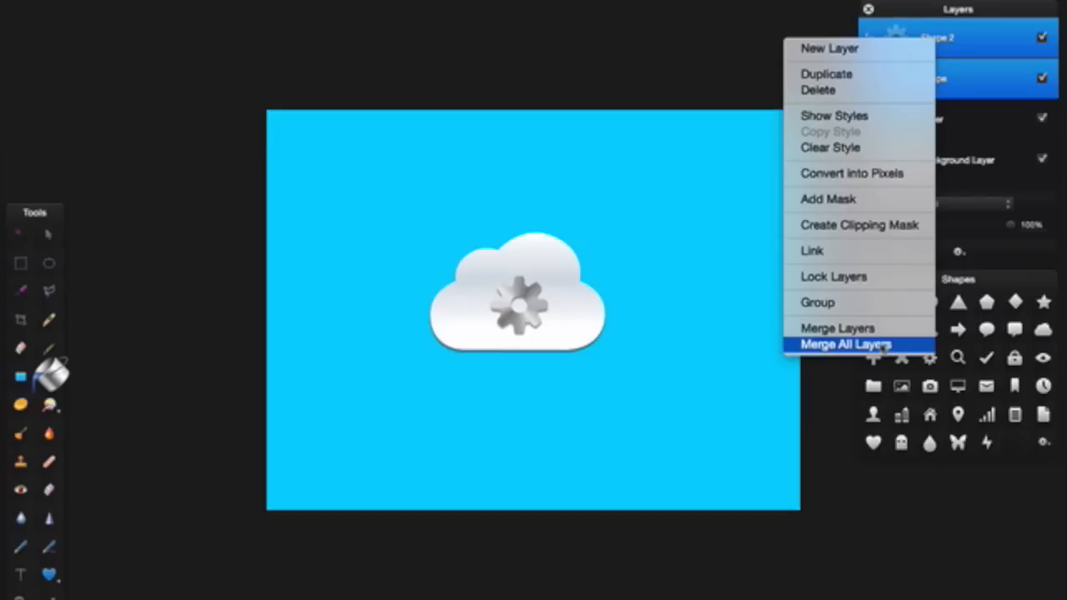
mouse_move(841, 327)
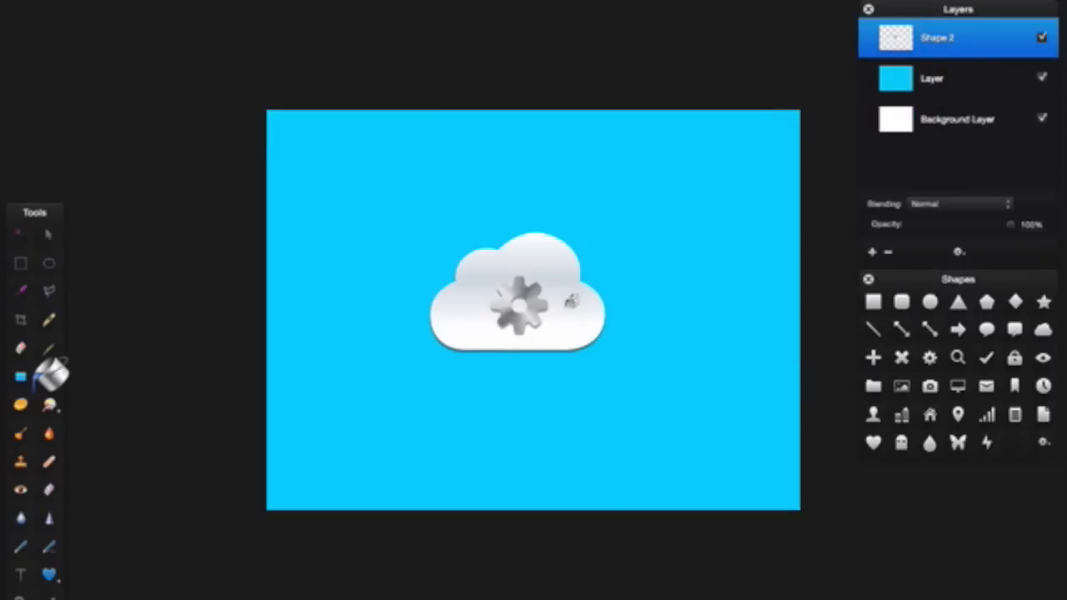
mouse_move(49, 235)
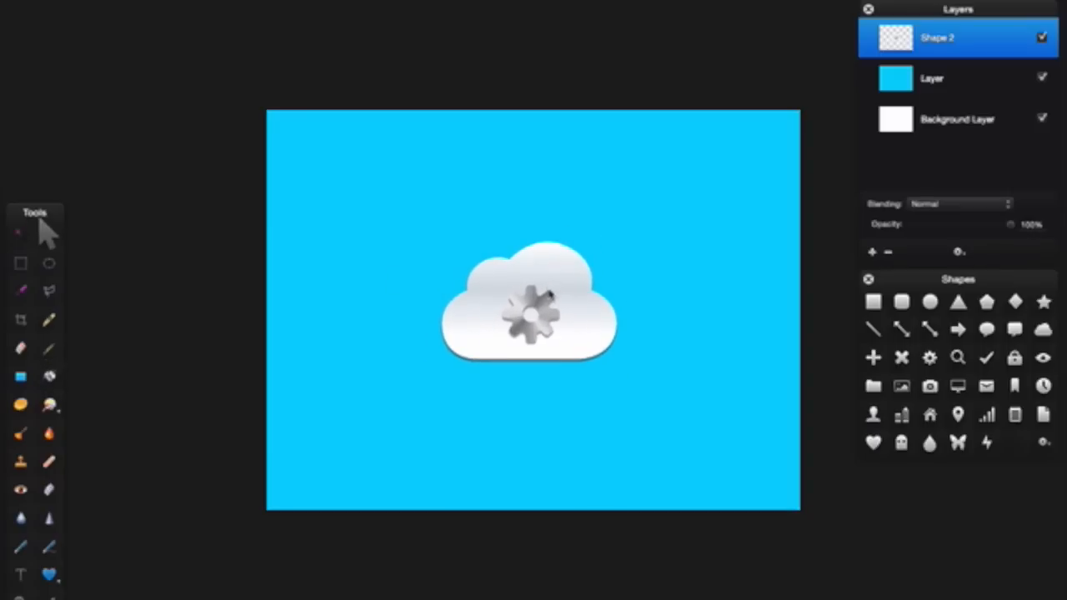
Enlarge the merged cloud-and-gear shape proportionally and centre it on the canvas
left_click(529, 309)
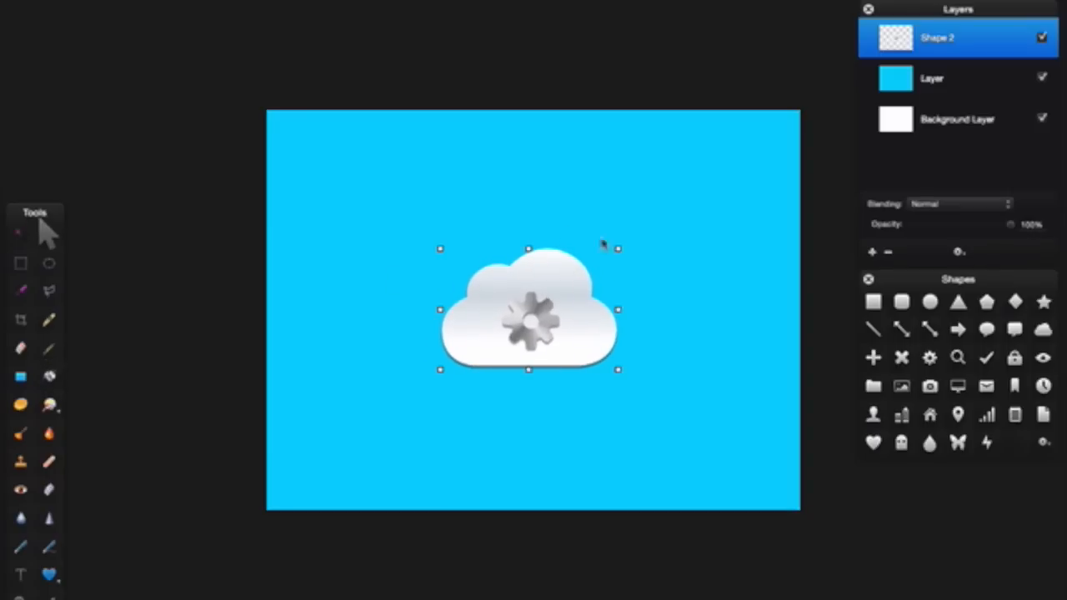
left_click_drag(617, 248, 642, 232)
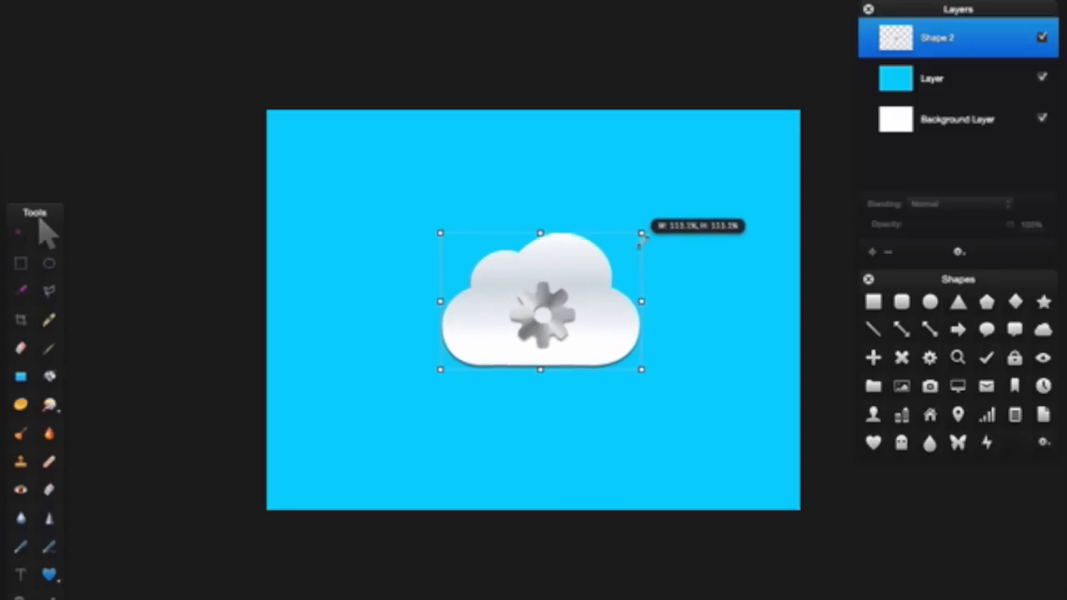
left_click_drag(642, 233, 694, 198)
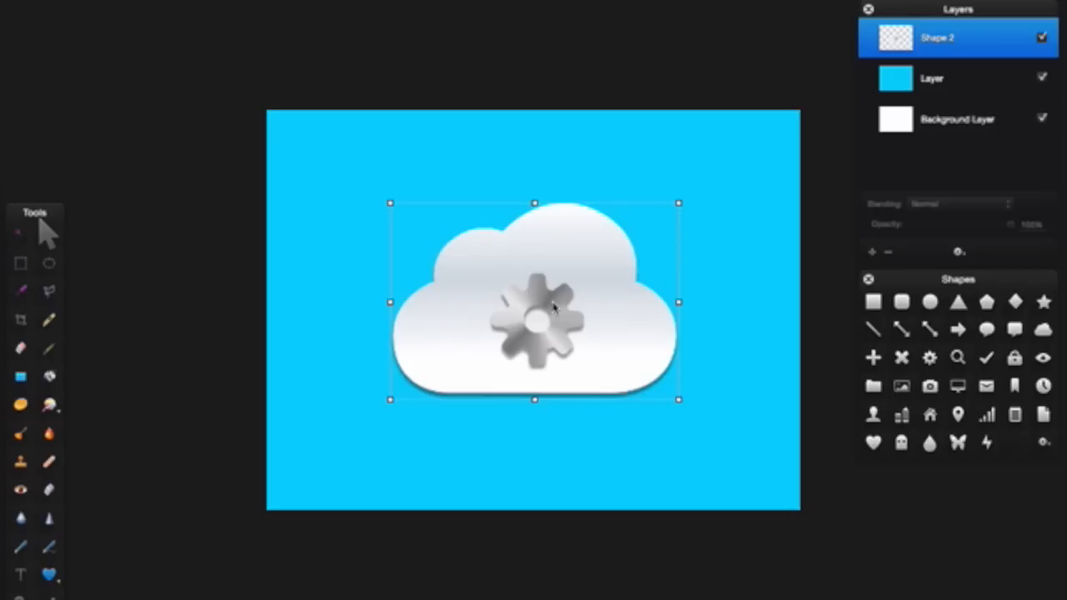
mouse_move(417, 171)
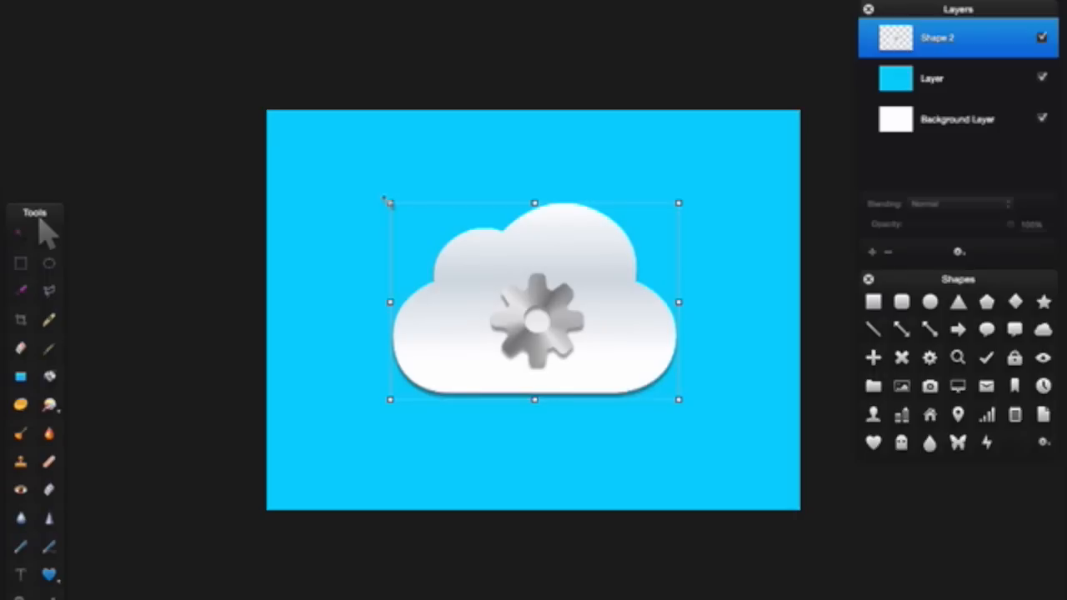
mouse_move(349, 349)
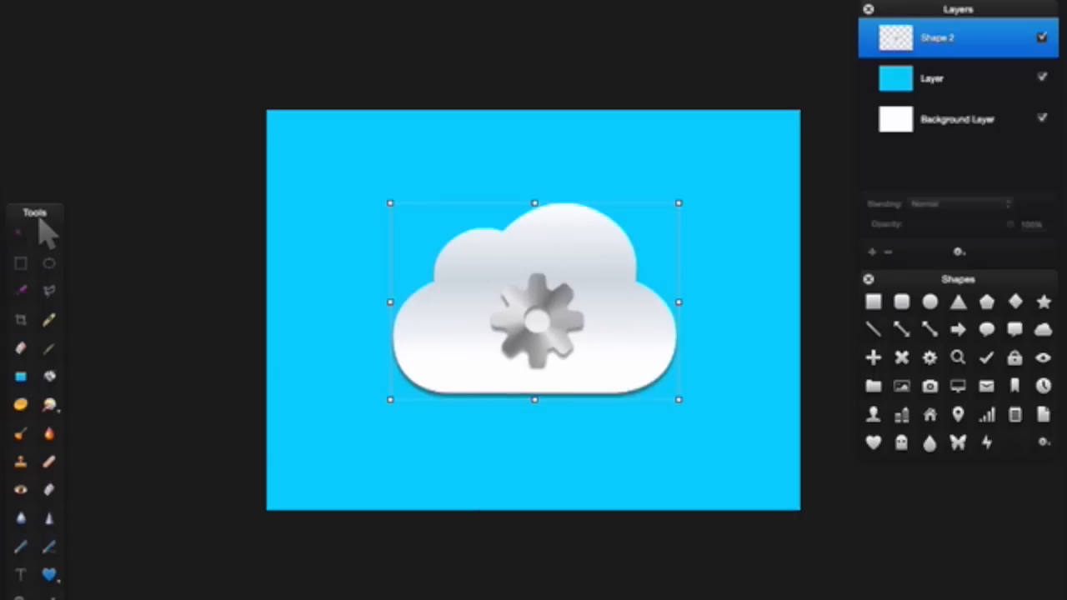
mouse_move(650, 333)
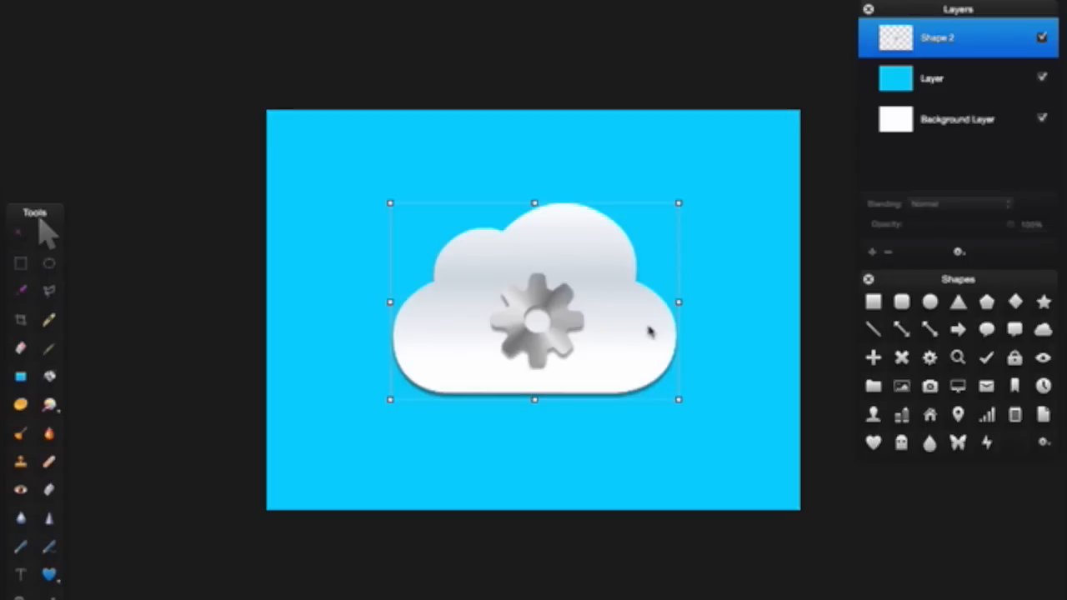
mouse_move(96, 33)
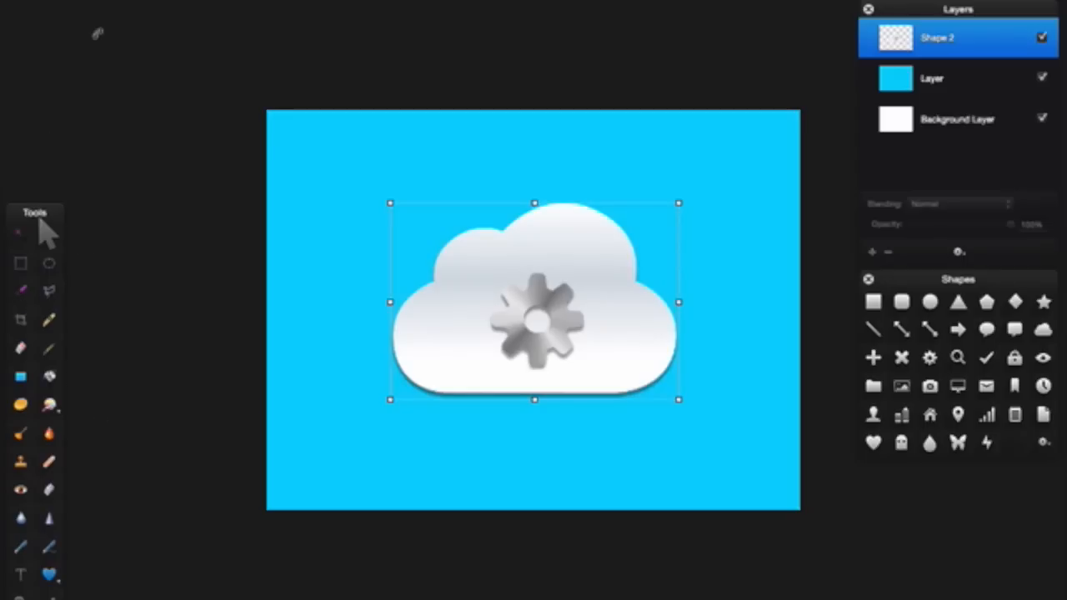
mouse_move(774, 62)
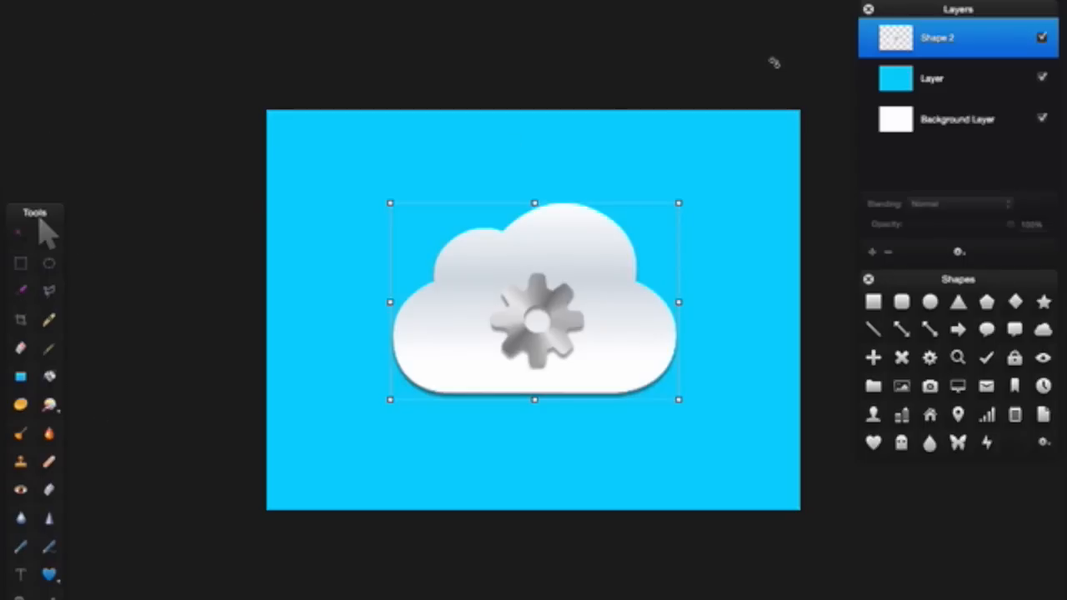
mouse_move(734, 221)
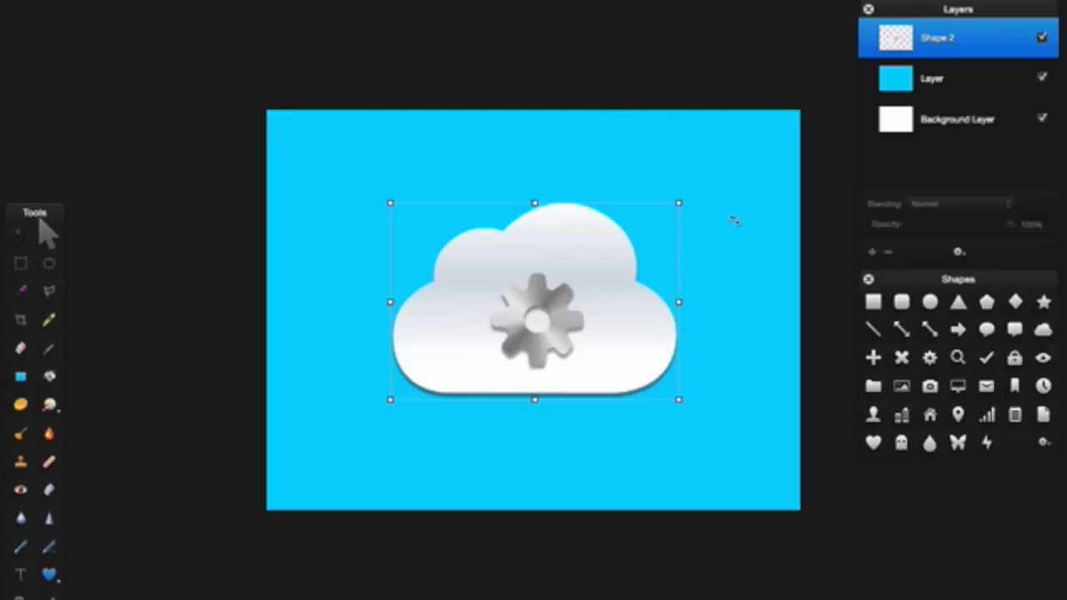
mouse_move(634, 317)
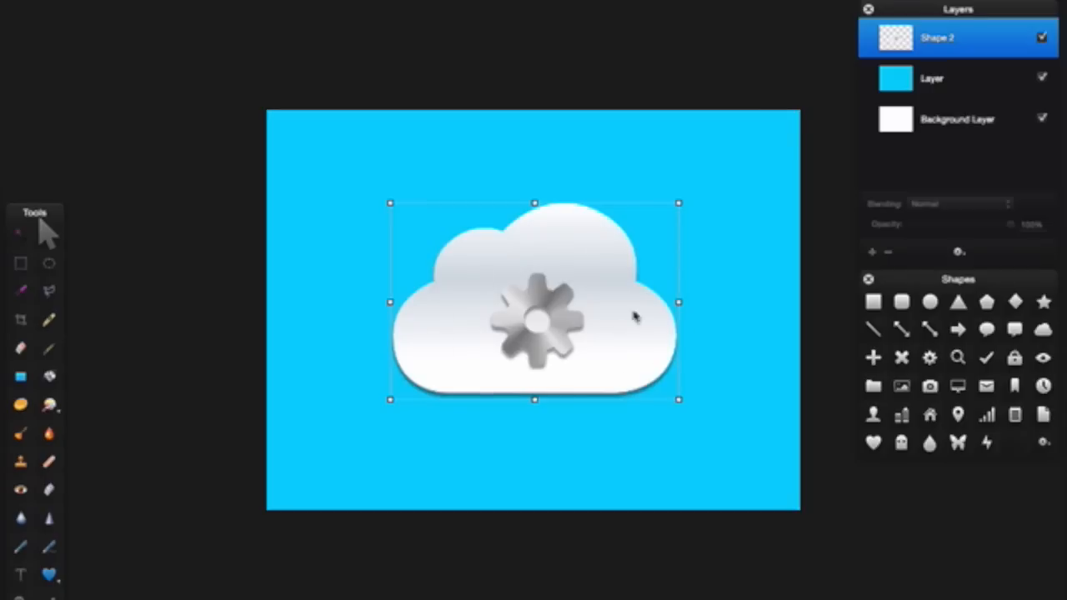
mouse_move(542, 296)
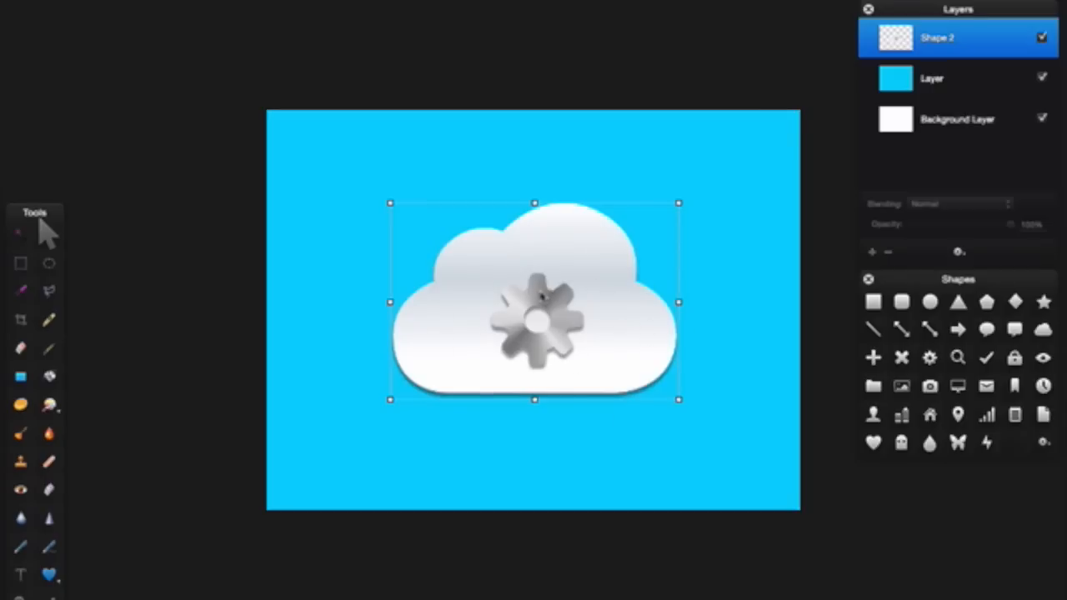
mouse_move(910, 337)
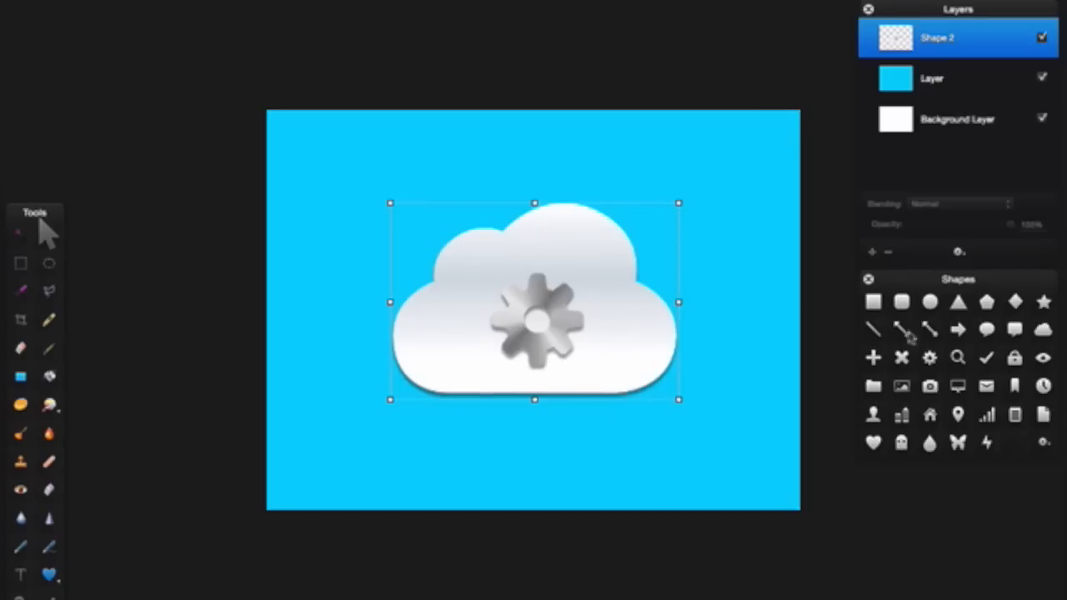
mouse_move(930, 363)
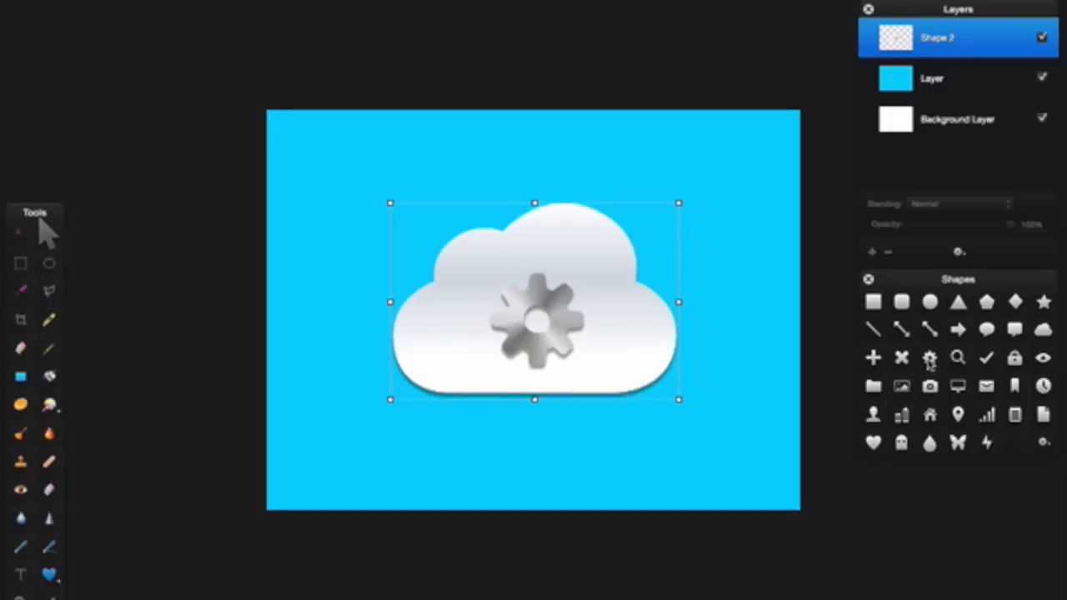
mouse_move(828, 480)
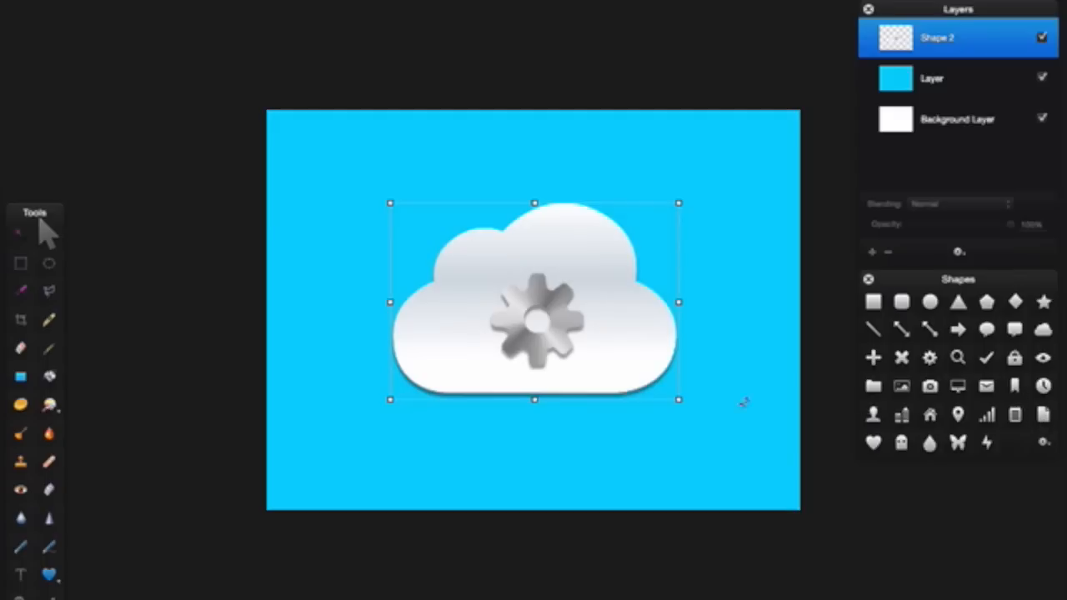
mouse_move(984, 317)
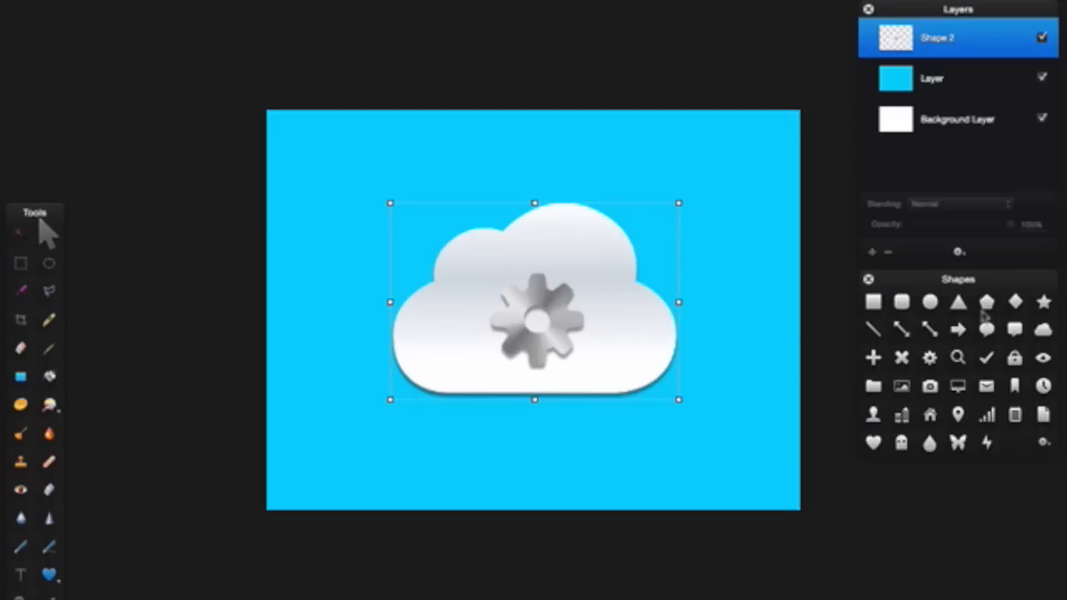
mouse_move(1049, 444)
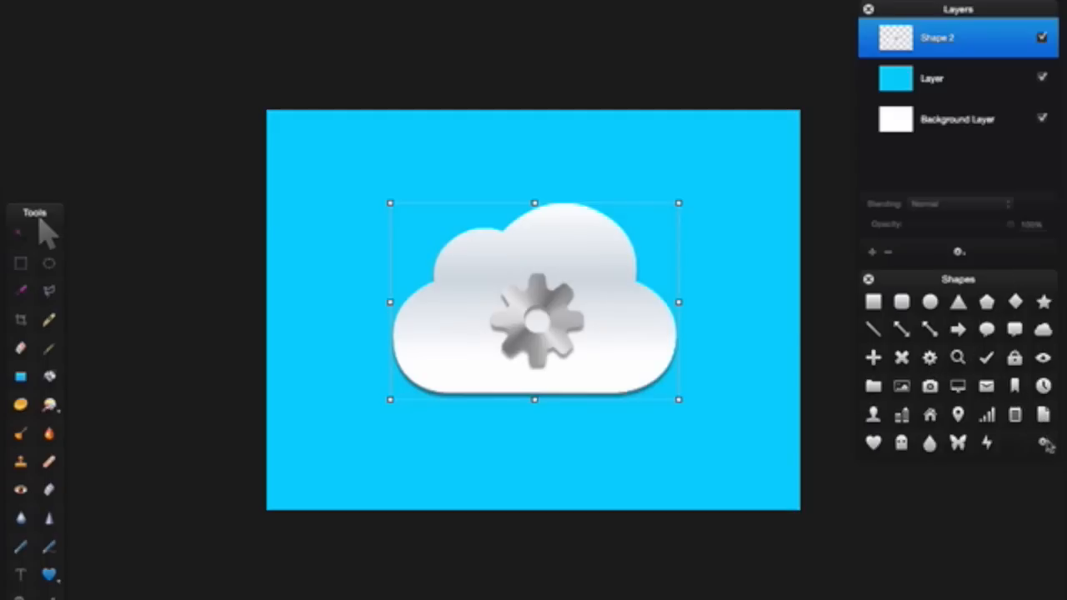
left_click(1043, 443)
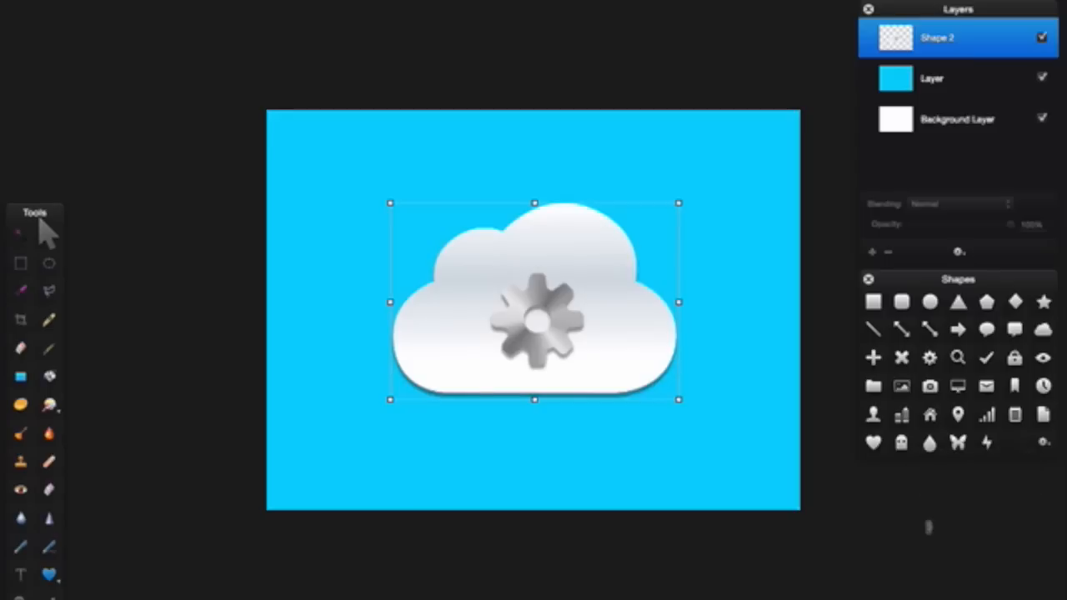
mouse_move(537, 338)
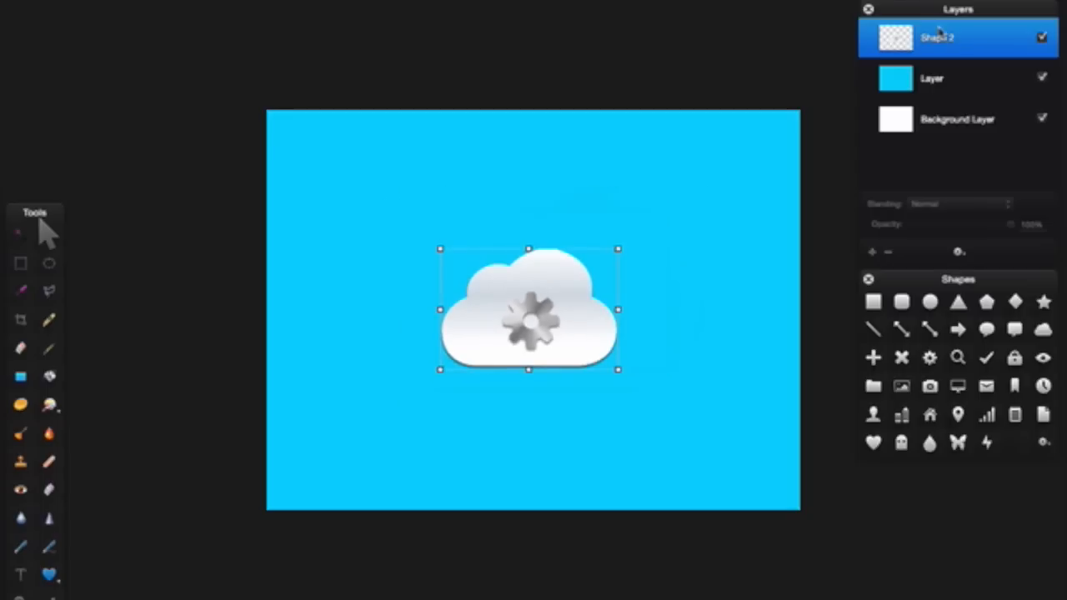
mouse_move(938, 52)
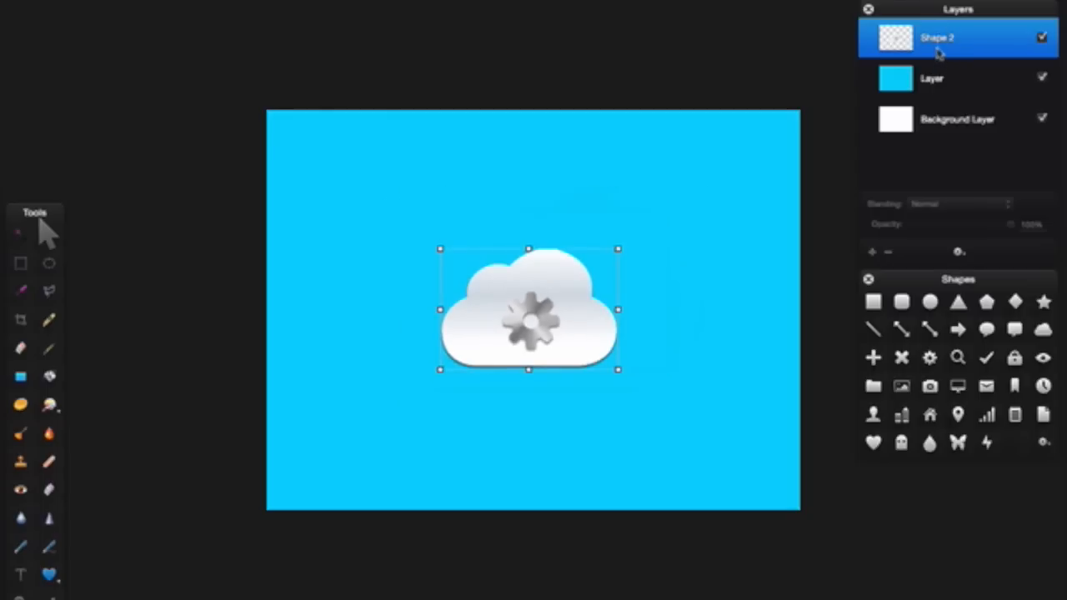
mouse_move(687, 269)
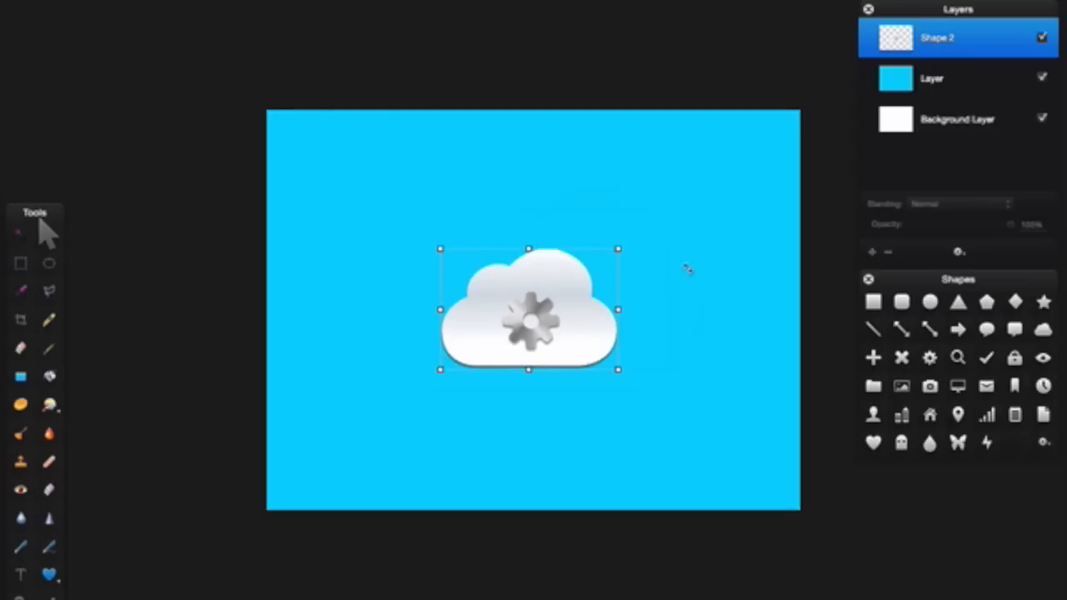
mouse_move(546, 333)
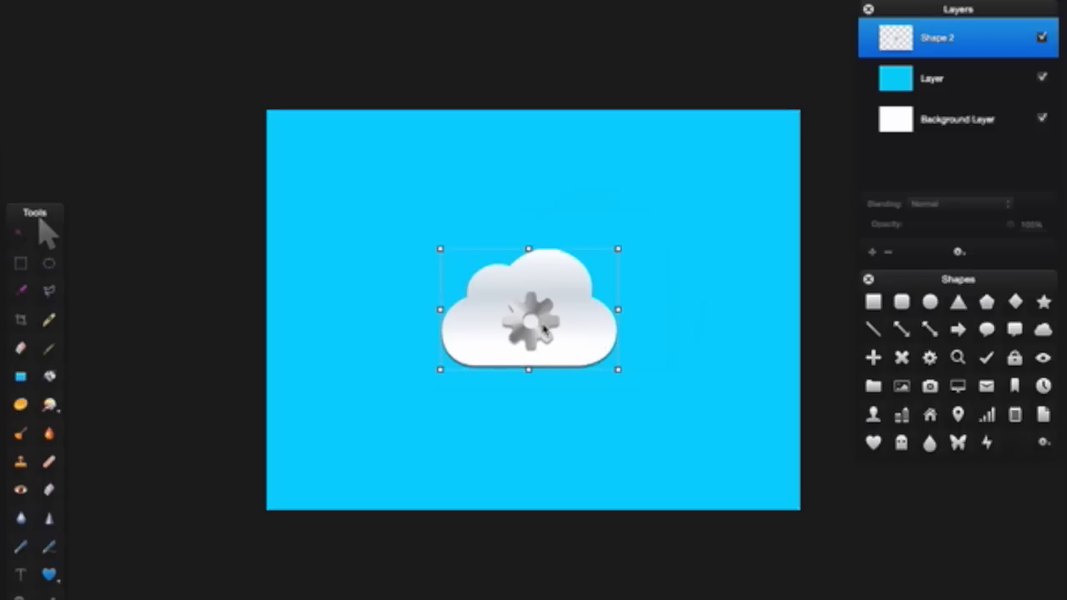
mouse_move(926, 373)
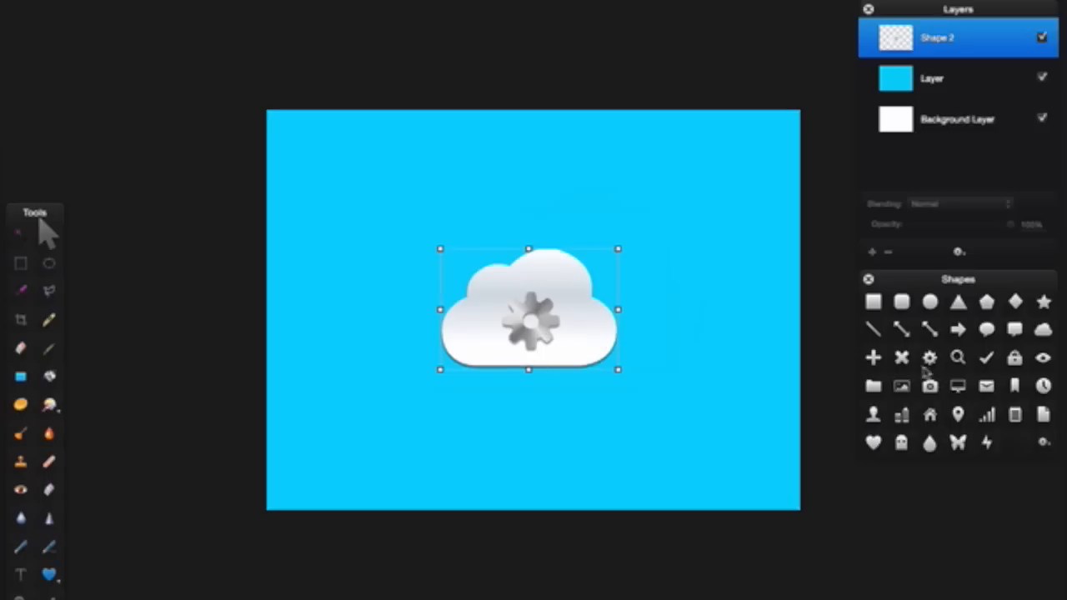
Add two more gears, one on the cloud and a smaller one near its top
left_click(929, 359)
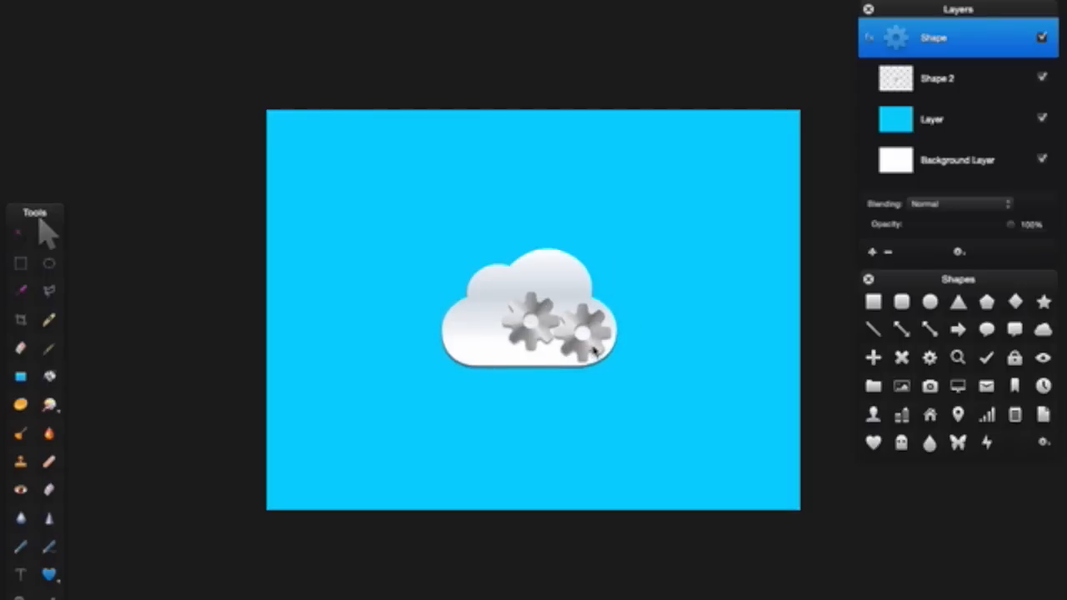
left_click(581, 334)
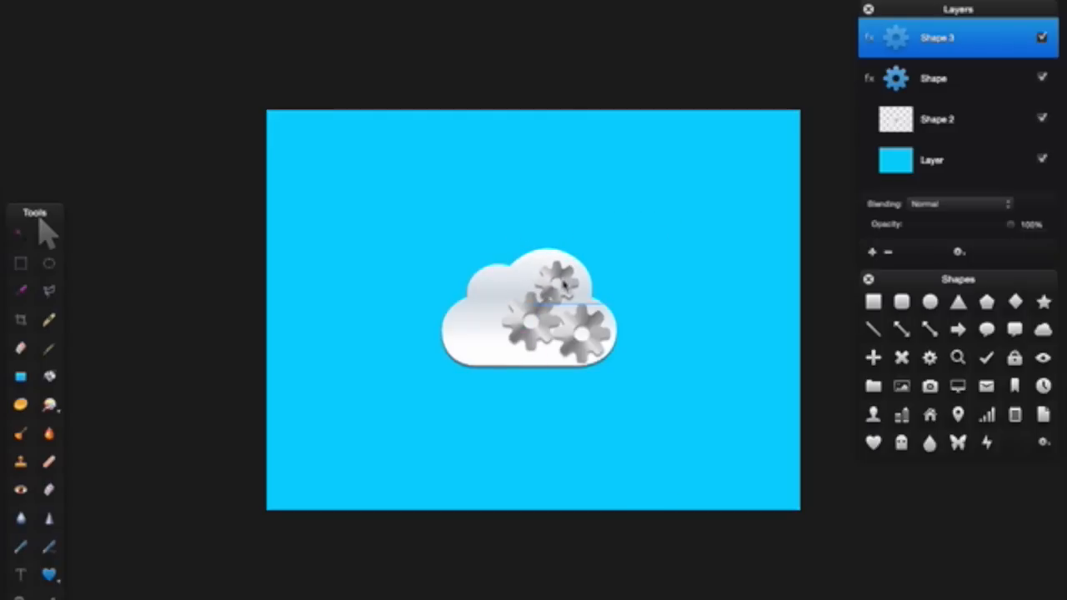
left_click(554, 283)
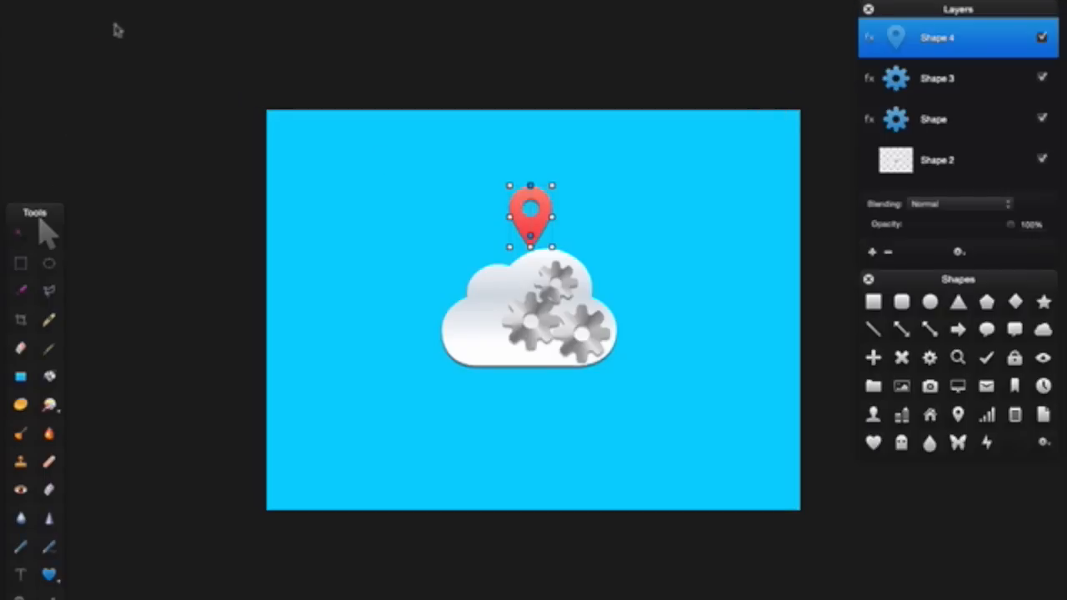
mouse_move(542, 221)
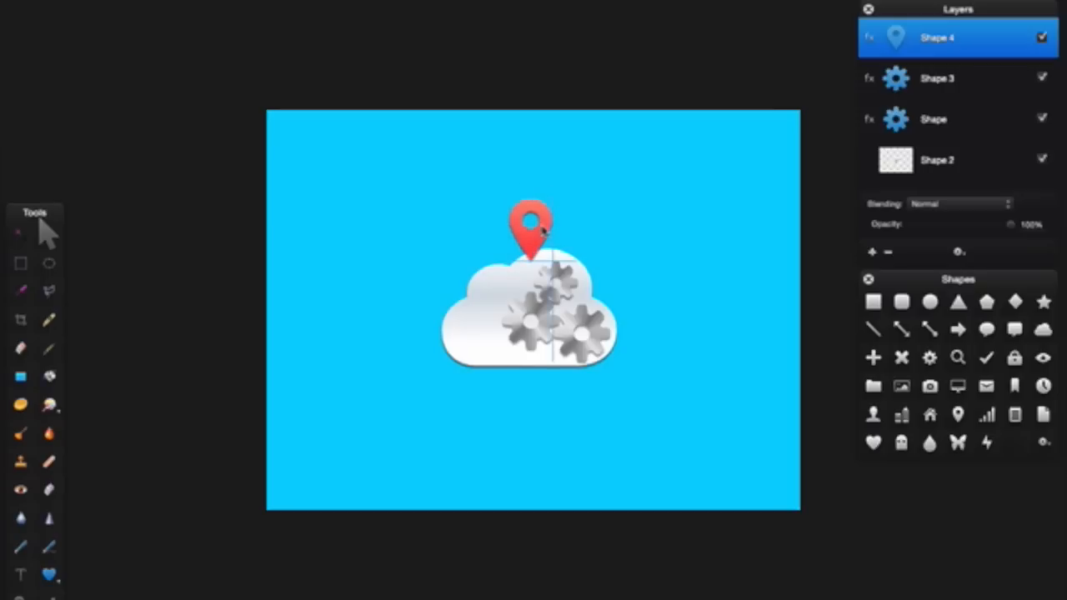
Place the red pin on the cloud's top and a small gear on its left side
left_click(531, 230)
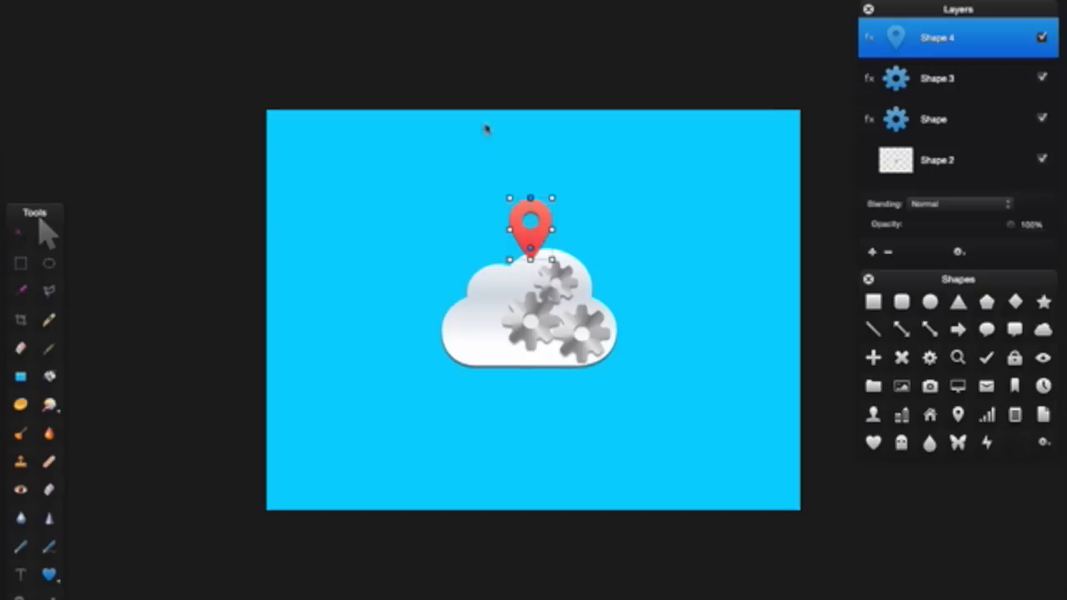
mouse_move(552, 383)
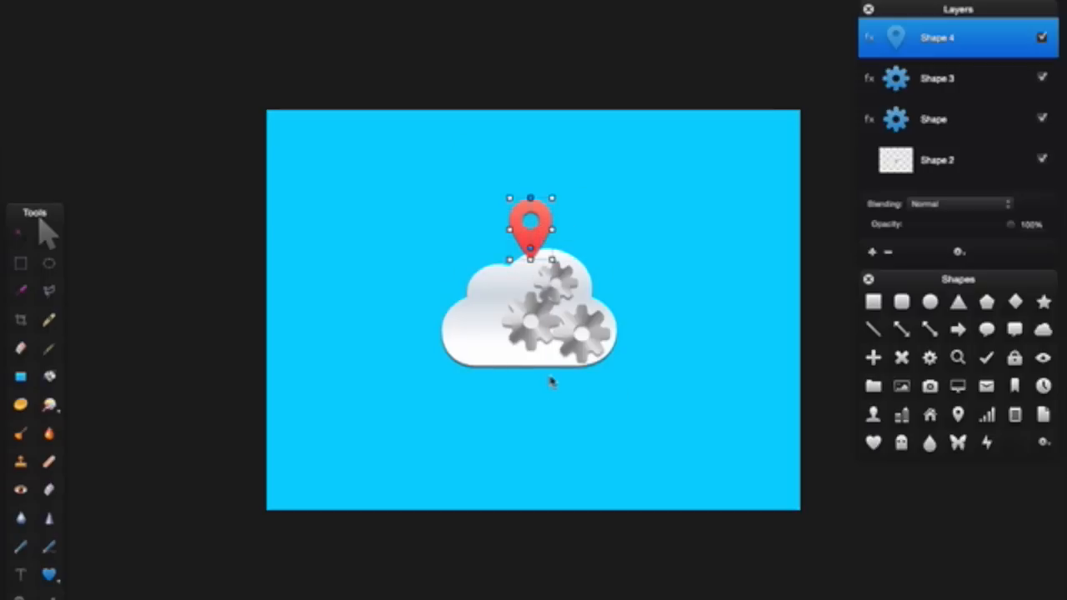
left_click(930, 358)
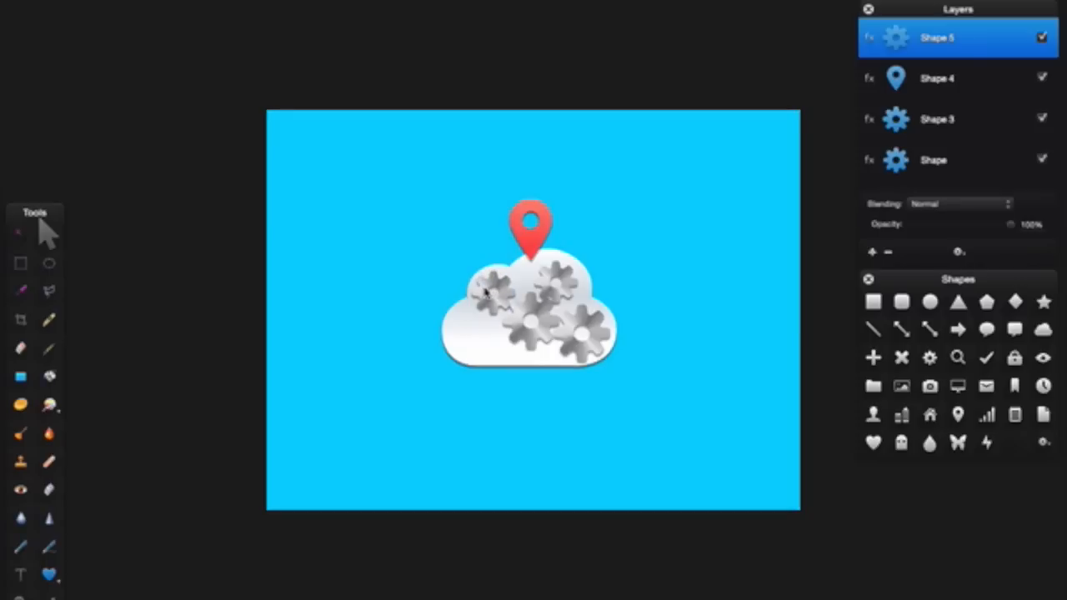
left_click(492, 296)
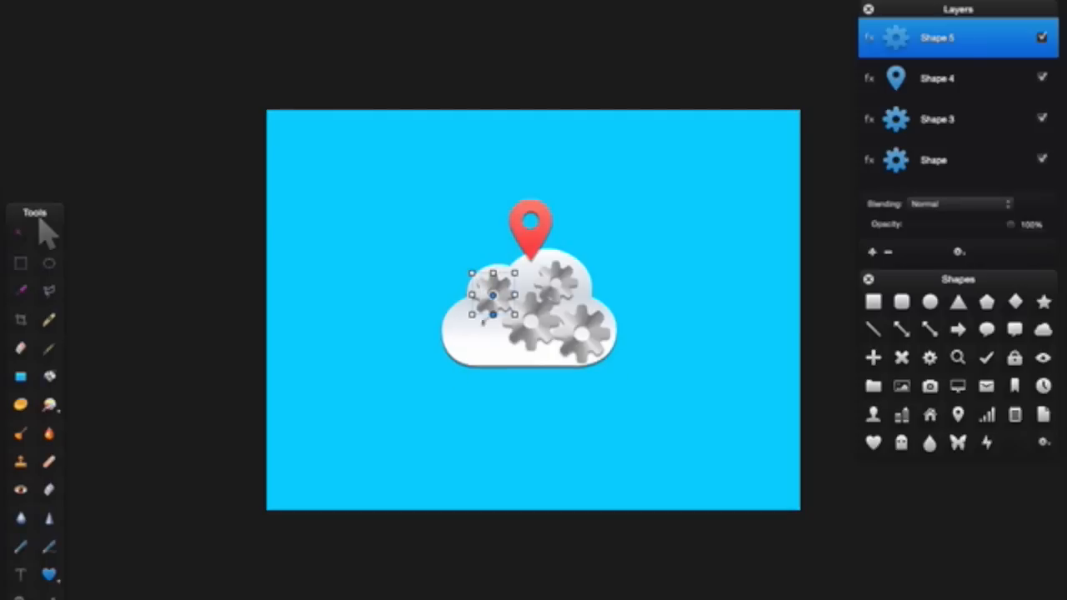
mouse_move(965, 400)
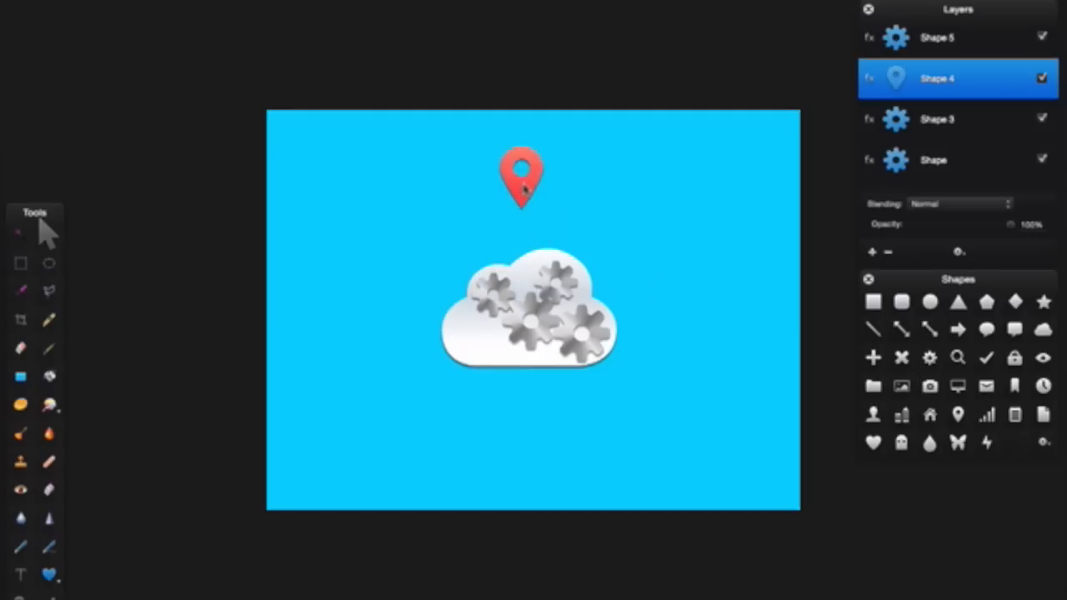
Insert the black monitor, position it in the cloud's centre, and lower the red pin onto it
left_click(958, 386)
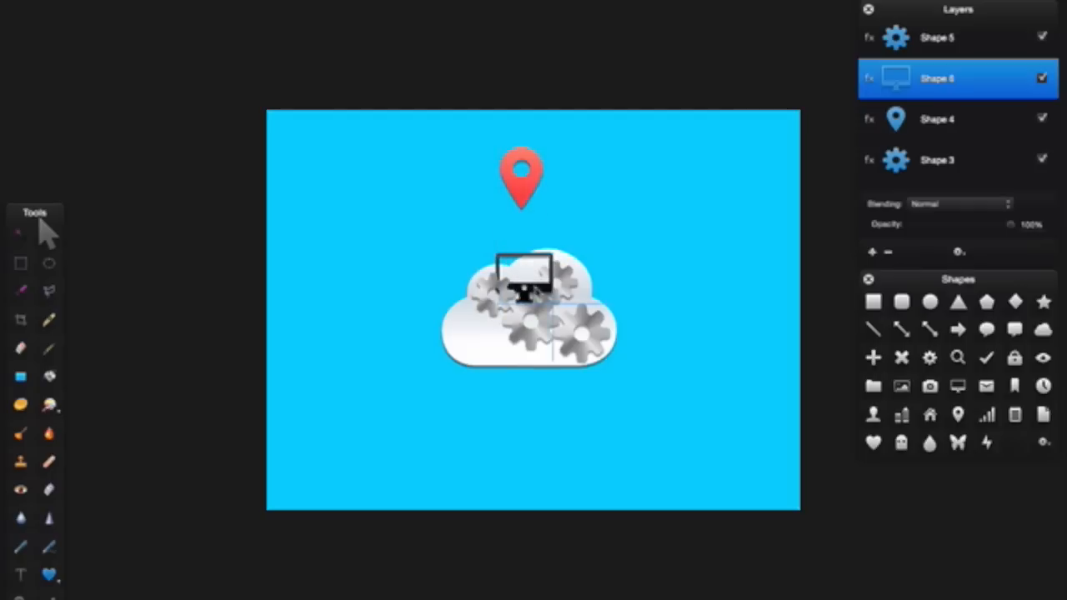
left_click_drag(531, 279, 531, 330)
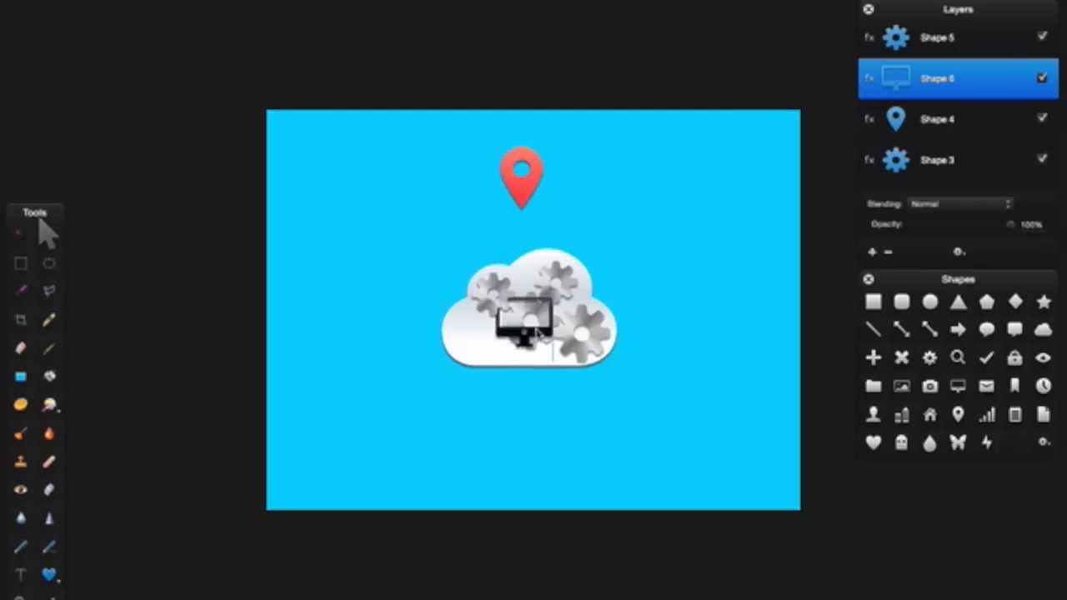
left_click_drag(525, 325, 525, 275)
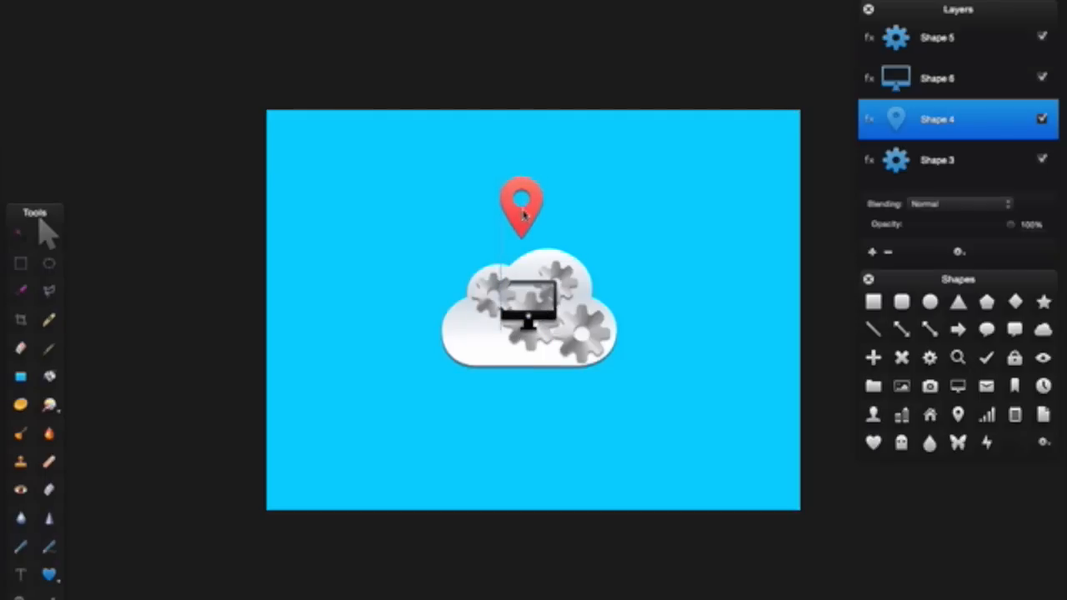
left_click_drag(521, 204, 529, 242)
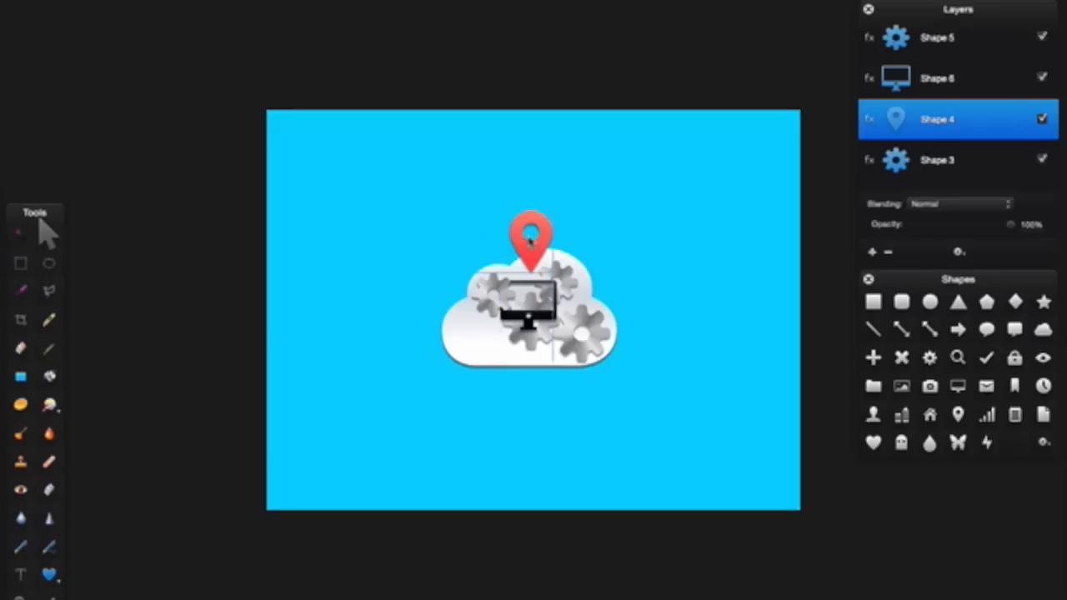
left_click(530, 242)
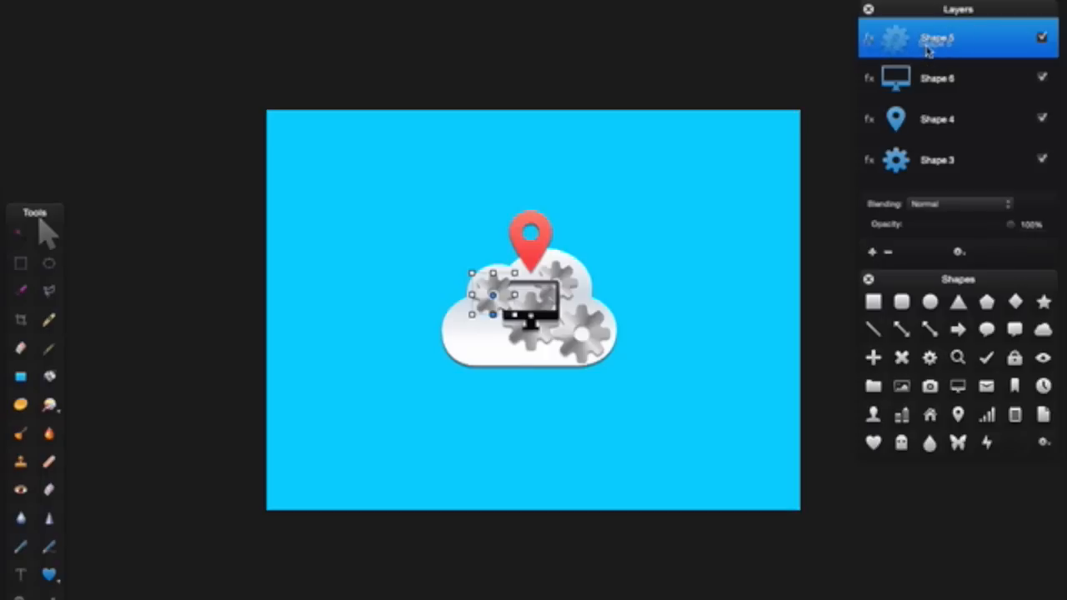
Move the left gear layer below the monitor layer so the monitor appears in front
left_click_drag(934, 38, 921, 96)
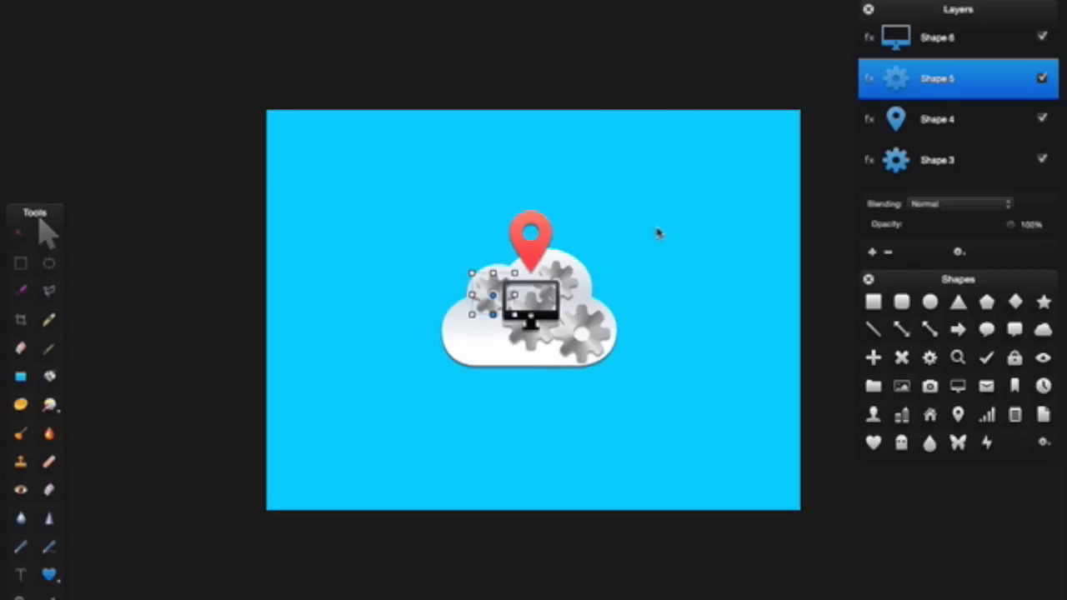
mouse_move(627, 236)
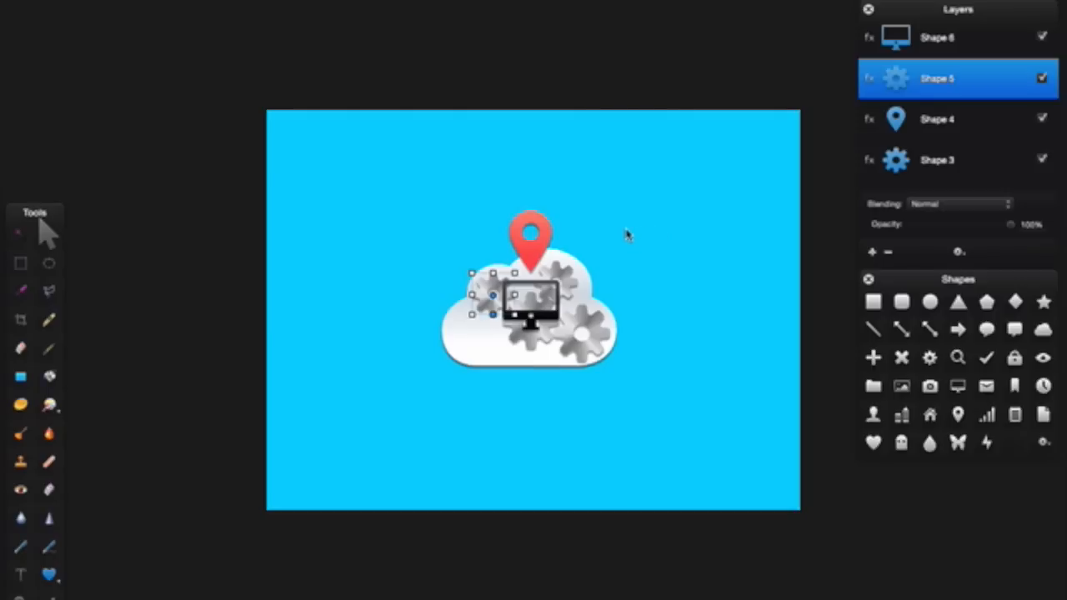
mouse_move(940, 367)
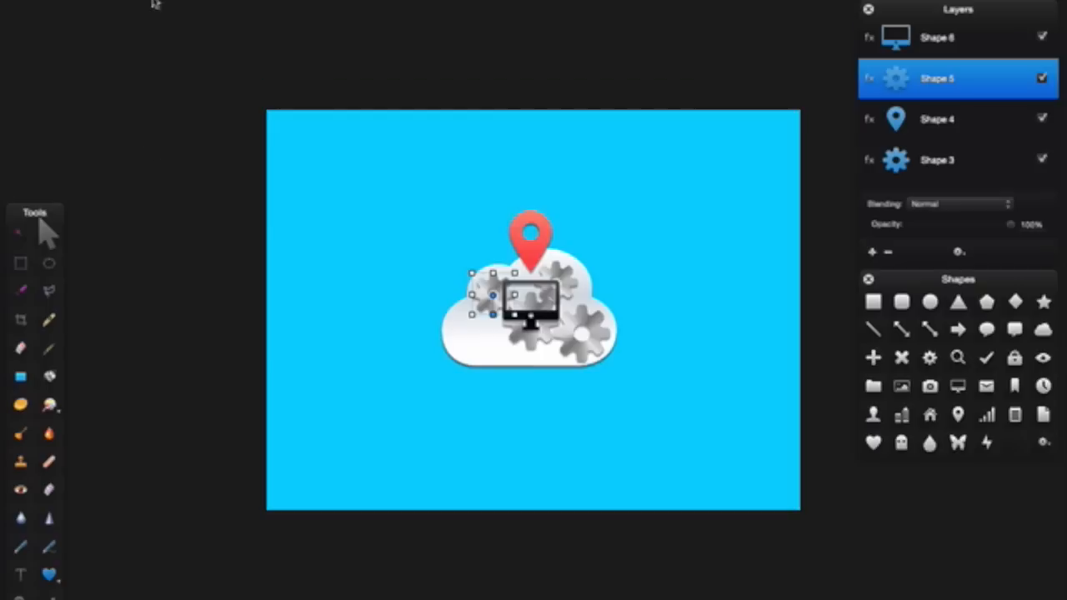
Add a second gear, Shape 7, at the cloud's lower left and deselect it
left_click(929, 357)
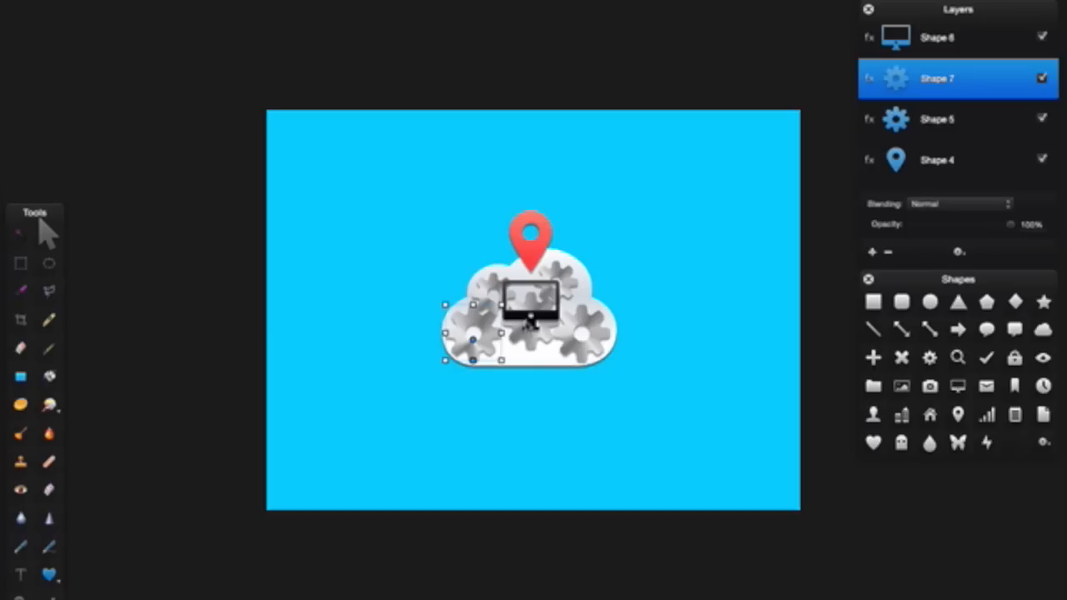
mouse_move(755, 390)
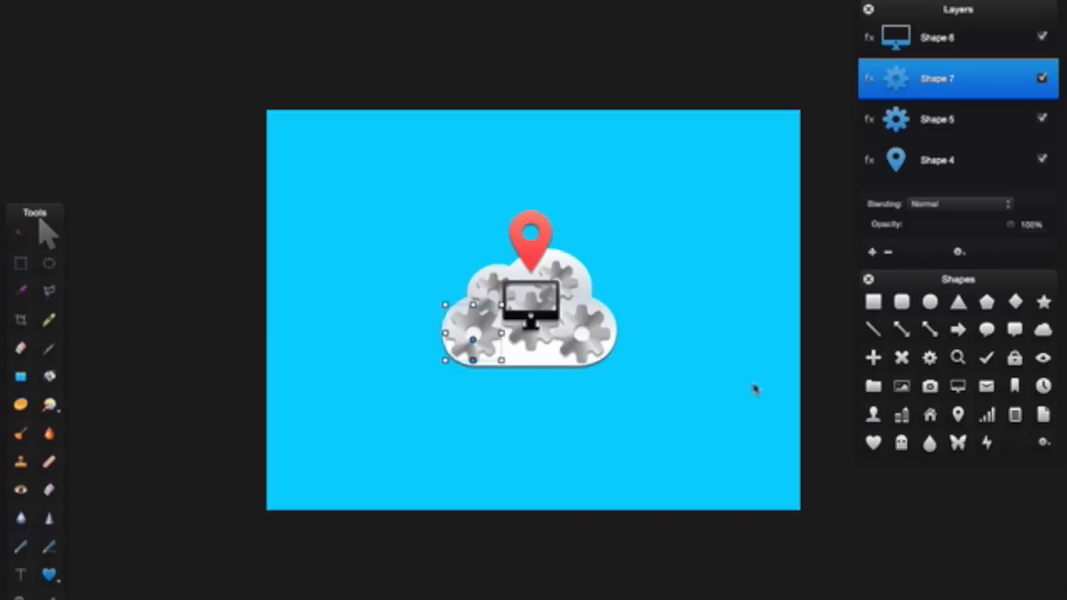
left_click(930, 358)
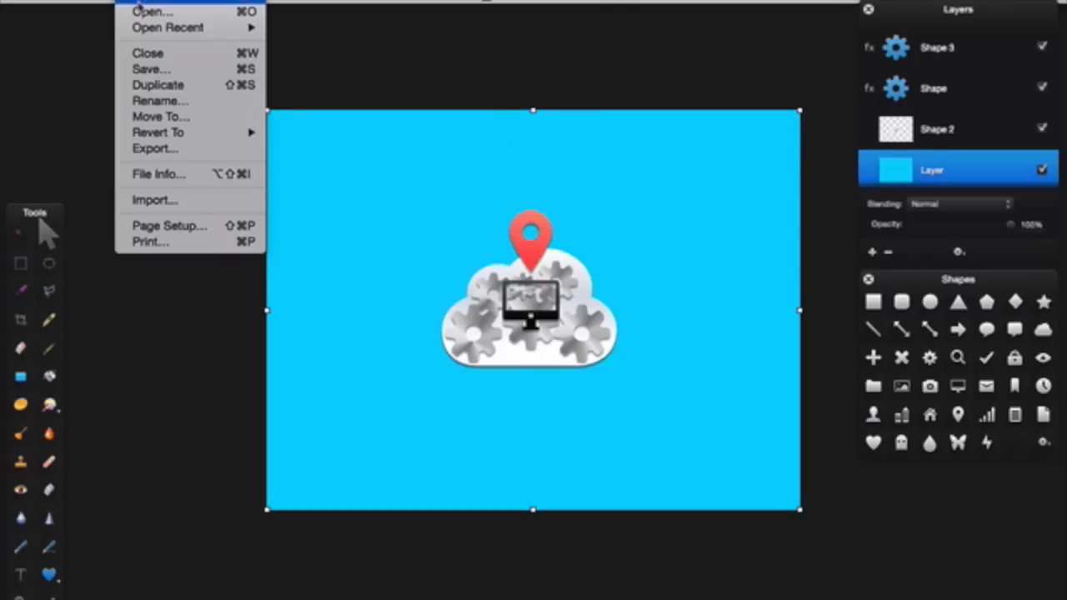
mouse_move(167, 27)
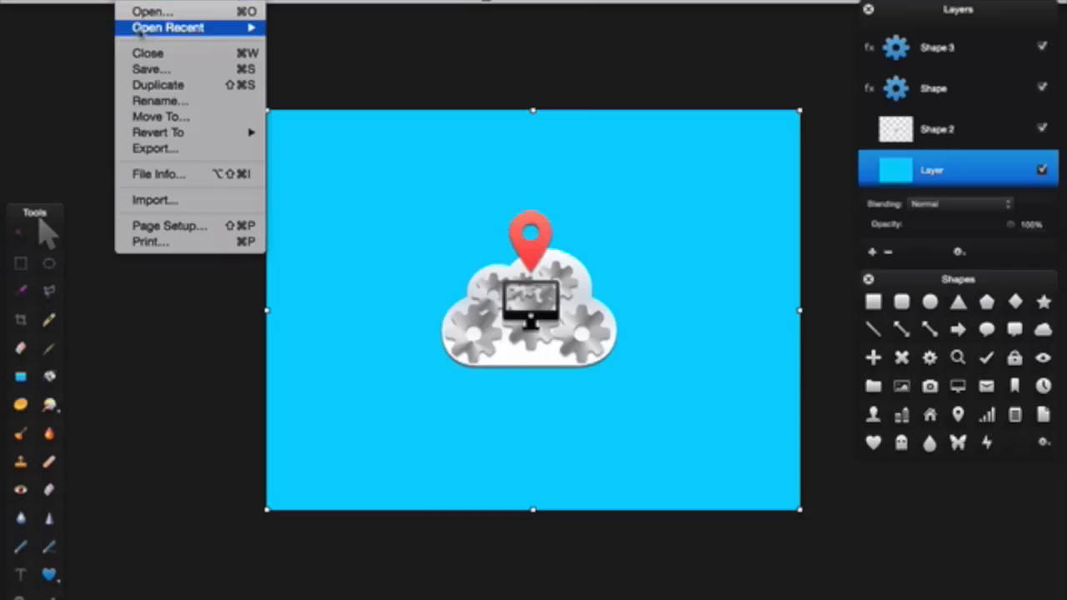
mouse_move(150, 70)
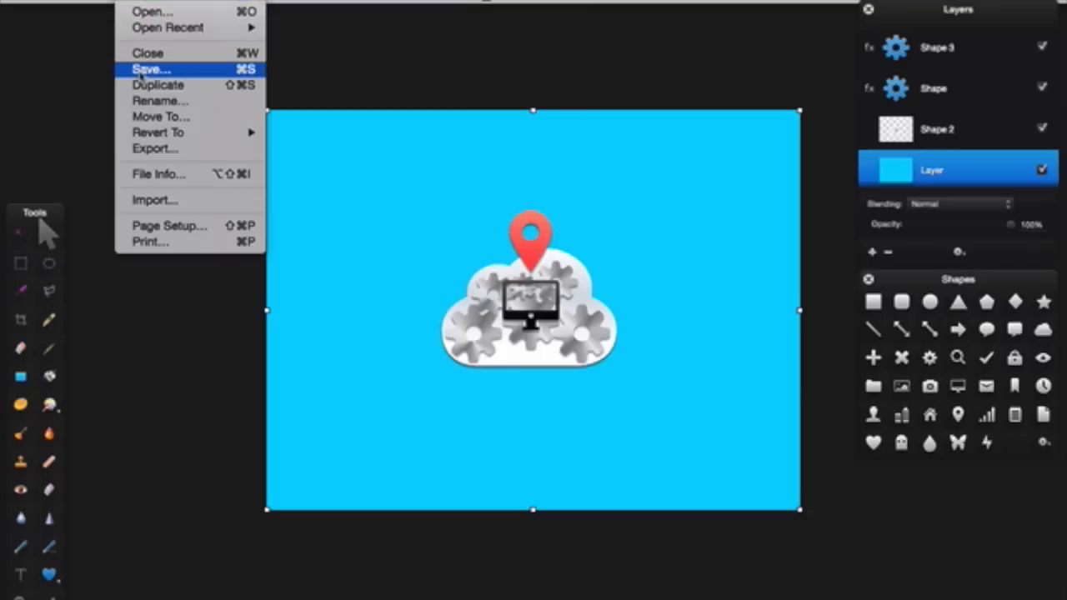
Choose Save… from the File menu to start saving the logo
left_click(151, 69)
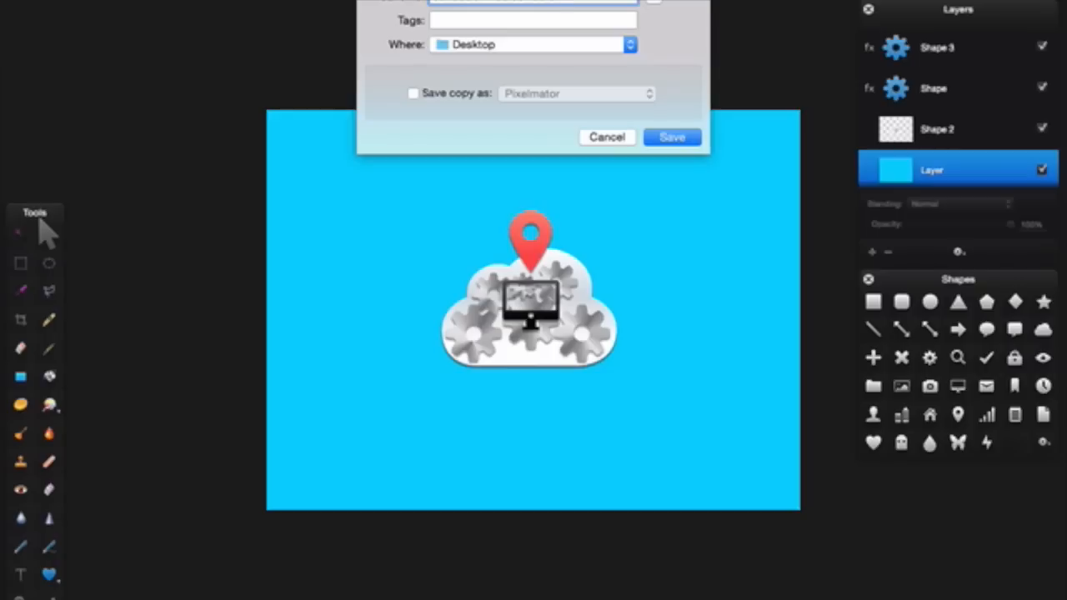
mouse_move(478, 8)
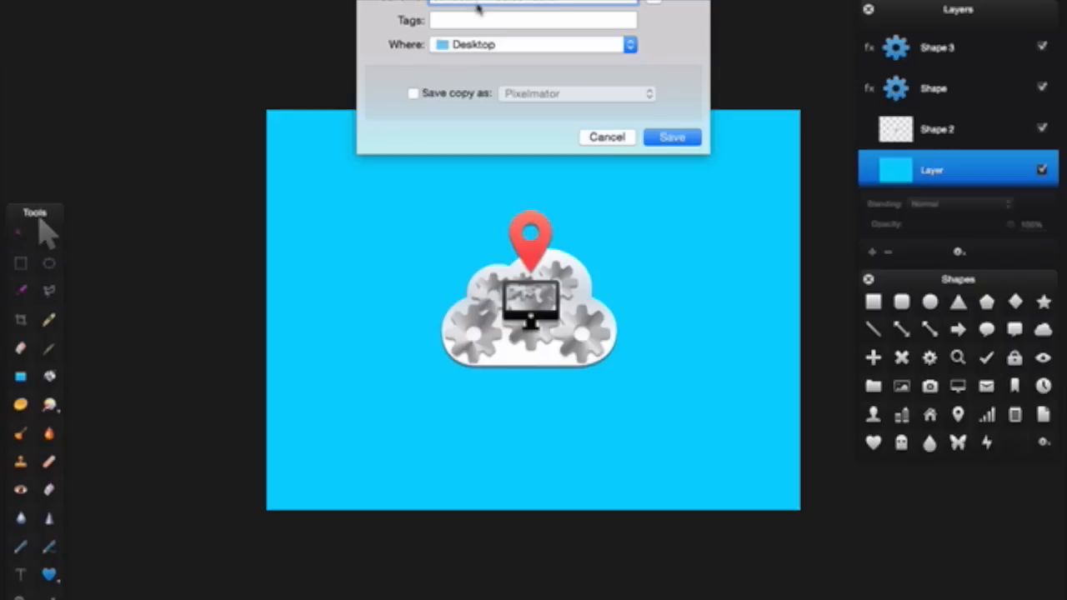
Check the file name and keep Desktop as the save location
left_click(534, 19)
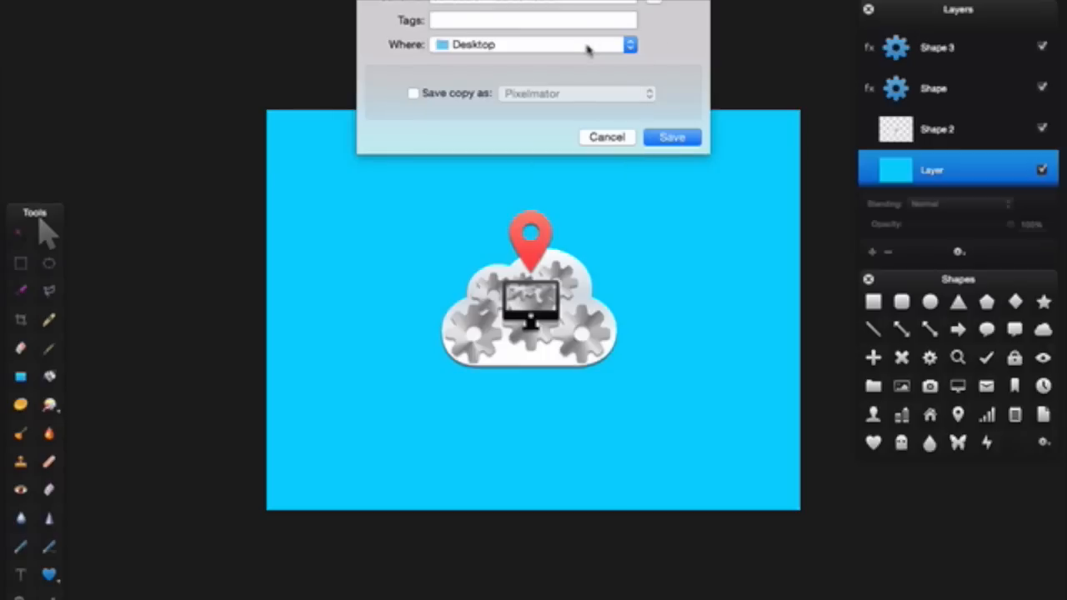
left_click(534, 44)
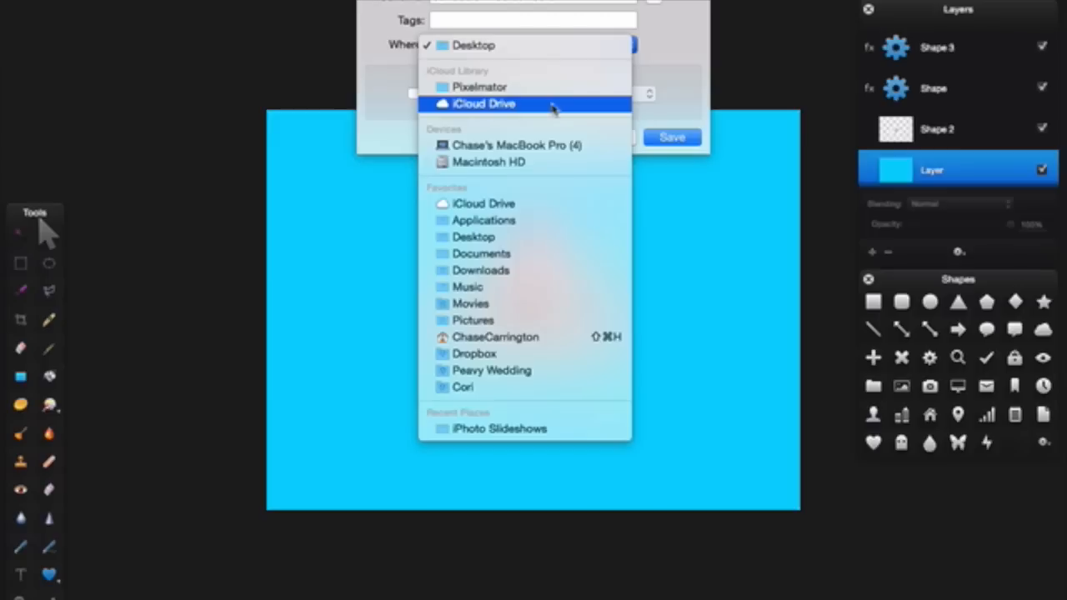
mouse_move(551, 84)
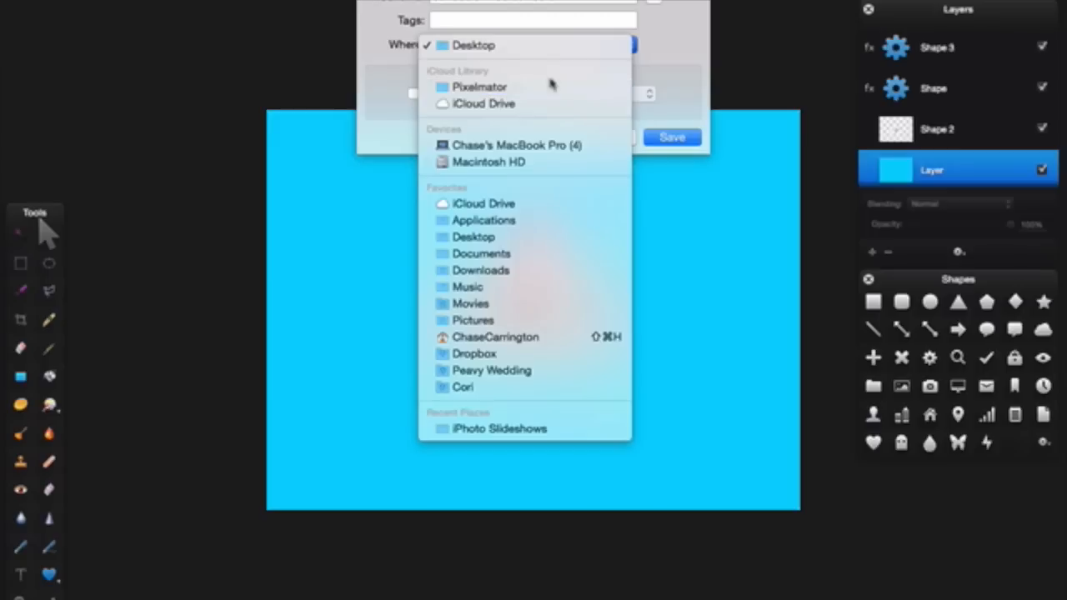
left_click(474, 45)
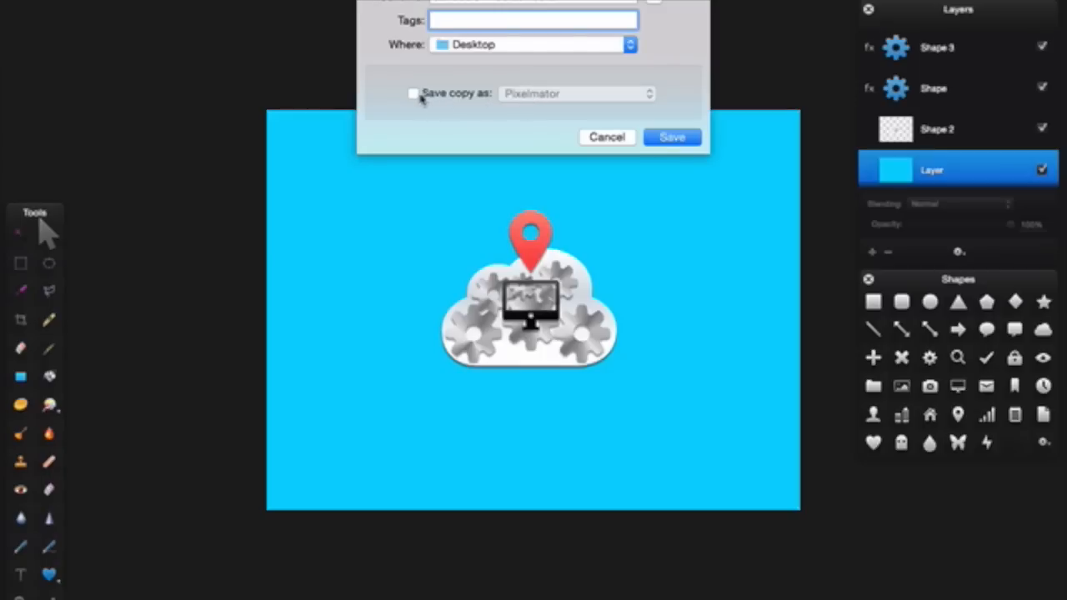
Enable a JPEG copy at Best quality and save
left_click(414, 93)
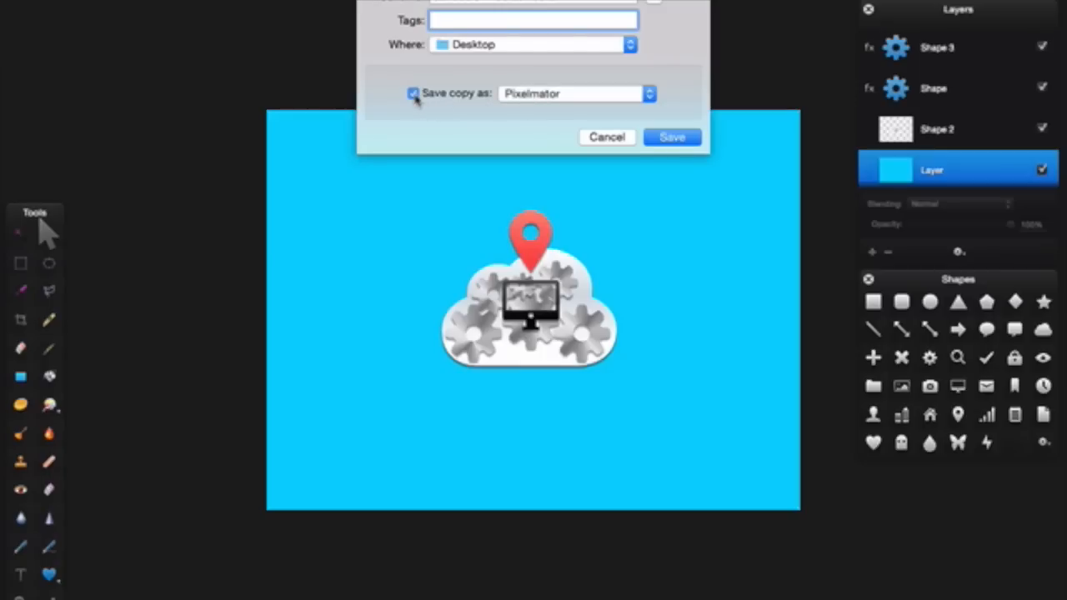
left_click(574, 93)
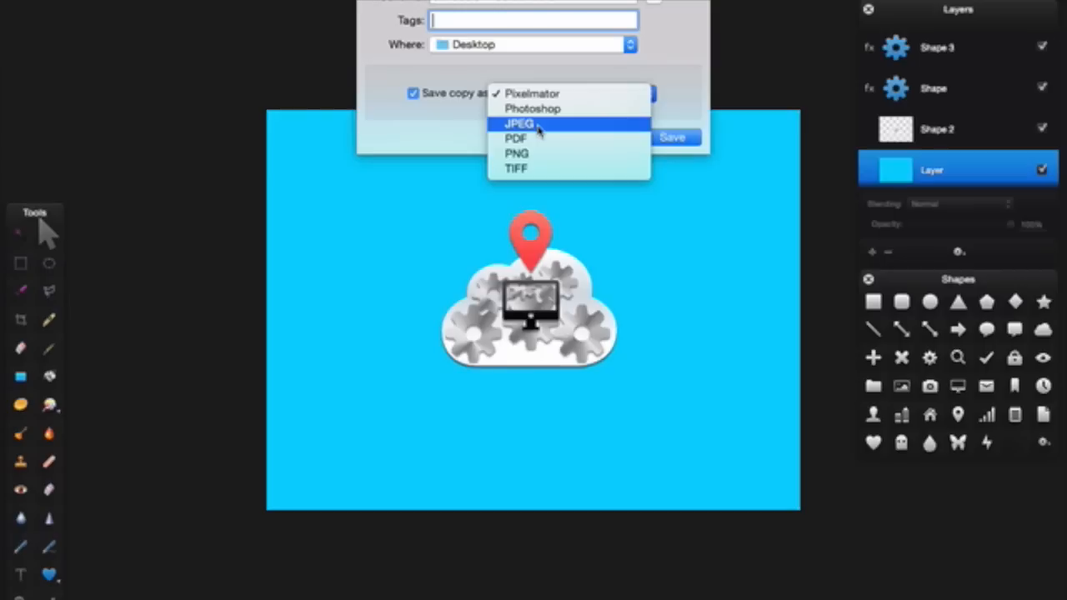
left_click(519, 124)
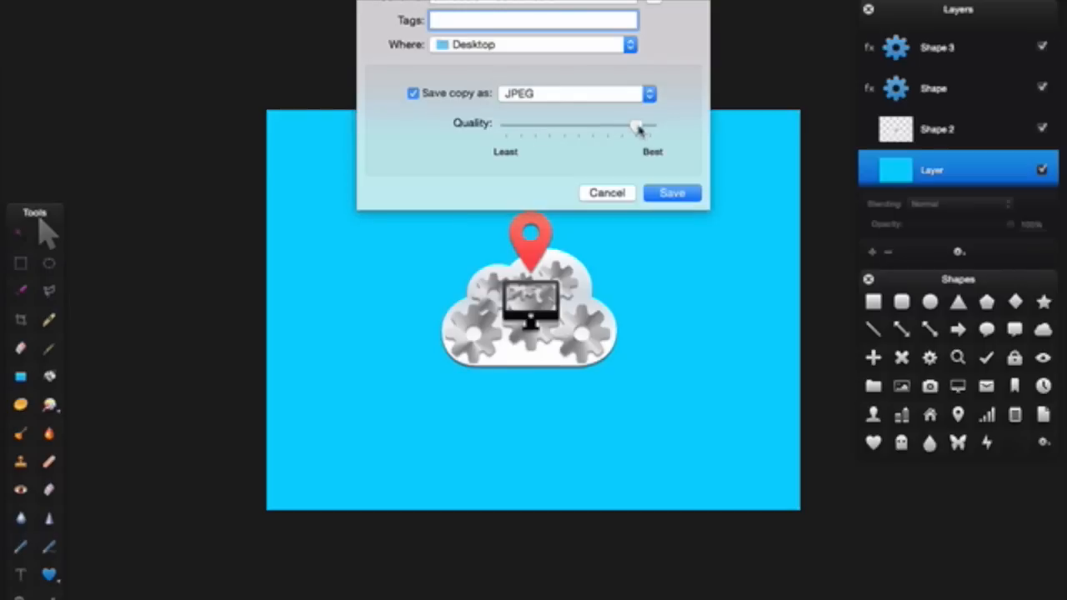
left_click_drag(638, 128, 650, 127)
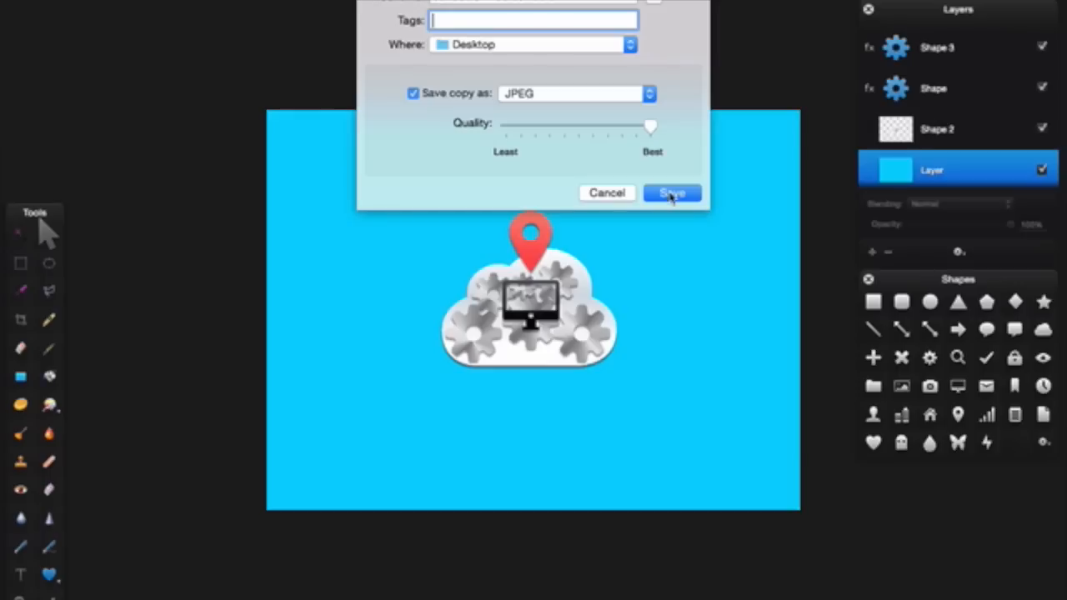
left_click(672, 193)
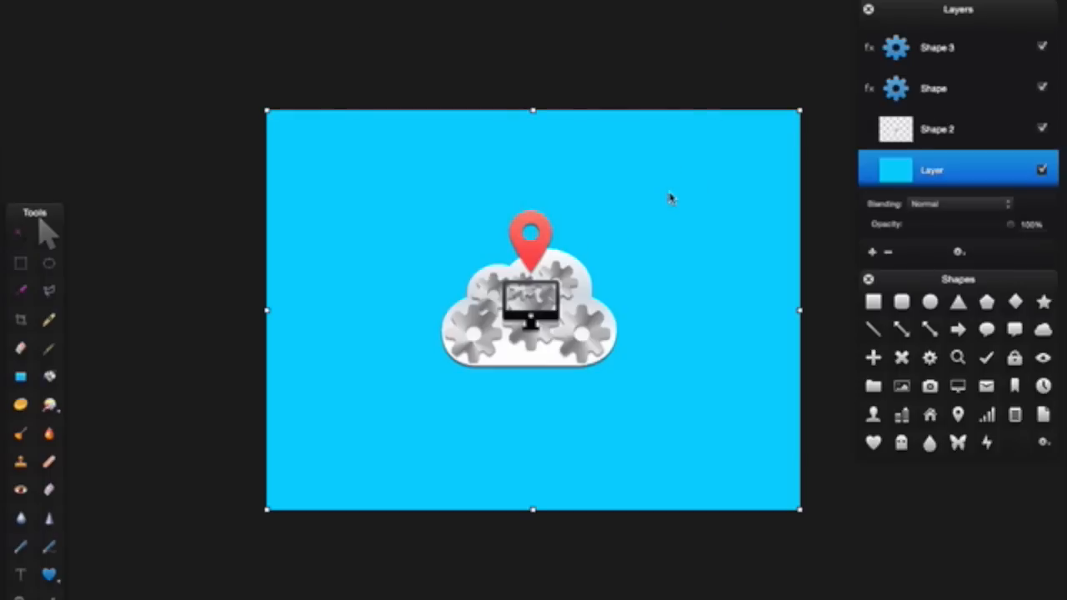
mouse_move(596, 100)
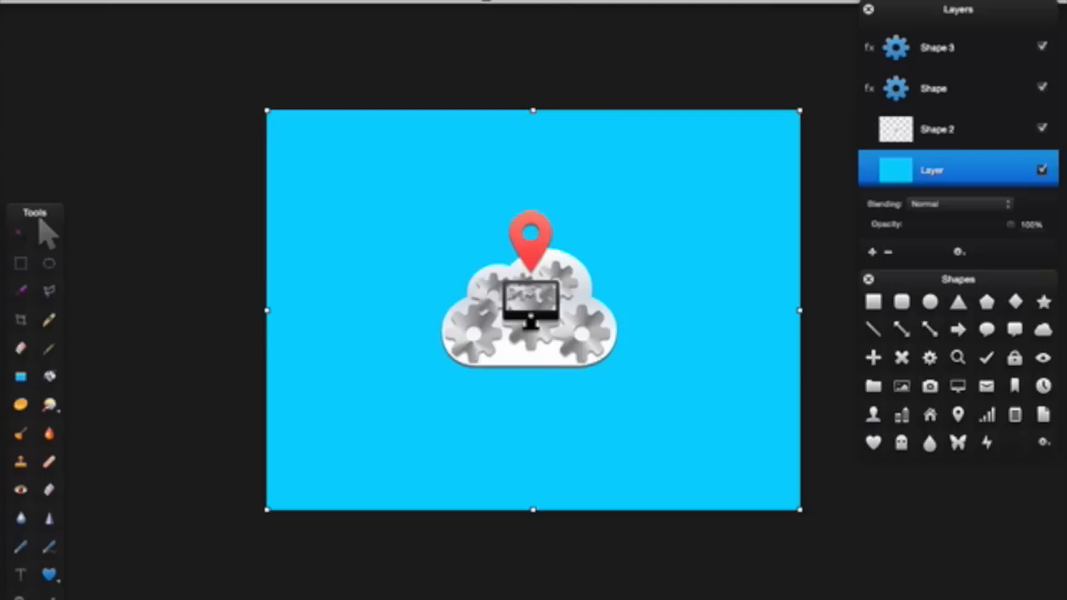
mouse_move(586, 77)
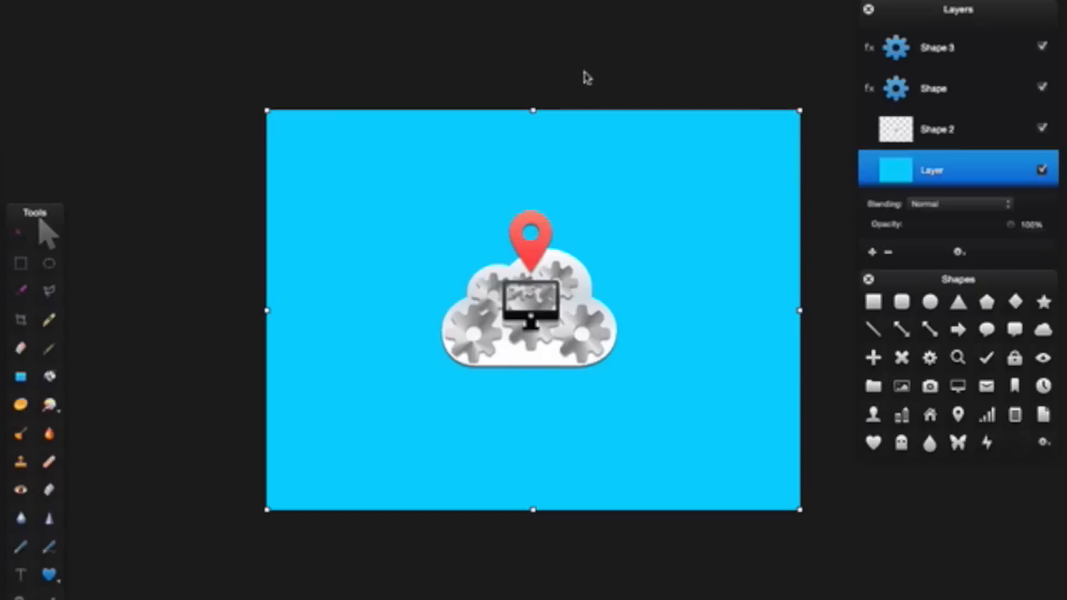
mouse_move(497, 373)
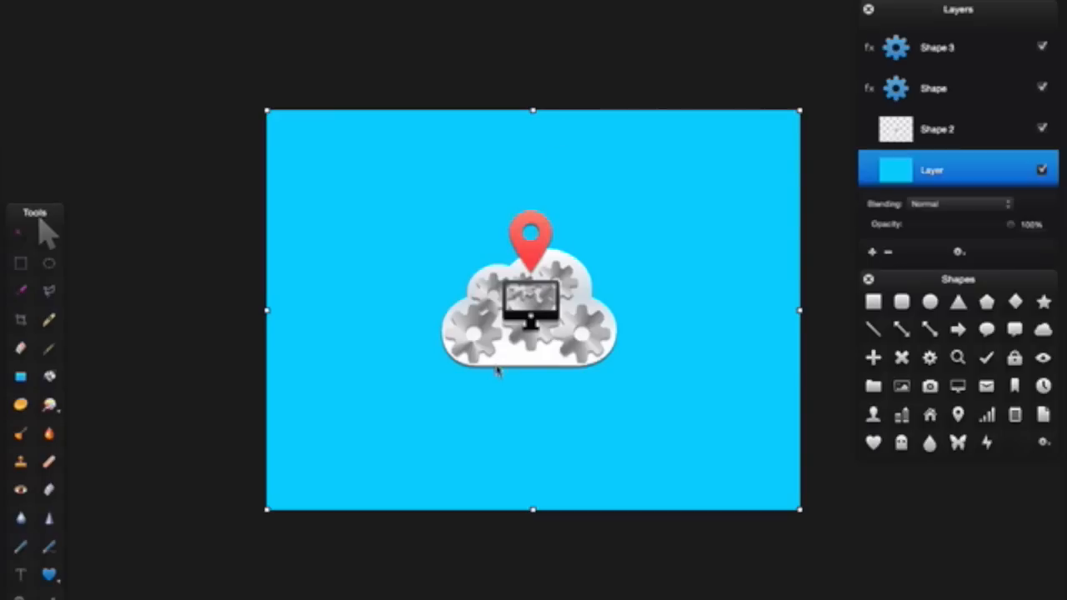
mouse_move(451, 235)
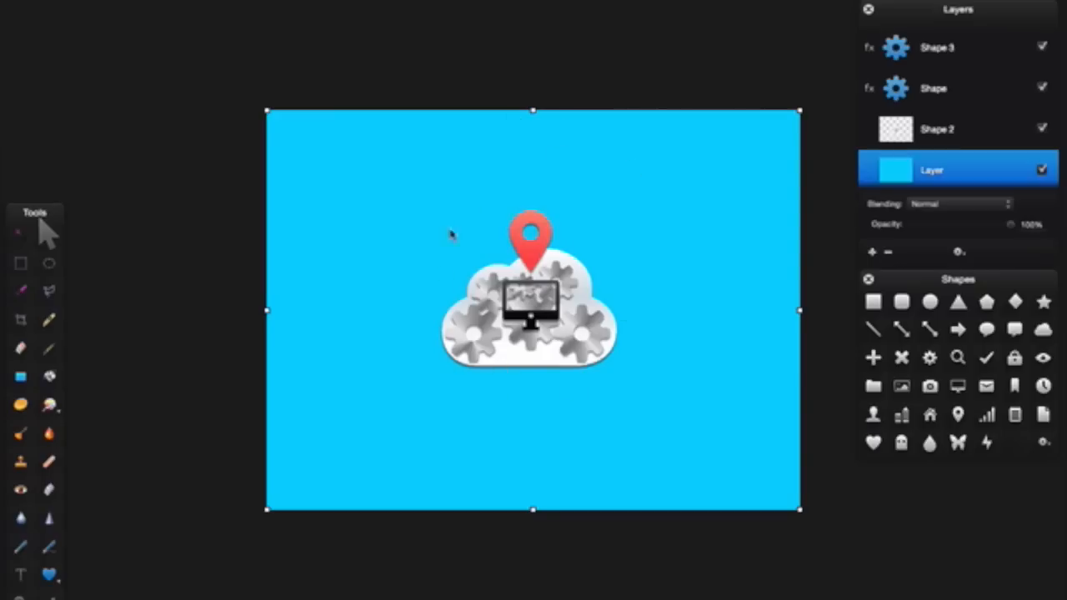
mouse_move(563, 446)
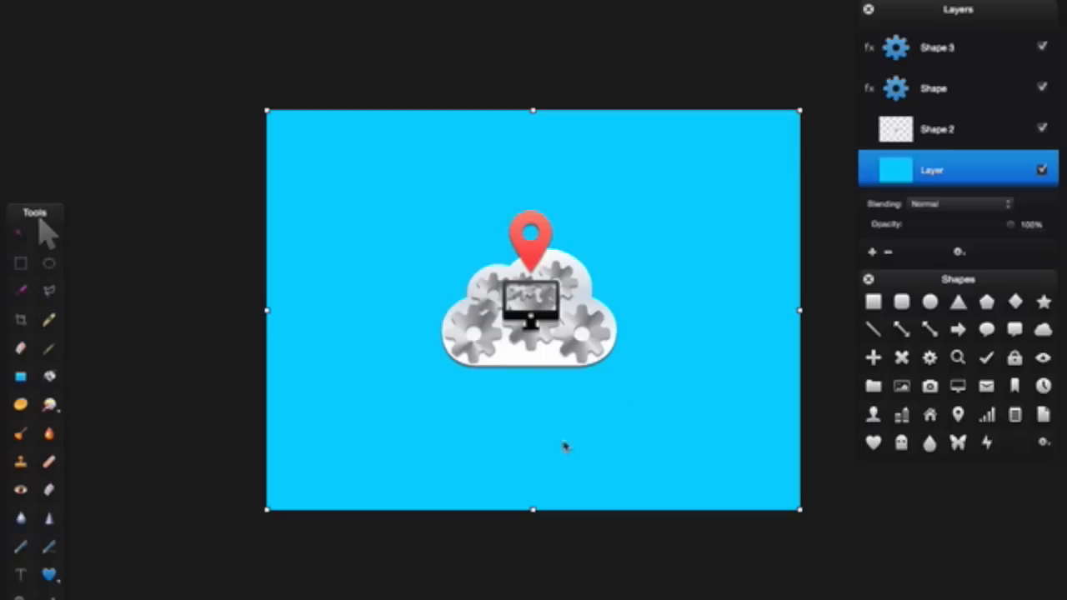
mouse_move(481, 384)
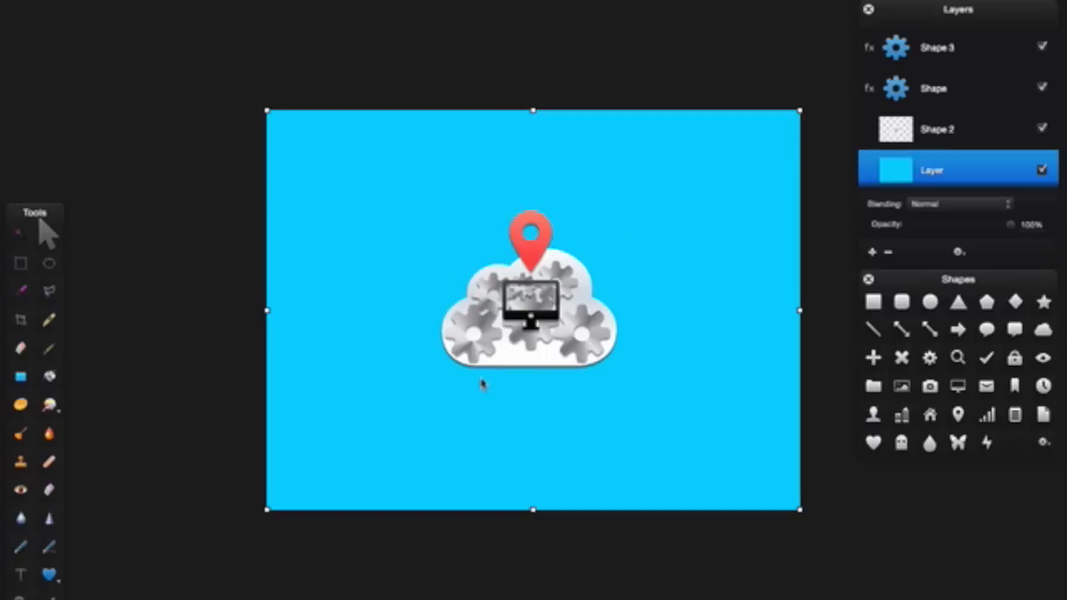
mouse_move(615, 293)
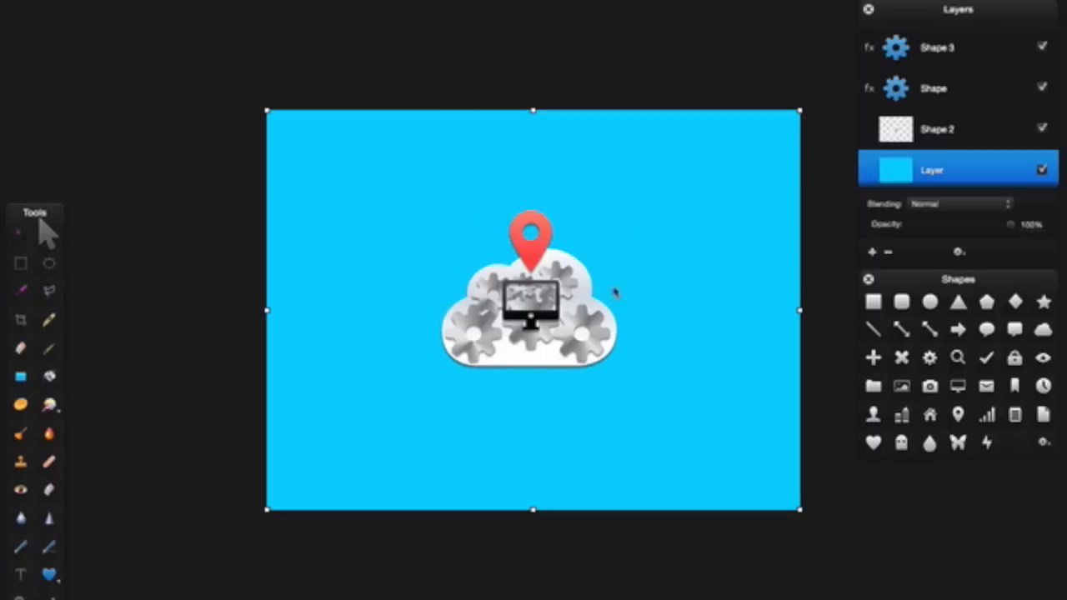
mouse_move(386, 273)
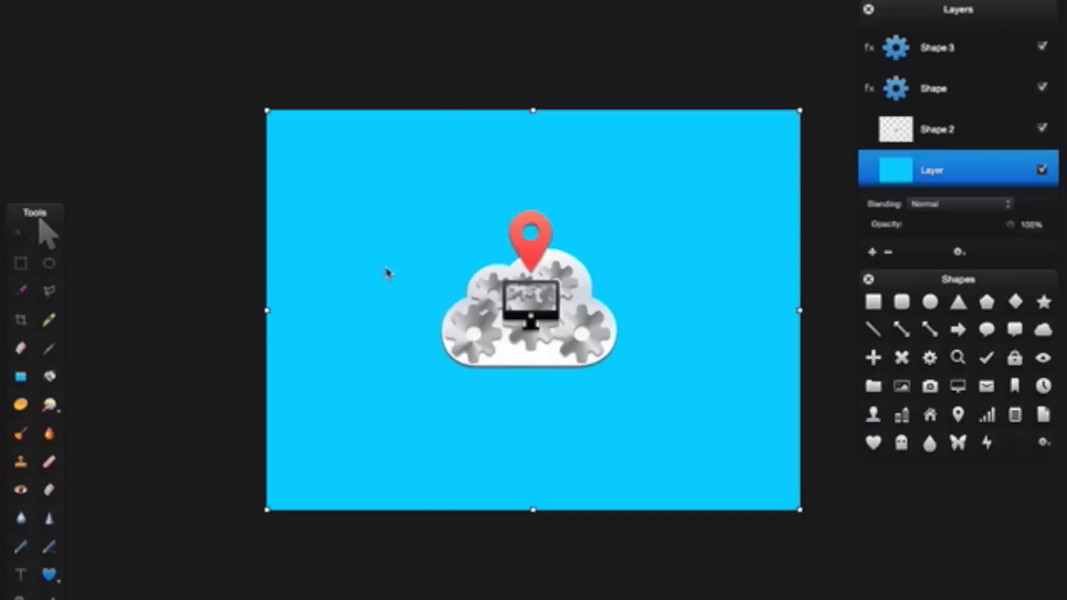
mouse_move(457, 254)
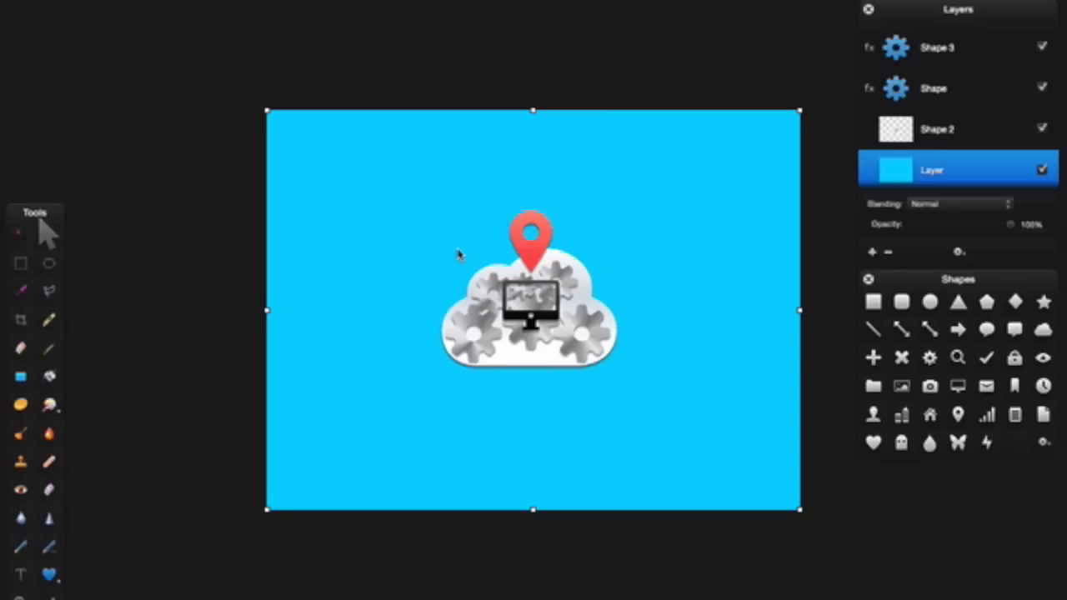